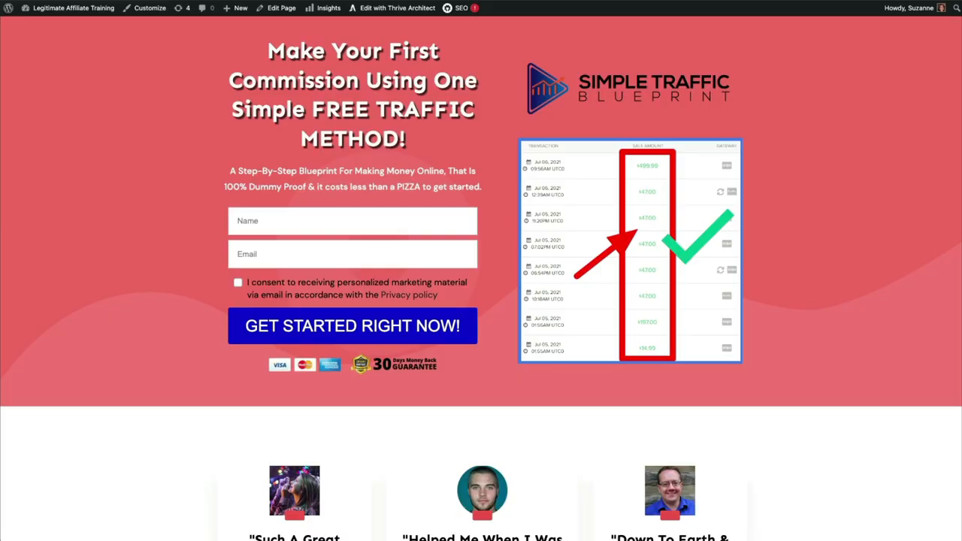
- Continue past the opt-in page to the Free Traffic Method sales page and view its video and benefit list
click(352, 220)
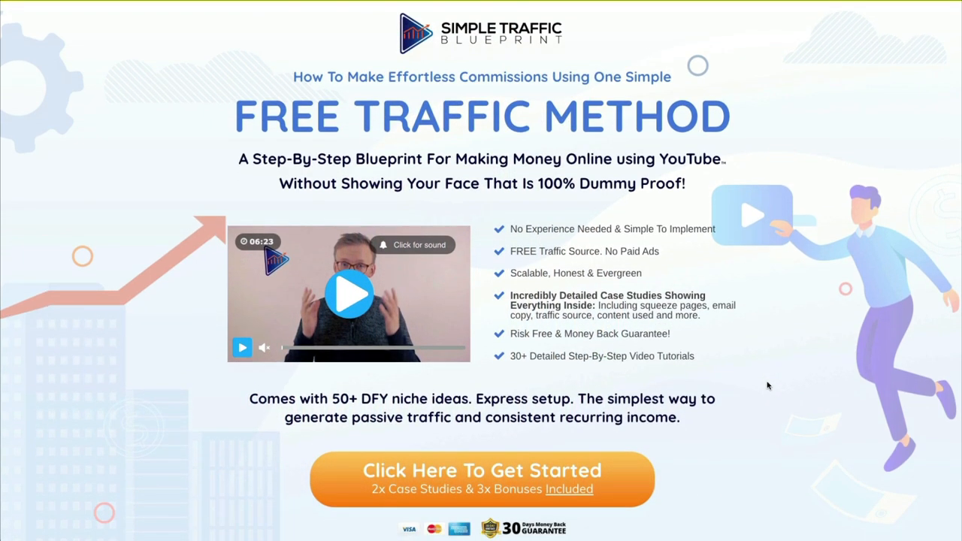
scroll(down, 3)
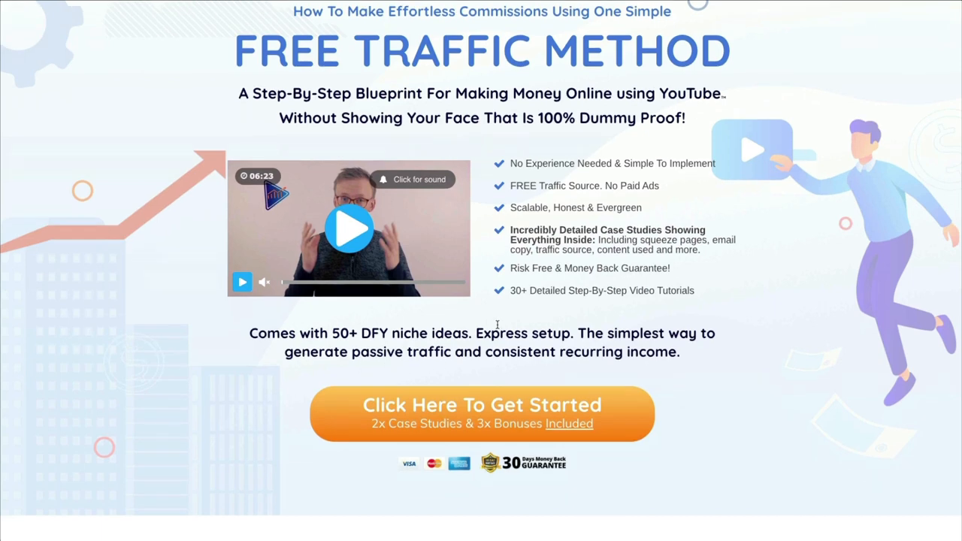
mouse_move(480, 319)
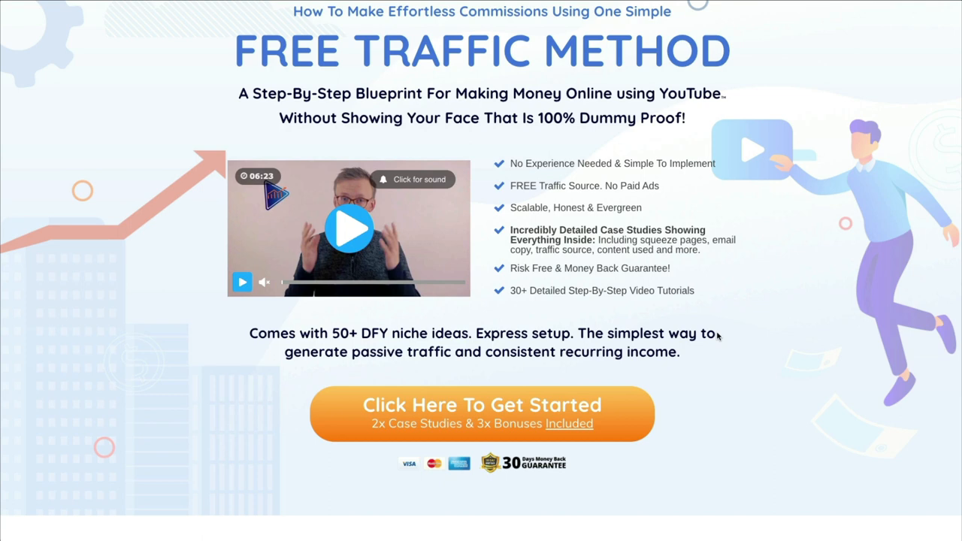
mouse_move(381, 373)
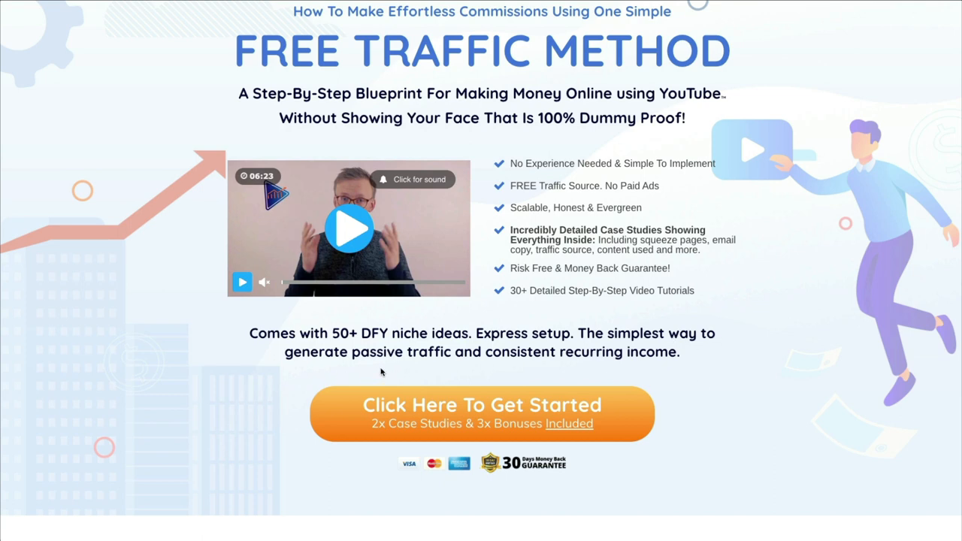
mouse_move(702, 370)
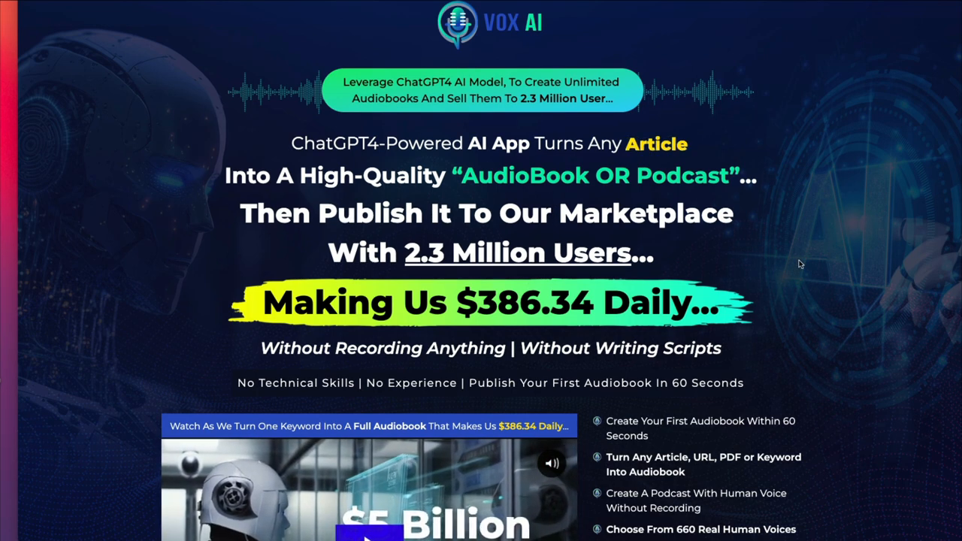
- Scroll the Vox AI sales page past the human-voice sample players down to the customer testimonials
scroll(down, 3)
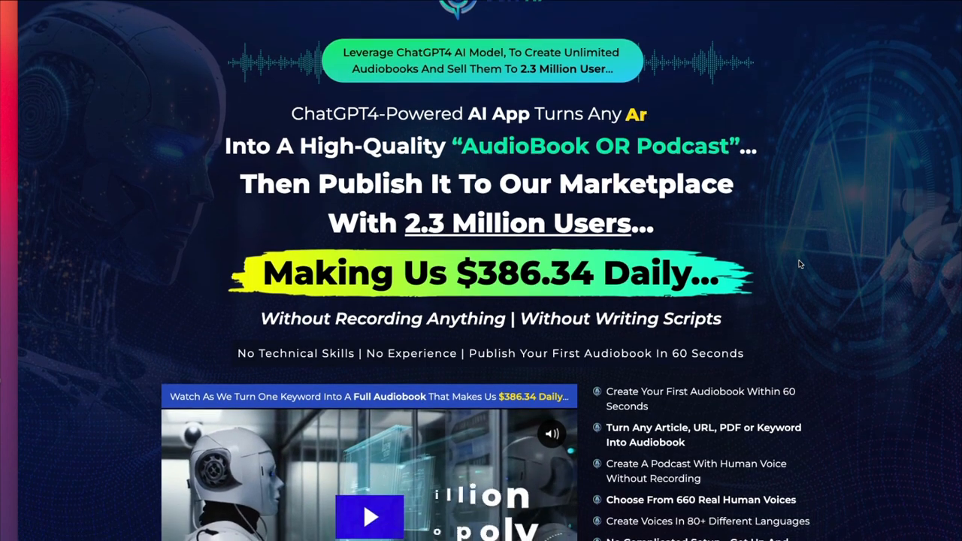
scroll(down, 3)
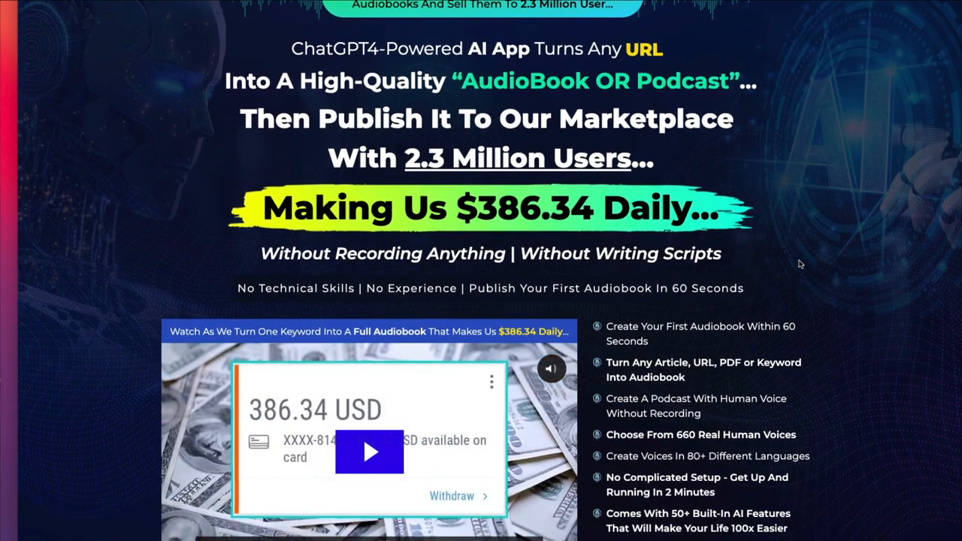
scroll(down, 3)
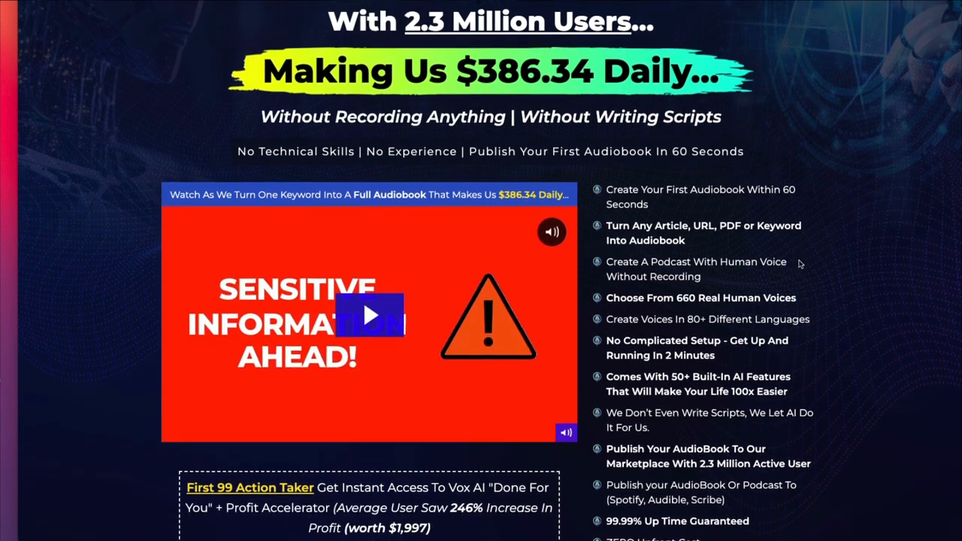
scroll(down, 3)
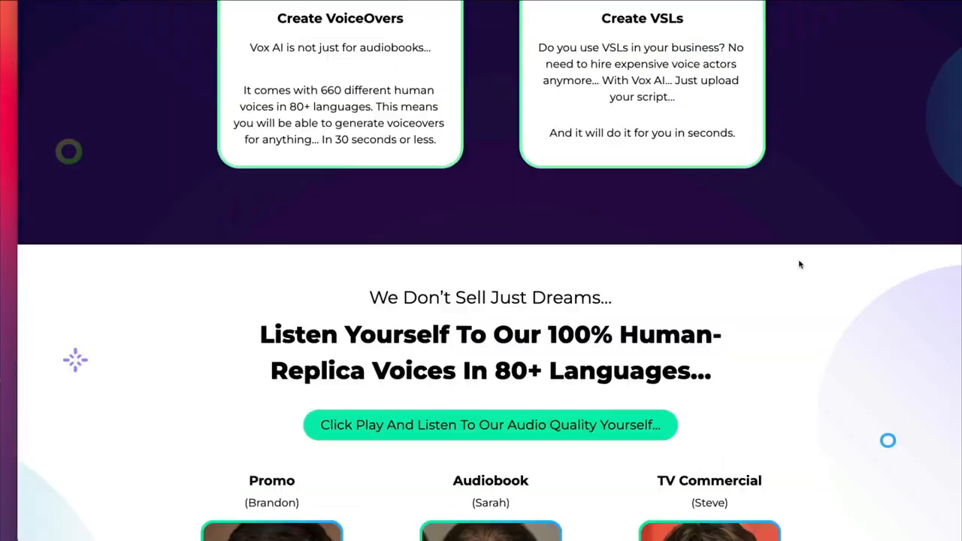
scroll(down, 3)
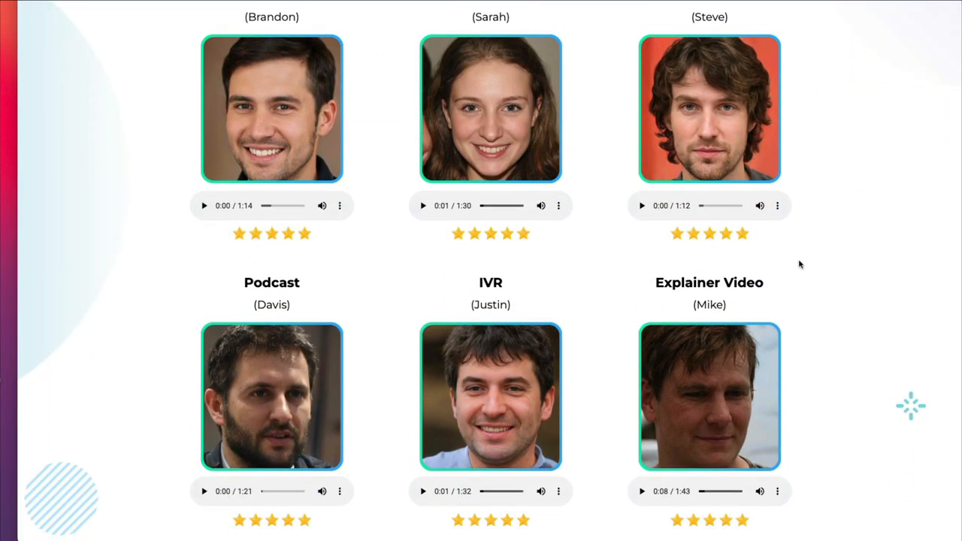
scroll(down, 3)
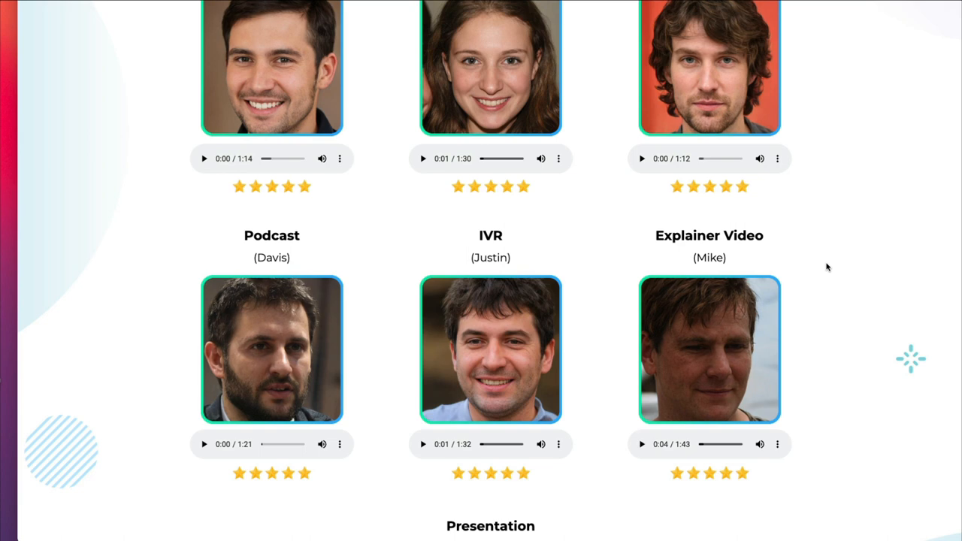
scroll(down, 3)
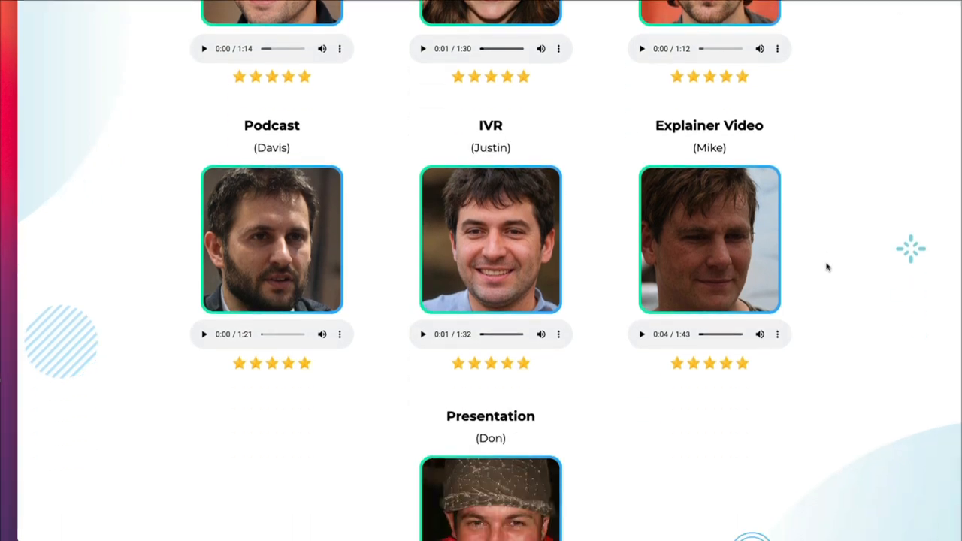
mouse_move(820, 371)
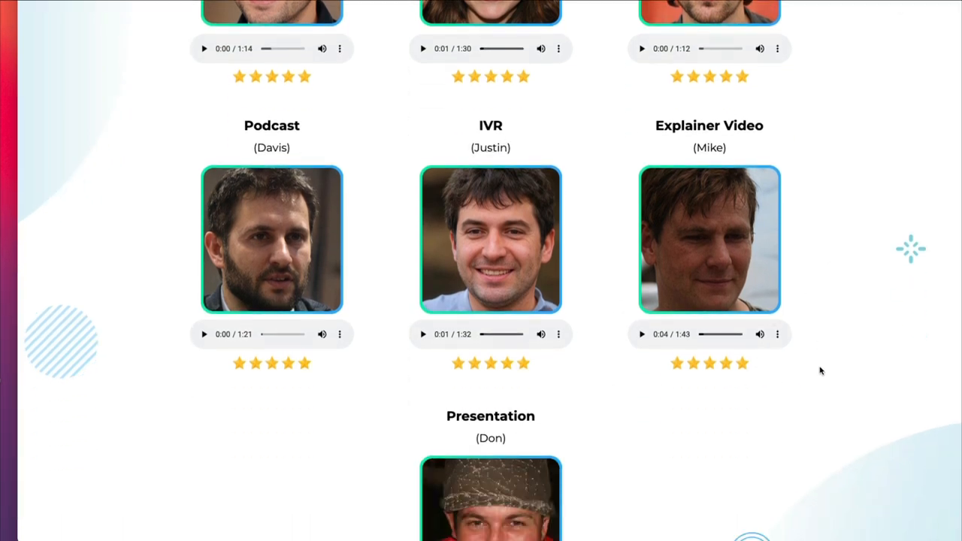
scroll(down, 3)
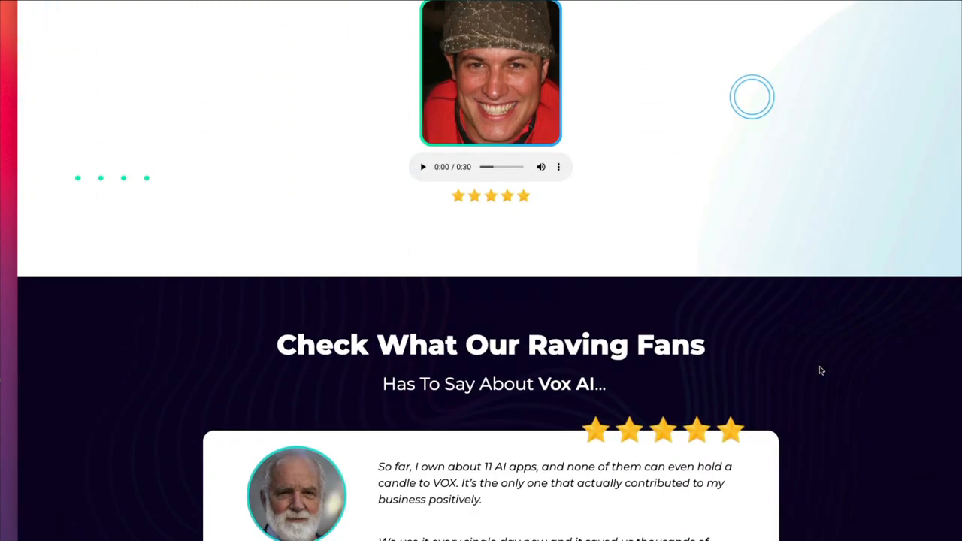
scroll(down, 3)
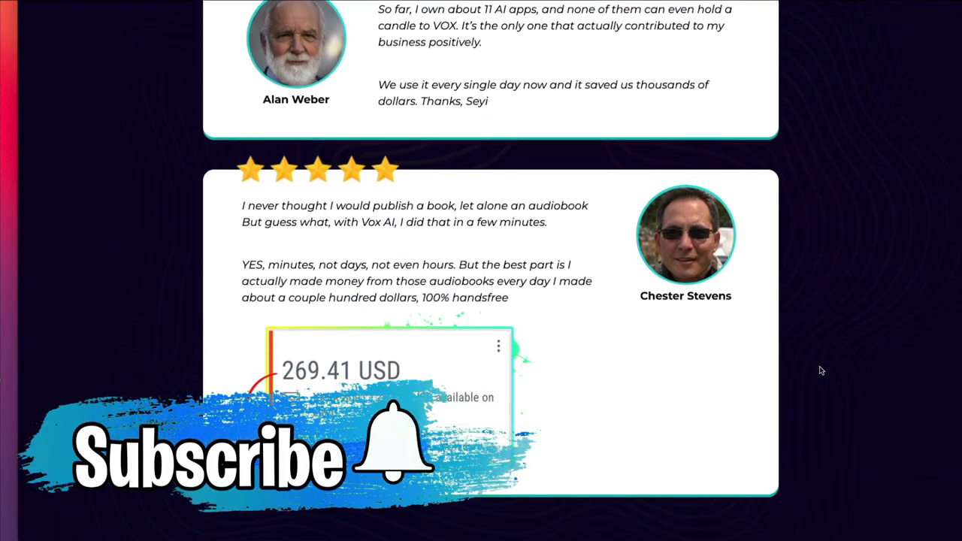
scroll(down, 3)
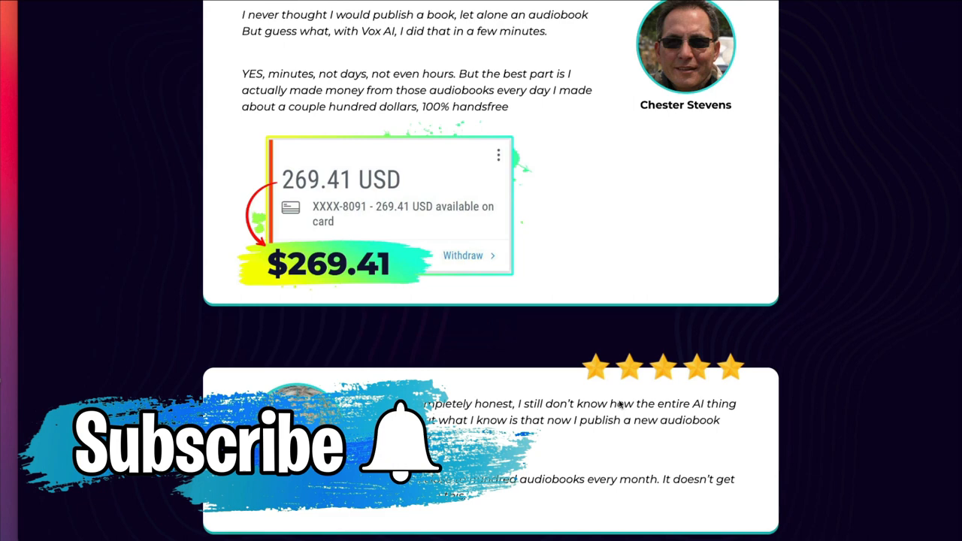
scroll(down, 3)
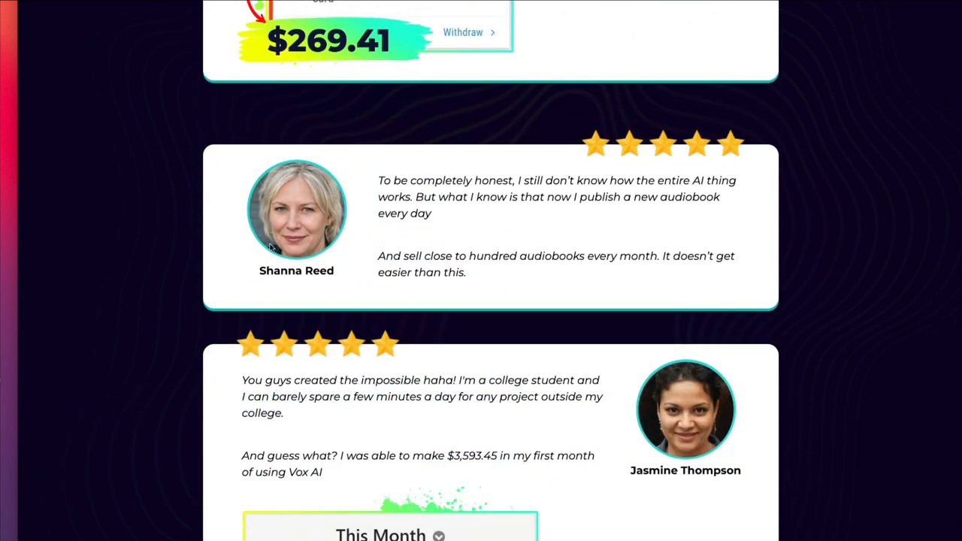
mouse_move(362, 239)
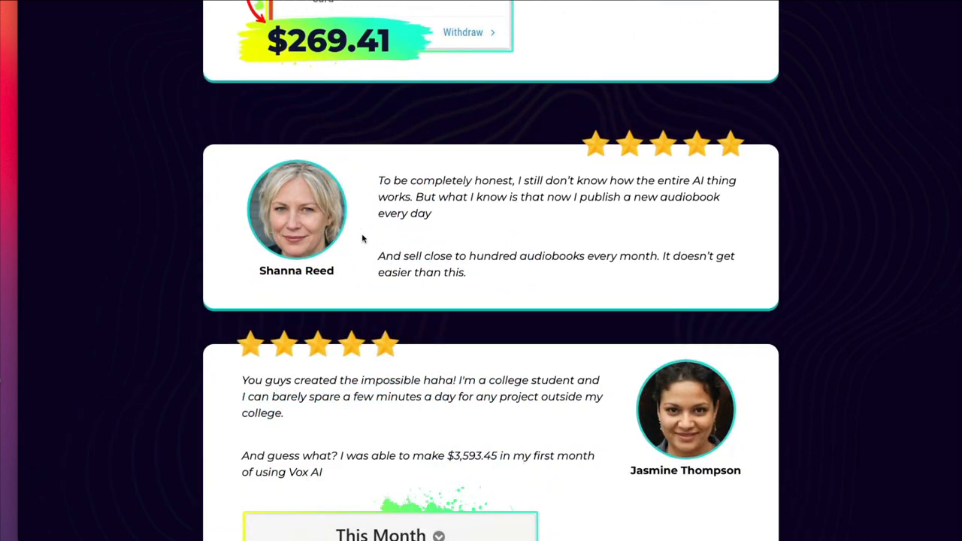
mouse_move(302, 172)
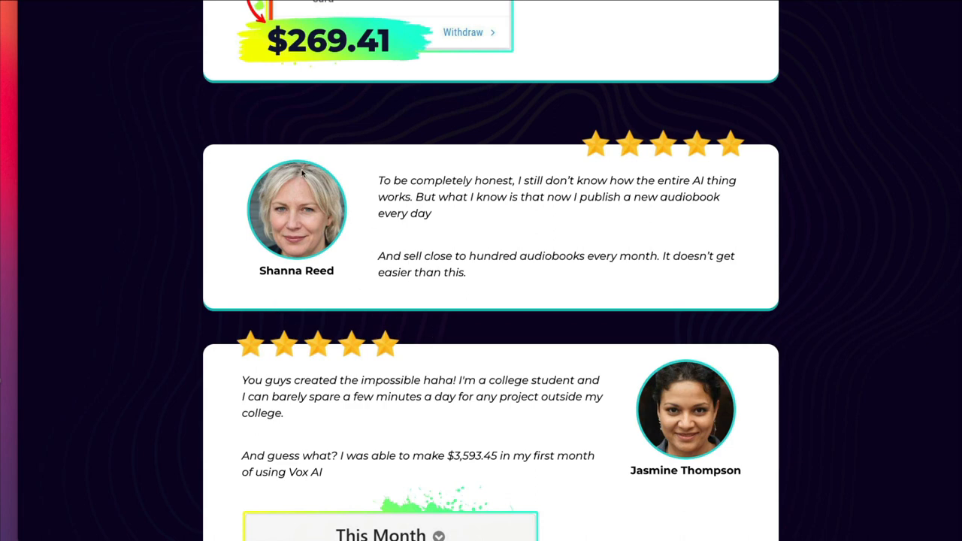
mouse_move(508, 278)
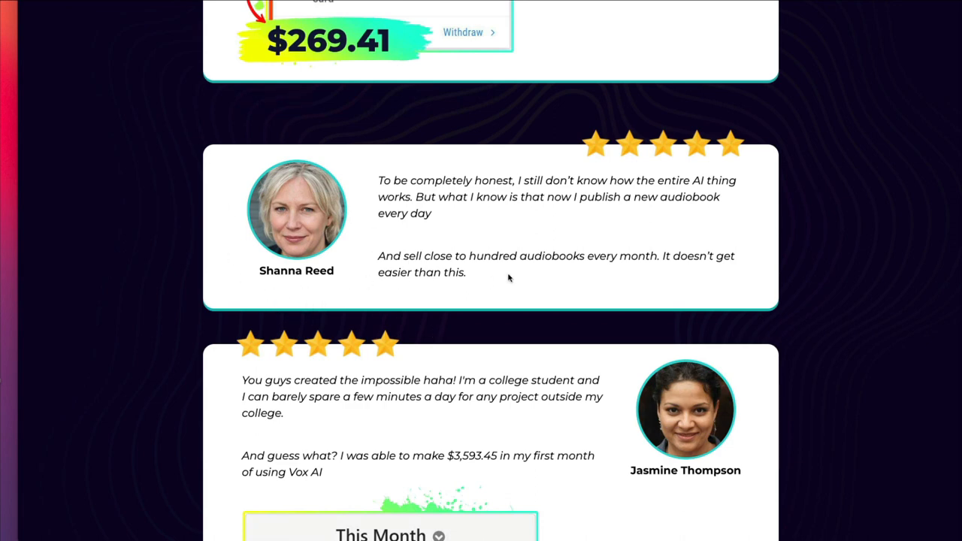
mouse_move(811, 387)
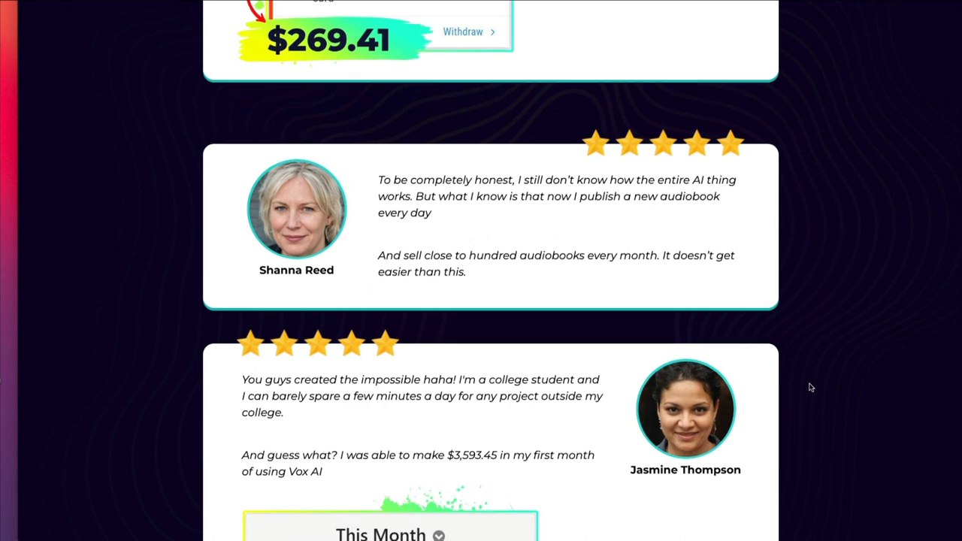
scroll(down, 3)
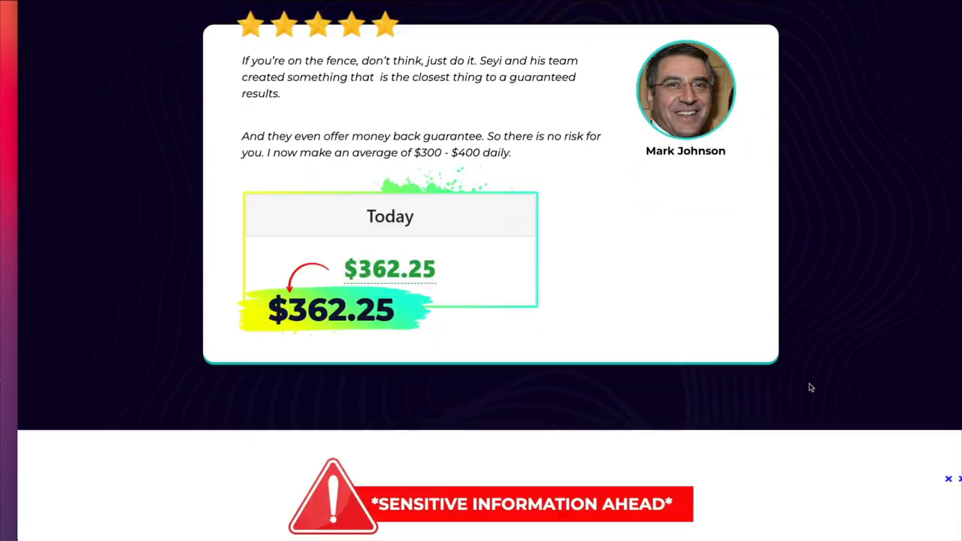
scroll(down, 3)
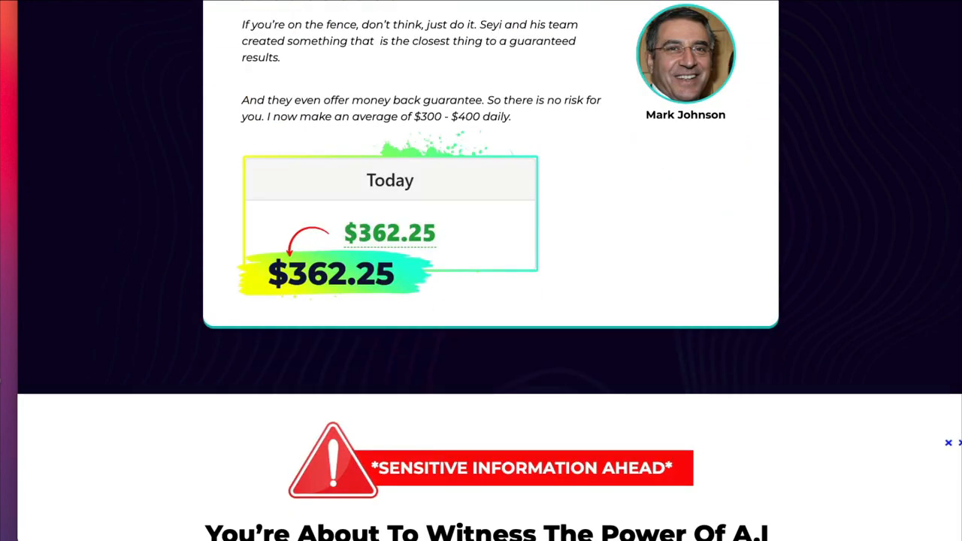
scroll(down, 3)
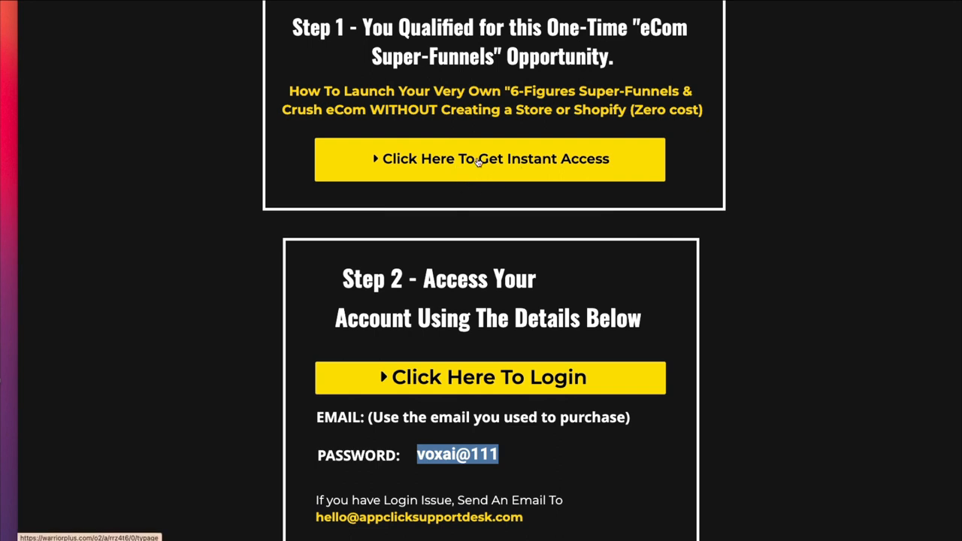
mouse_move(786, 272)
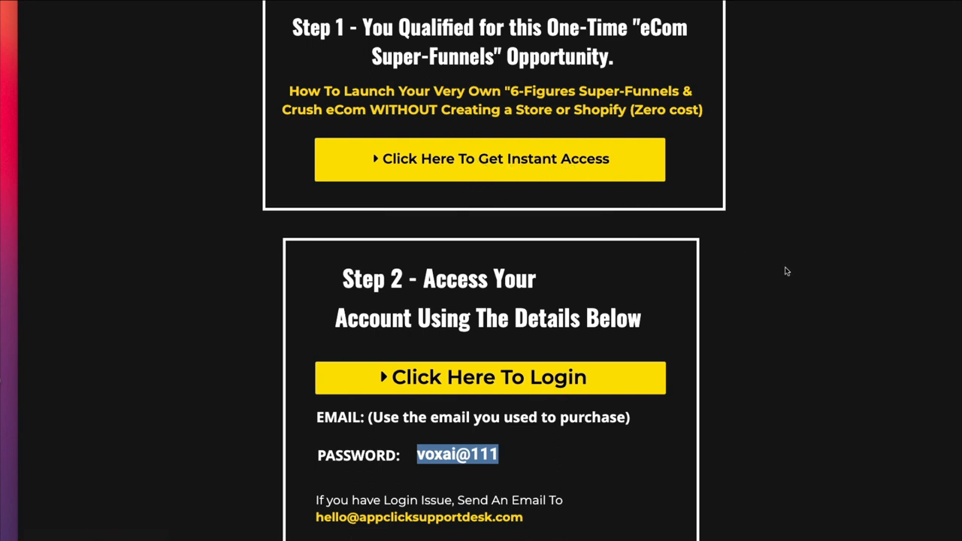
scroll(down, 3)
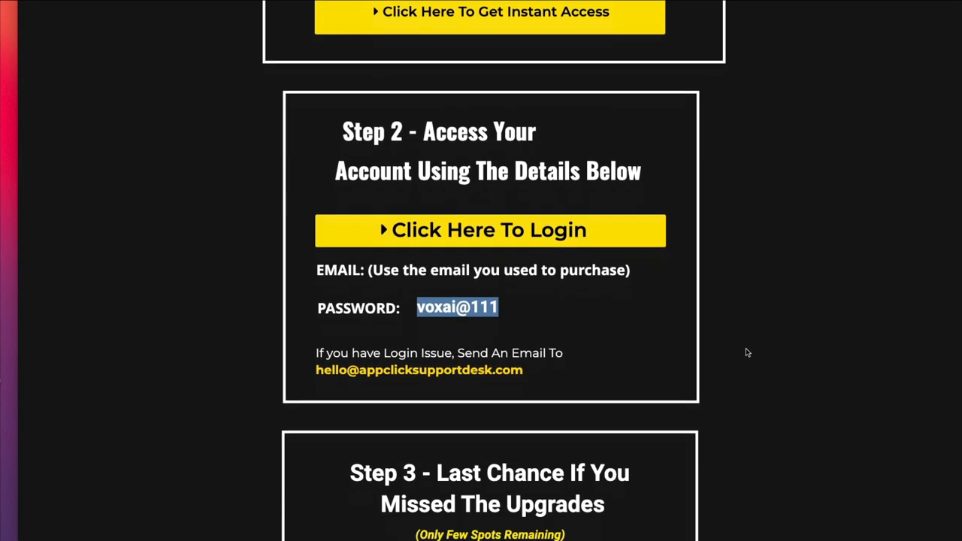
scroll(down, 3)
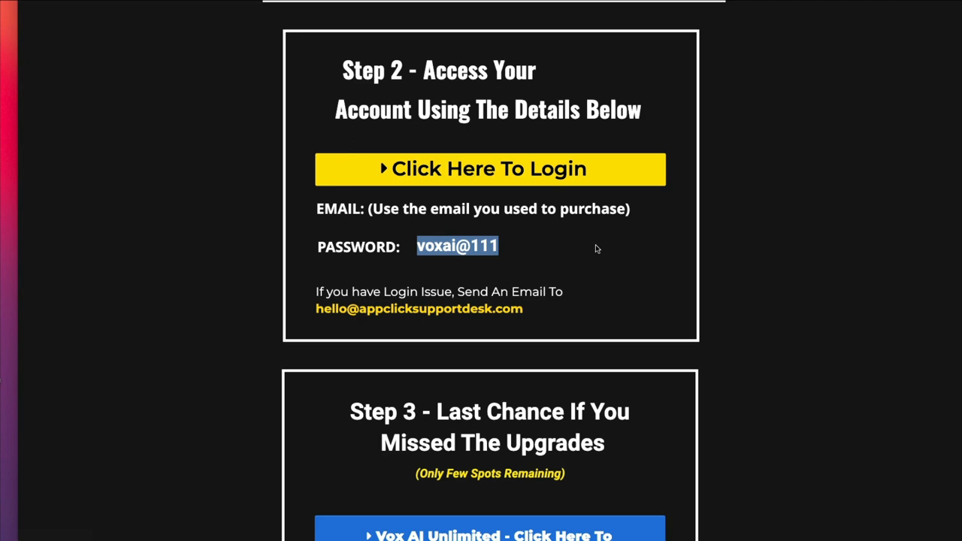
scroll(down, 3)
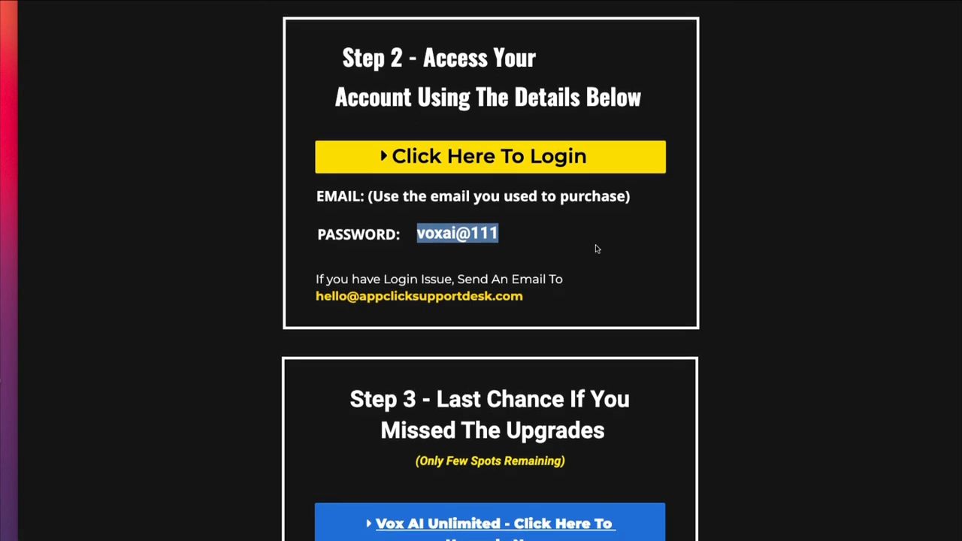
scroll(down, 3)
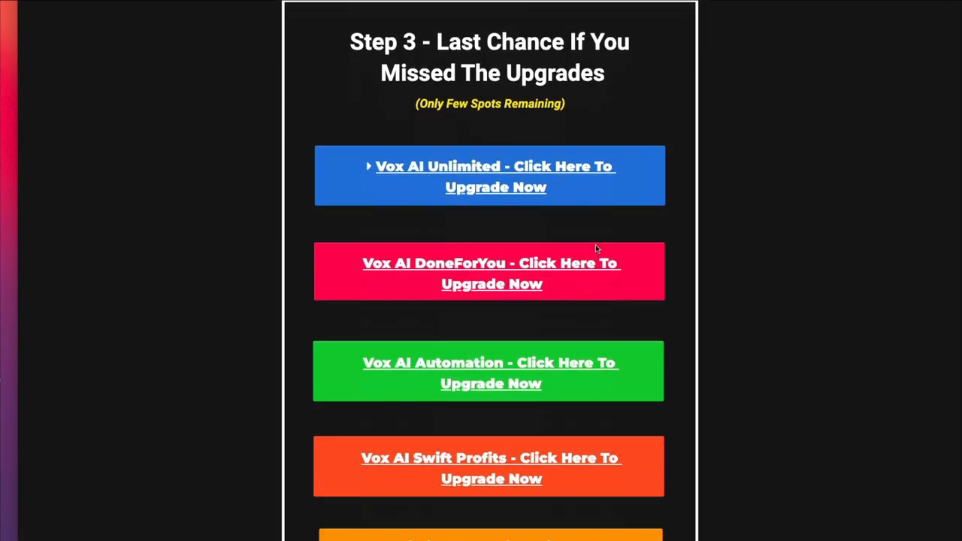
scroll(down, 3)
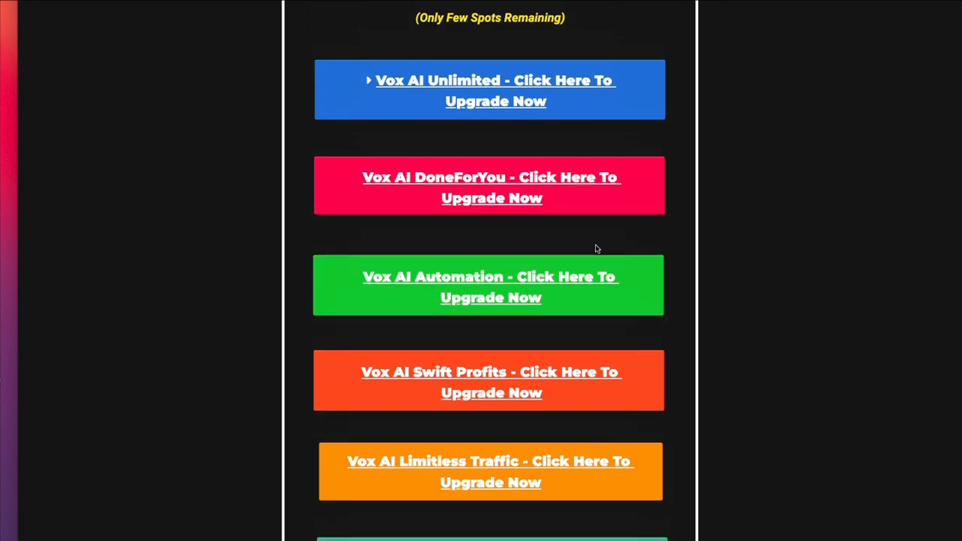
scroll(down, 3)
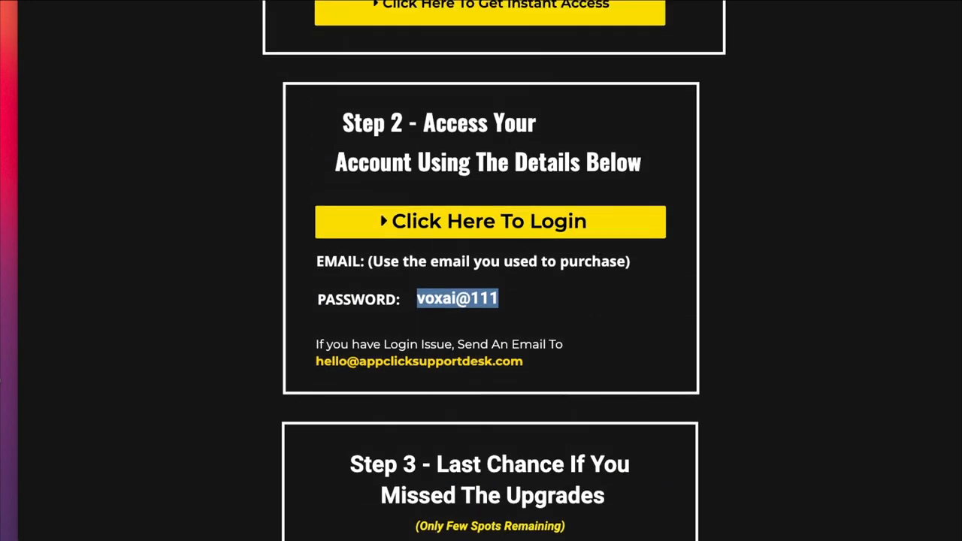
- Log in, browse the walkthrough tutorial videos, and open Project > Create for a new audiobook
click(489, 221)
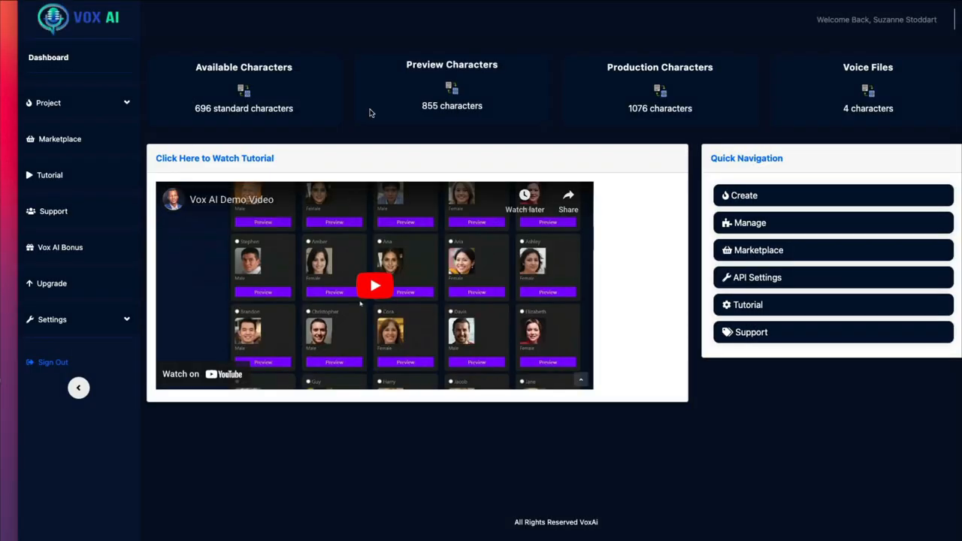
mouse_move(67, 201)
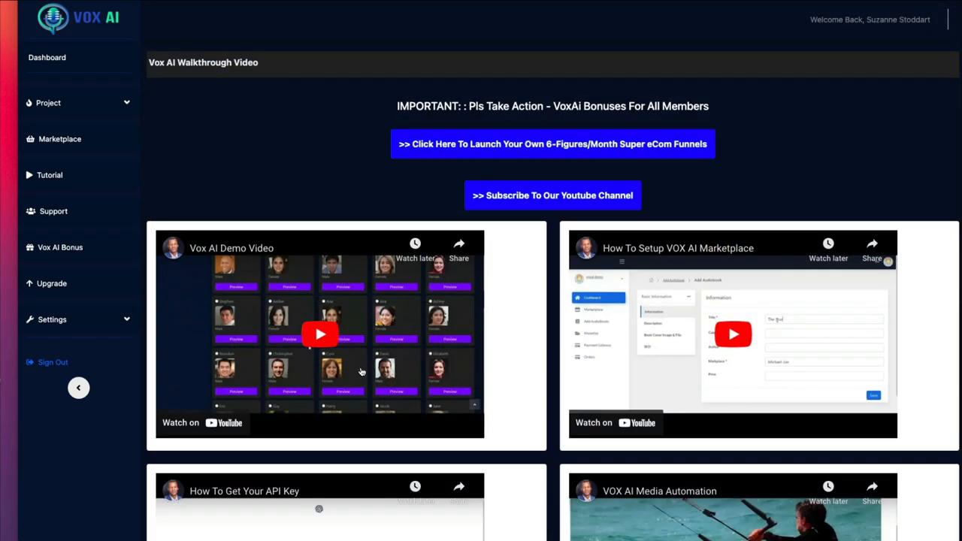
mouse_move(515, 344)
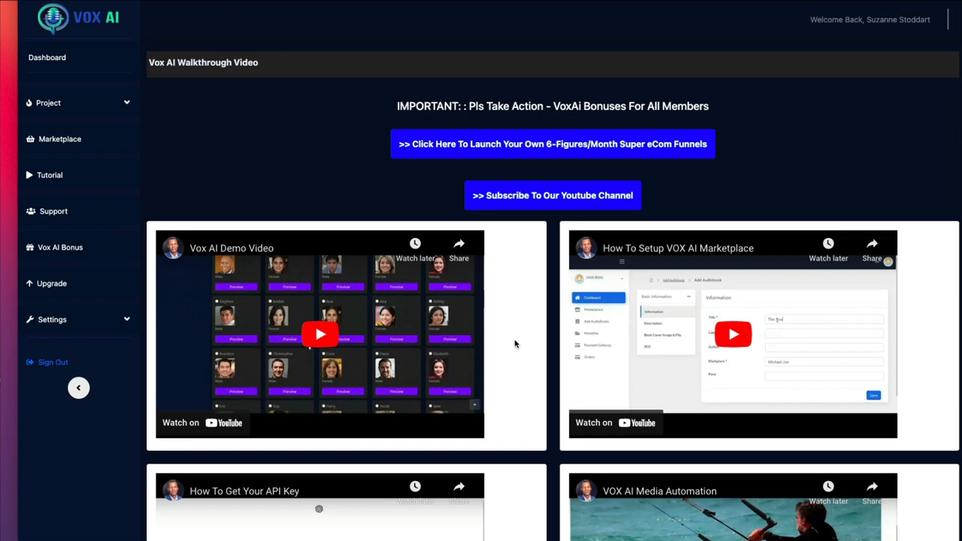
scroll(down, 3)
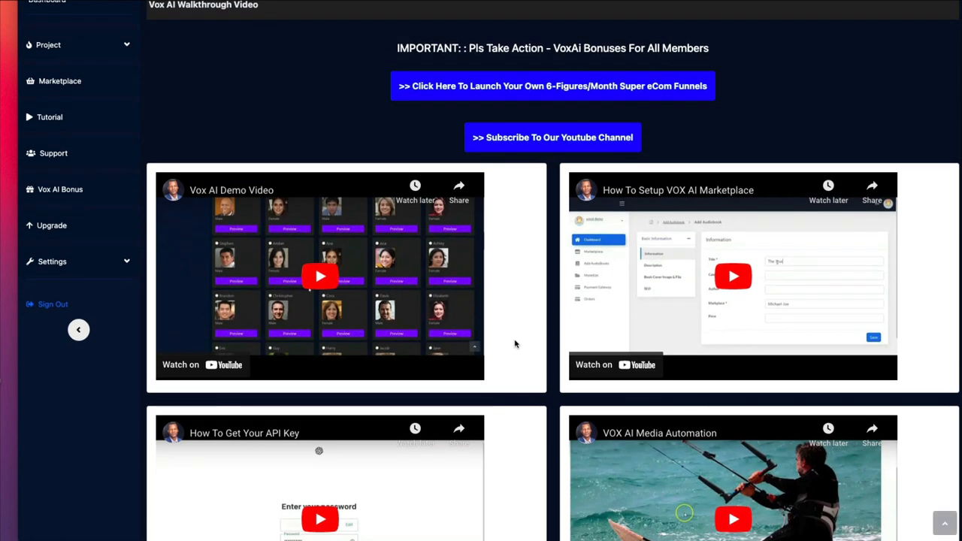
mouse_move(822, 303)
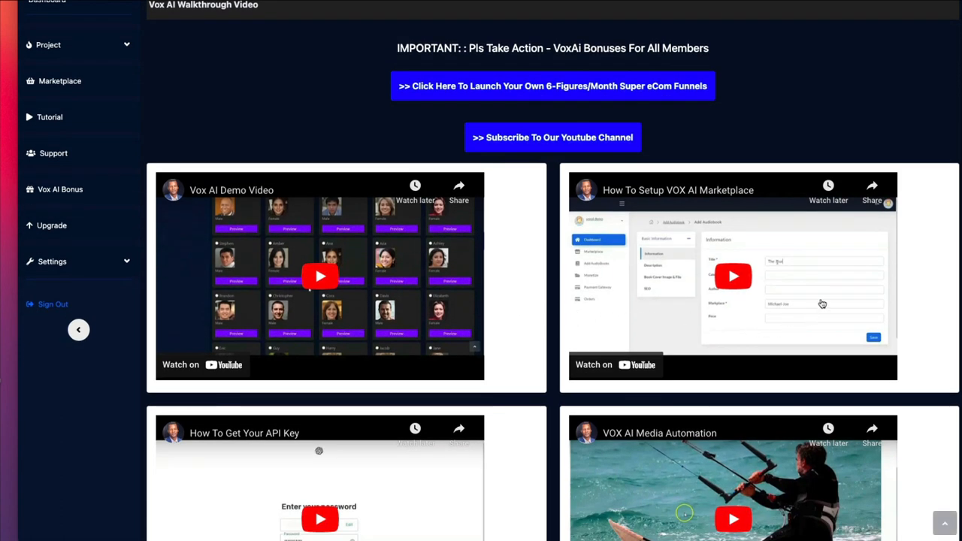
mouse_move(558, 368)
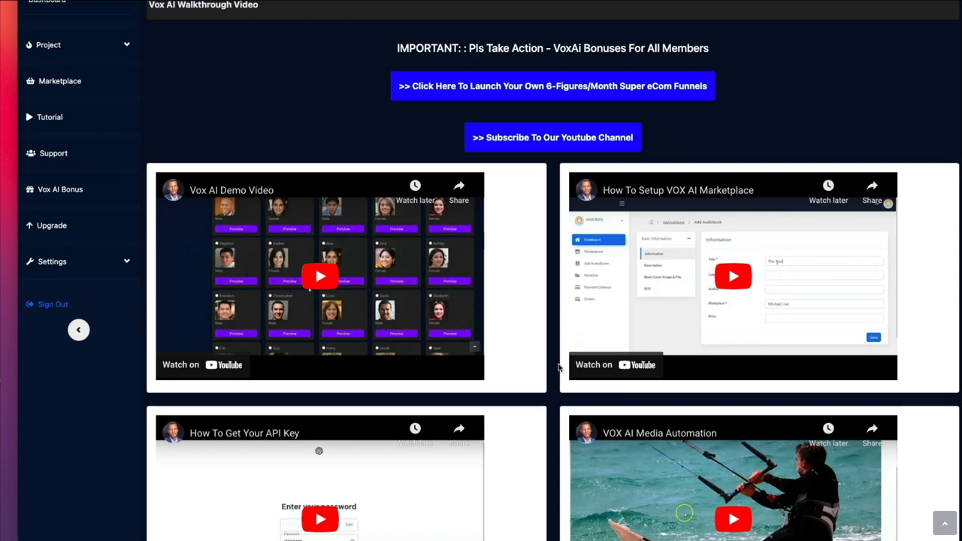
scroll(down, 3)
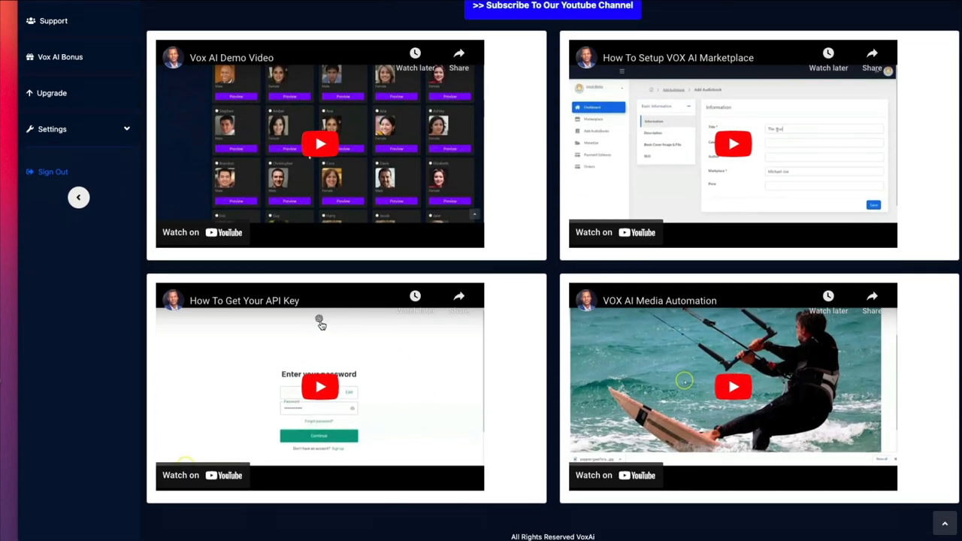
mouse_move(416, 372)
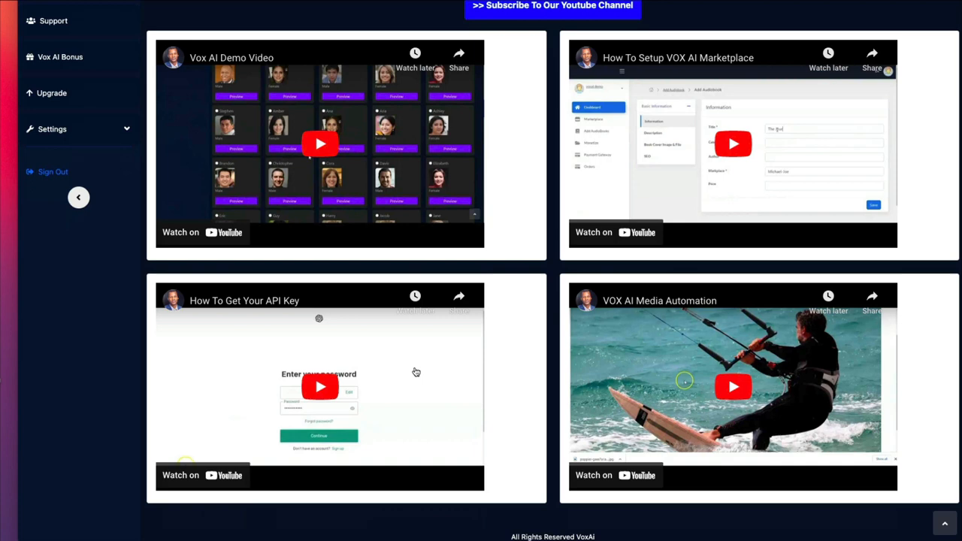
mouse_move(683, 433)
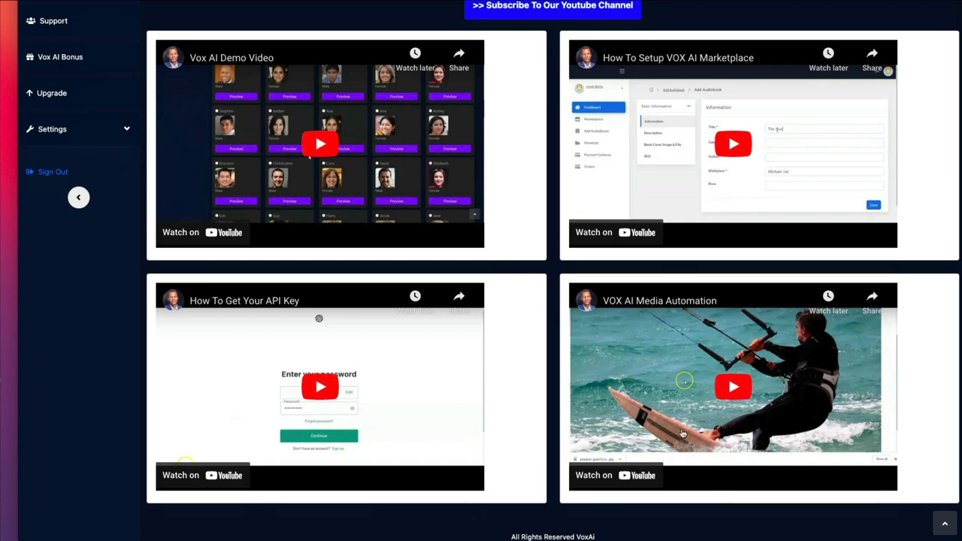
mouse_move(681, 363)
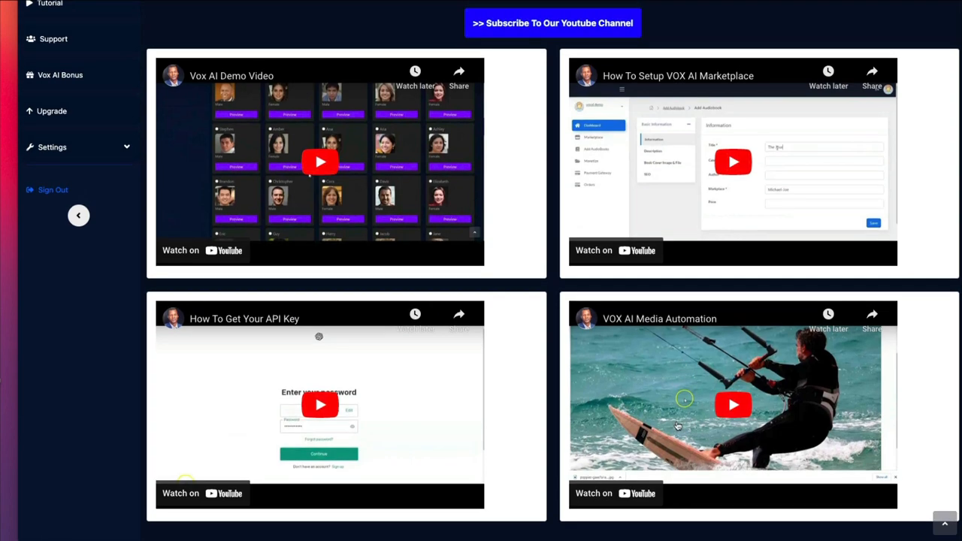
mouse_move(674, 416)
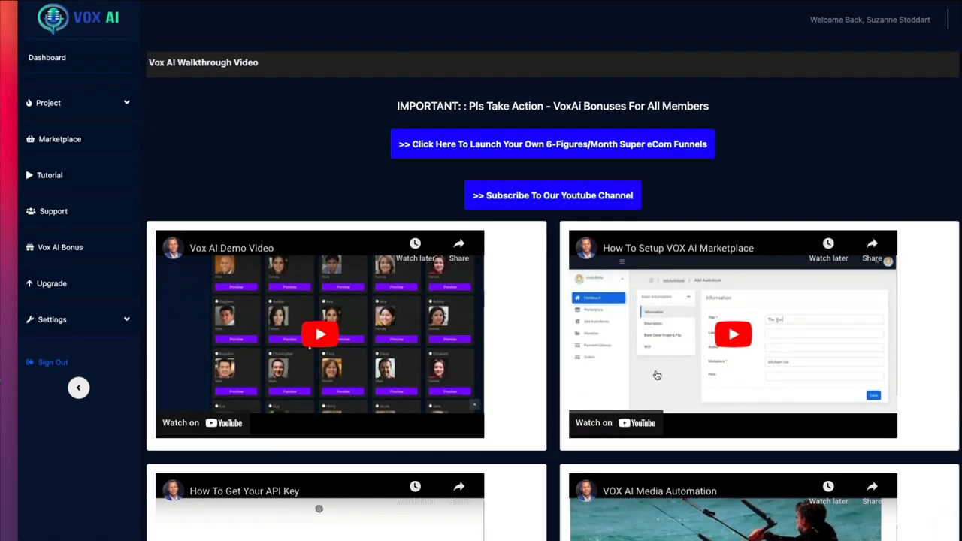
click(47, 103)
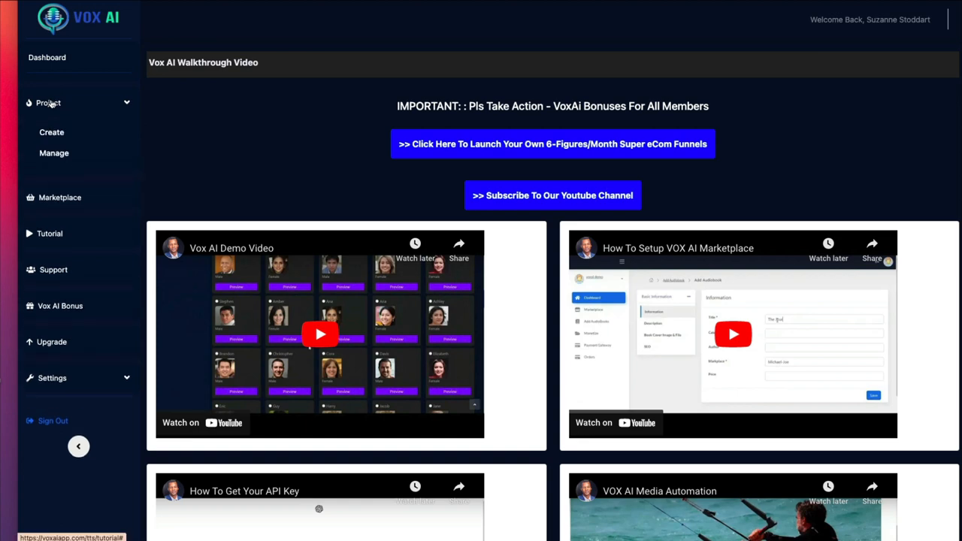
mouse_move(51, 133)
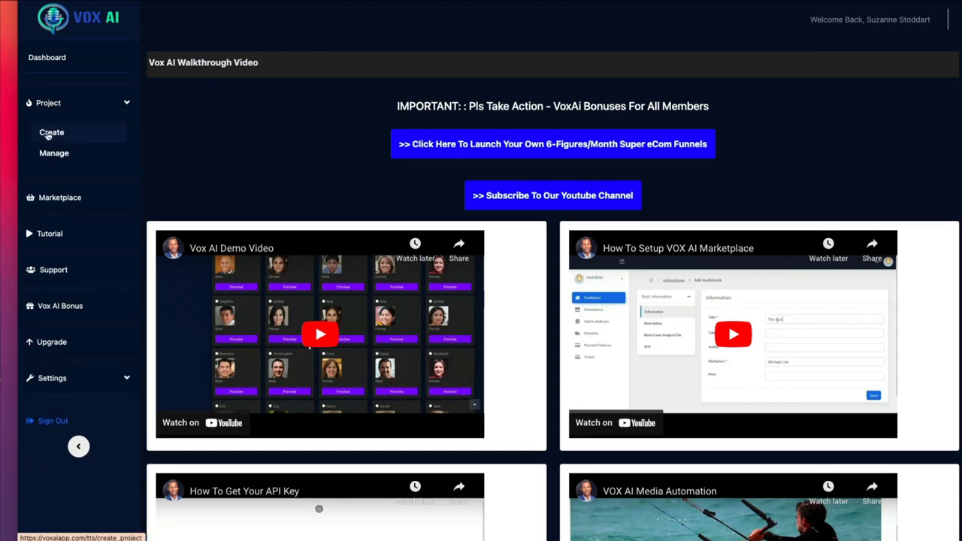
click(51, 132)
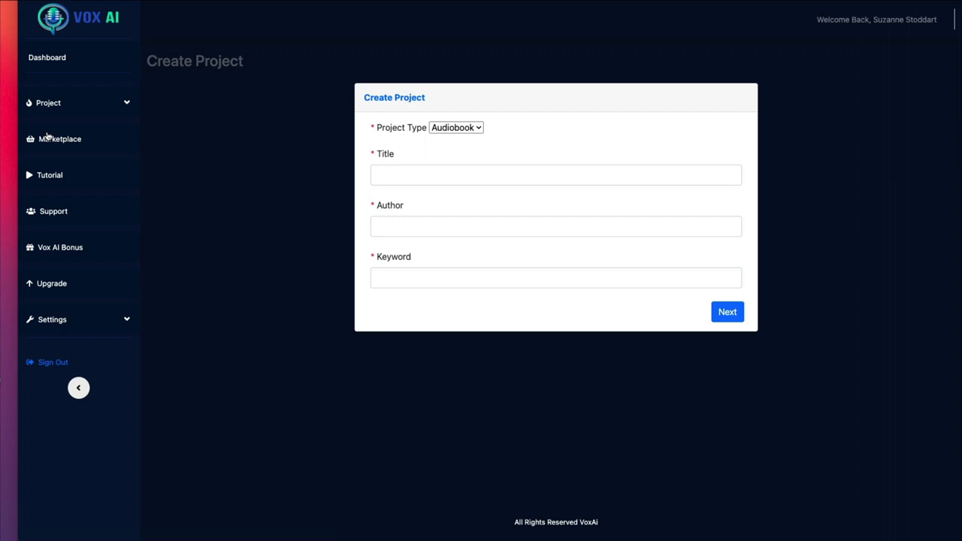
mouse_move(47, 57)
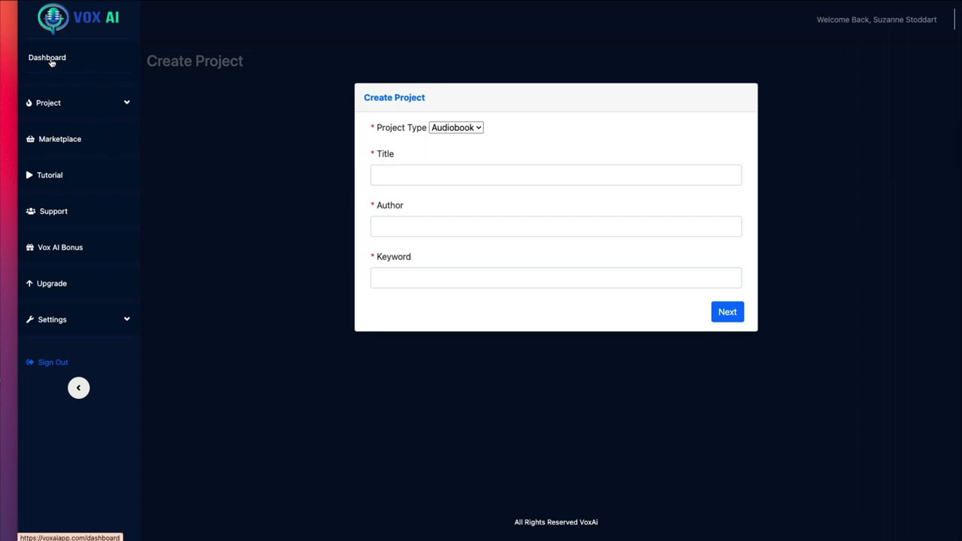
- Return to the dashboard's character counts and expand Project to show Create and Manage
click(46, 57)
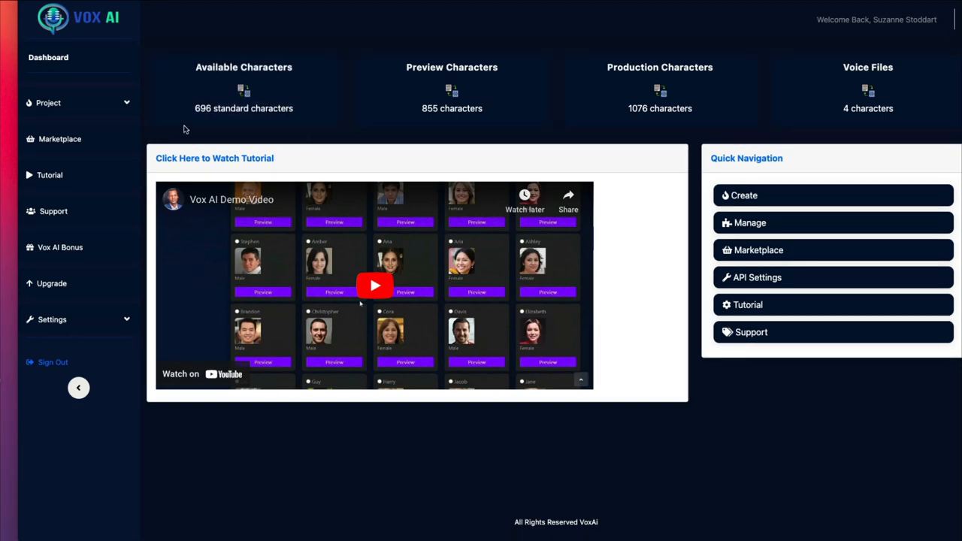
mouse_move(207, 128)
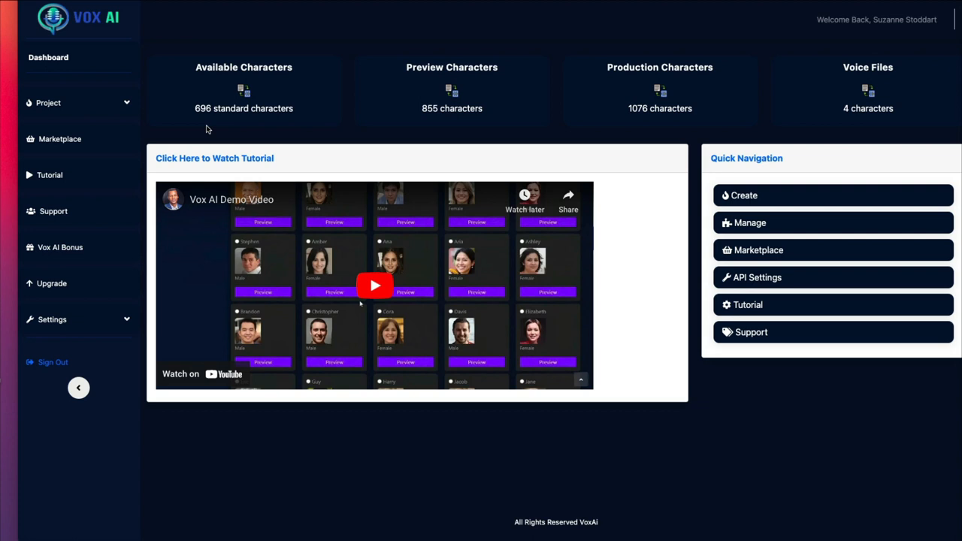
mouse_move(190, 132)
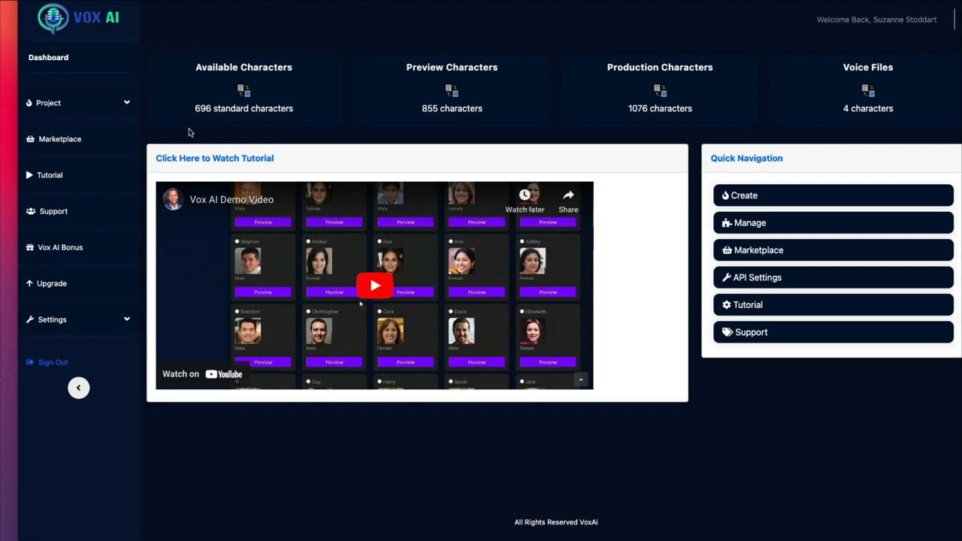
mouse_move(252, 132)
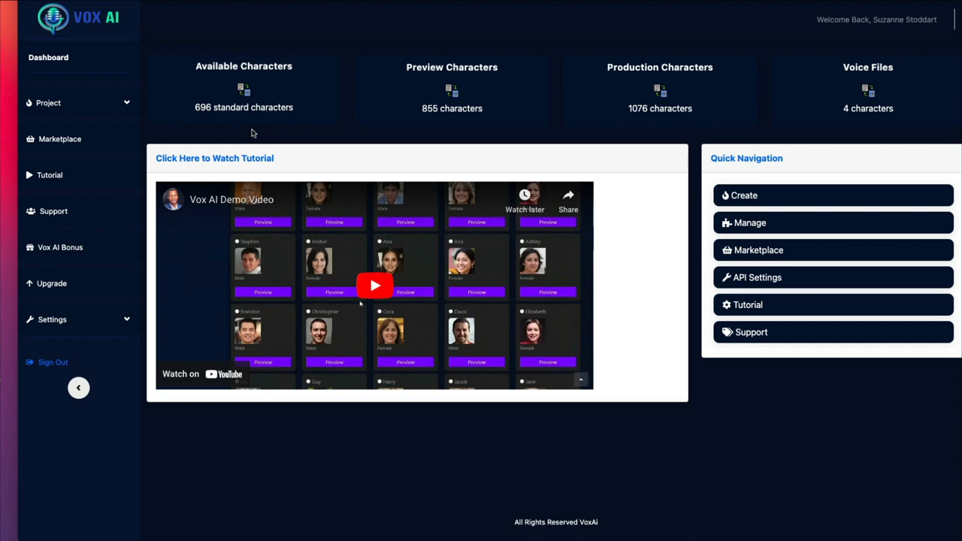
mouse_move(300, 131)
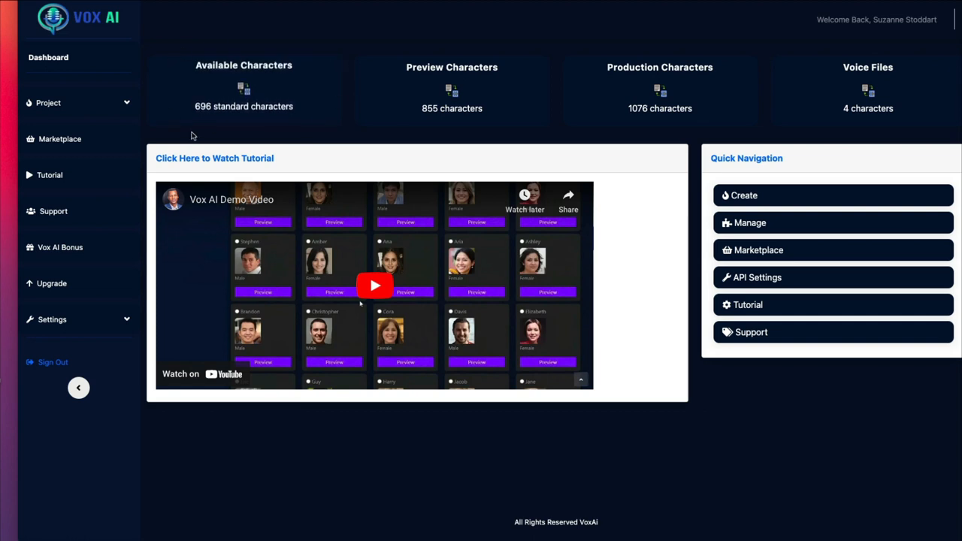
mouse_move(321, 121)
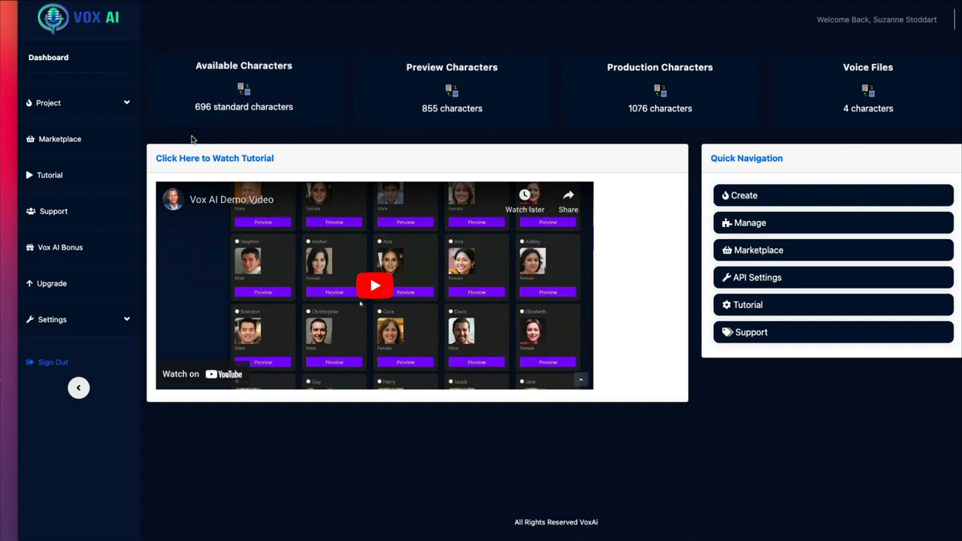
mouse_move(188, 91)
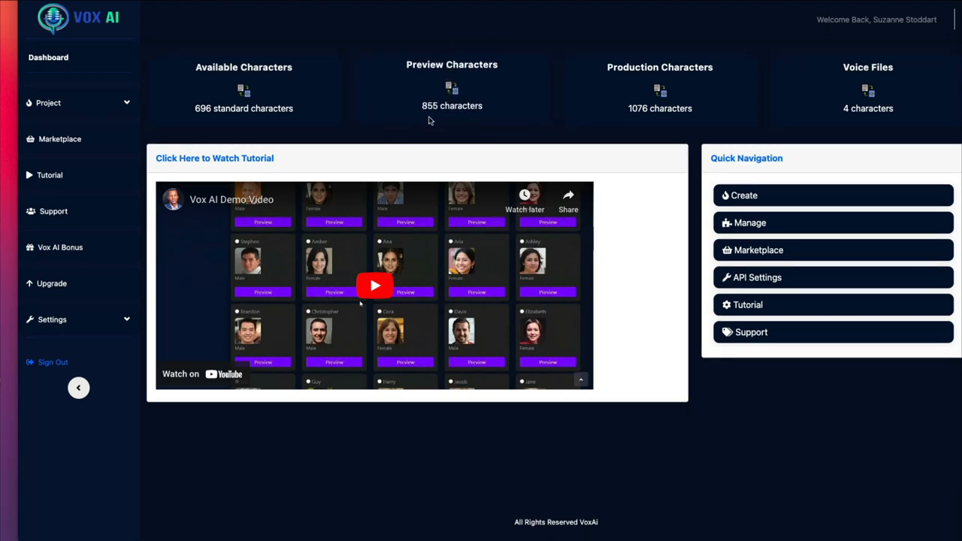
mouse_move(373, 118)
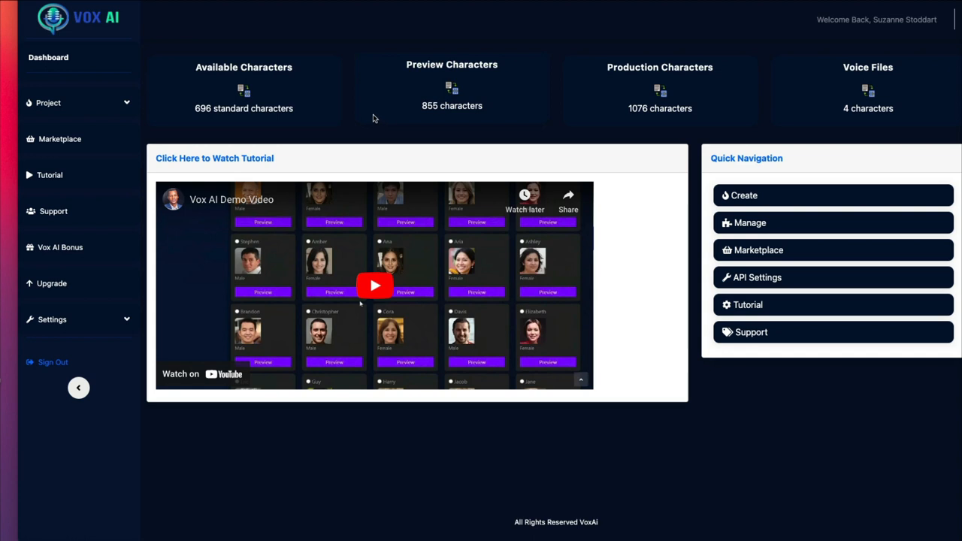
mouse_move(429, 116)
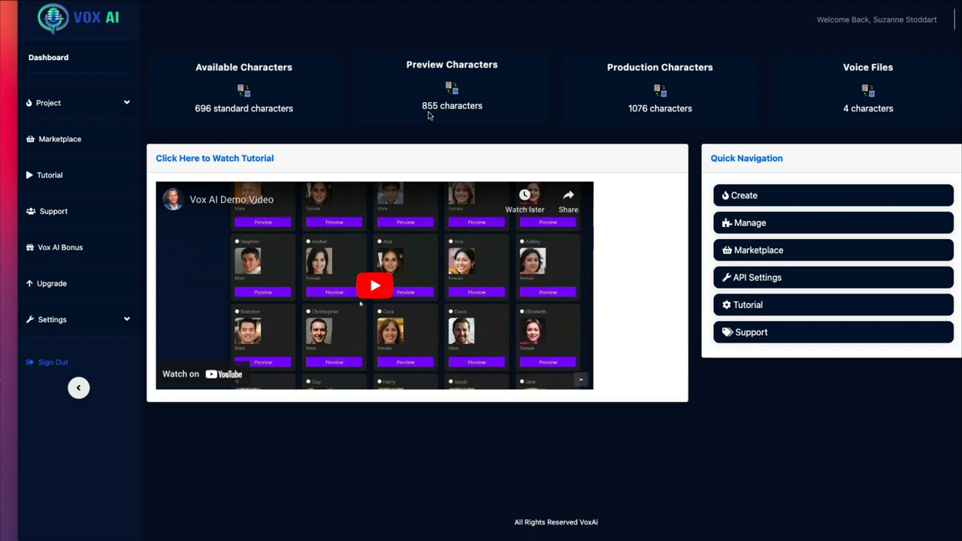
mouse_move(379, 123)
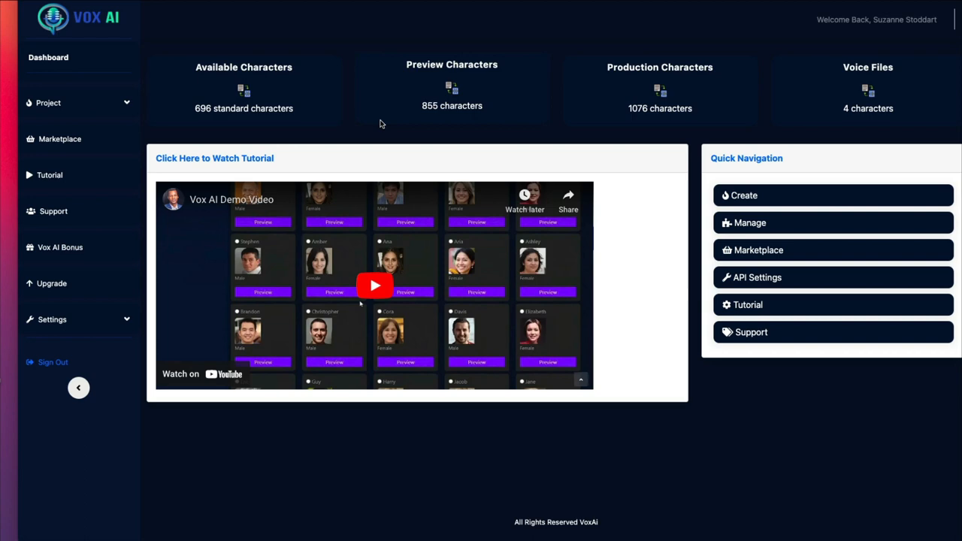
mouse_move(631, 131)
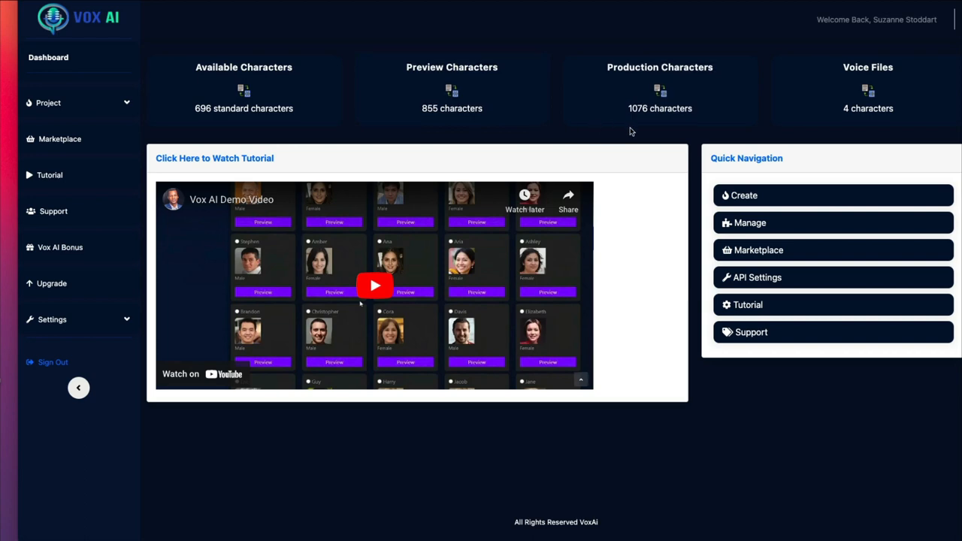
mouse_move(691, 128)
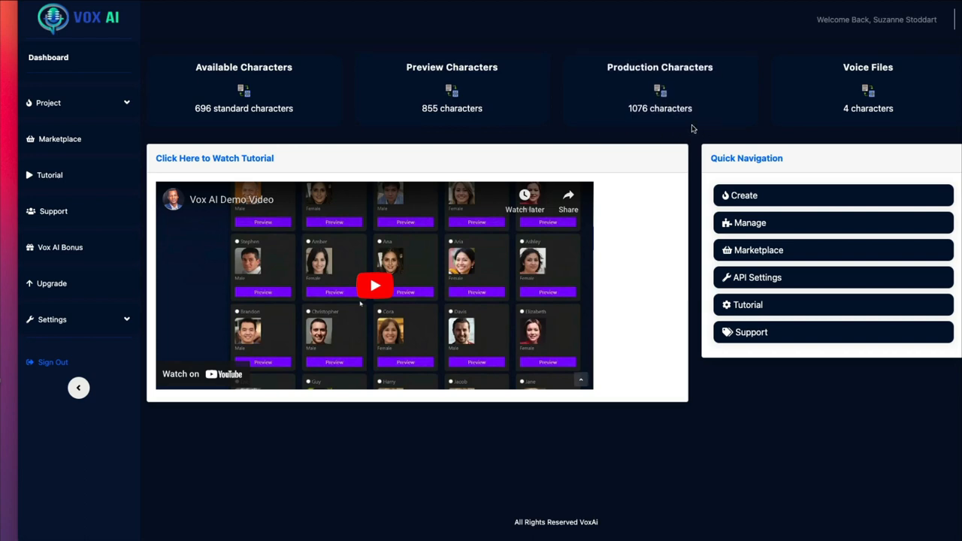
mouse_move(756, 120)
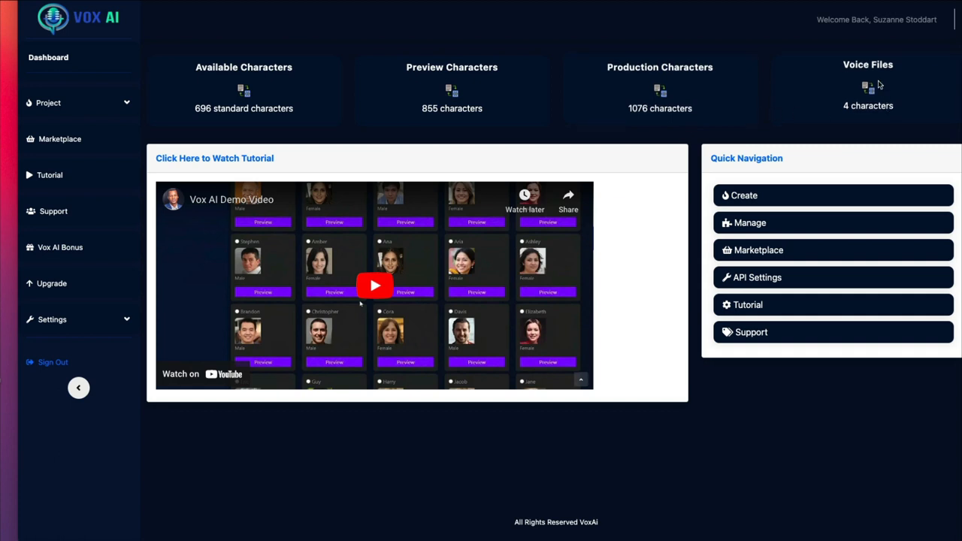
mouse_move(327, 92)
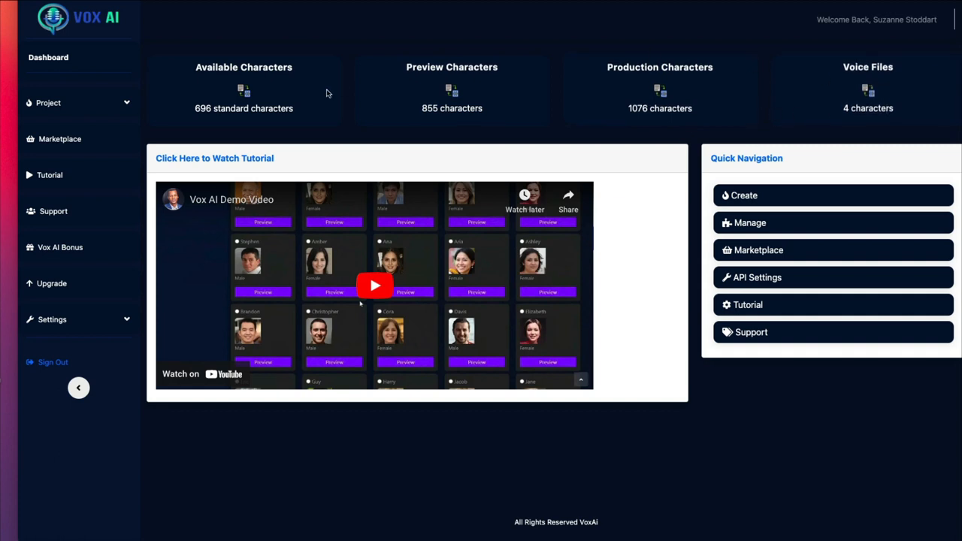
mouse_move(220, 130)
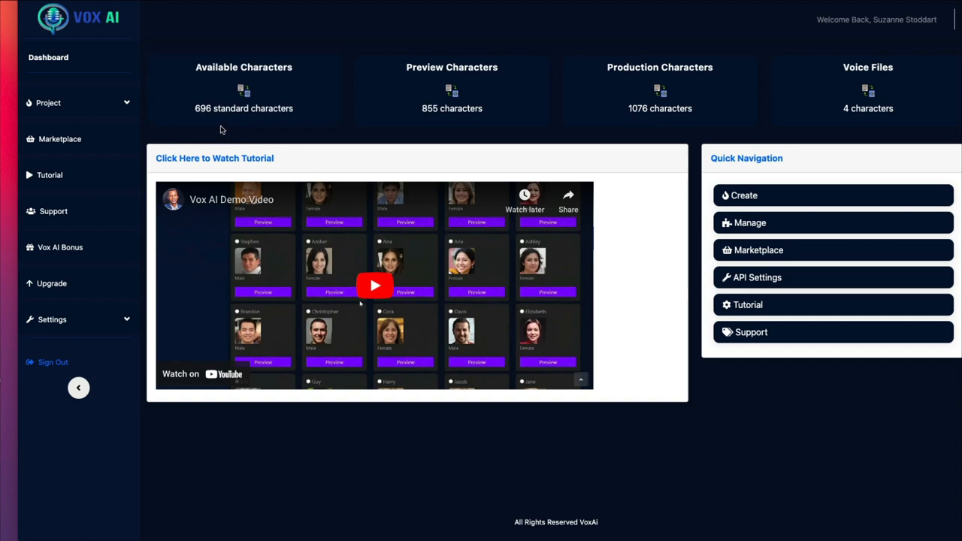
mouse_move(239, 130)
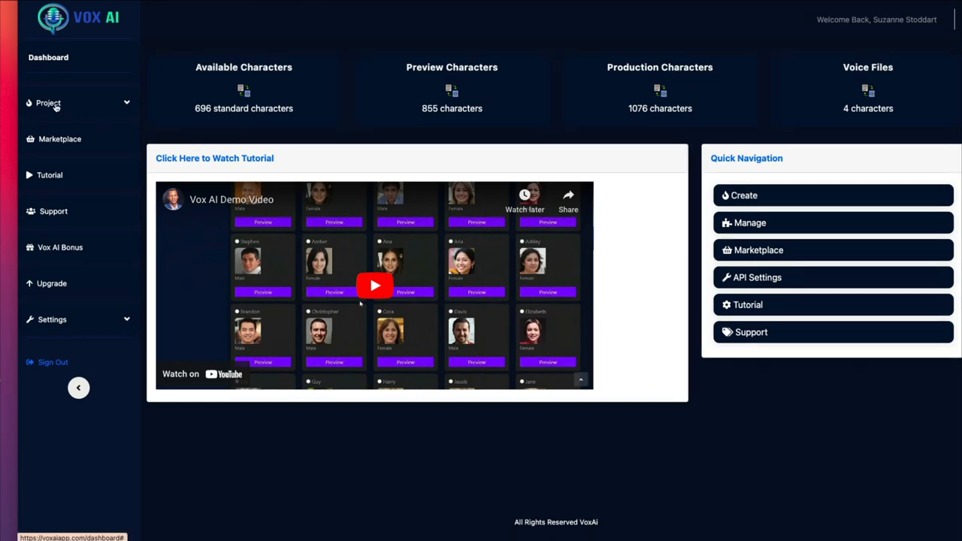
click(48, 103)
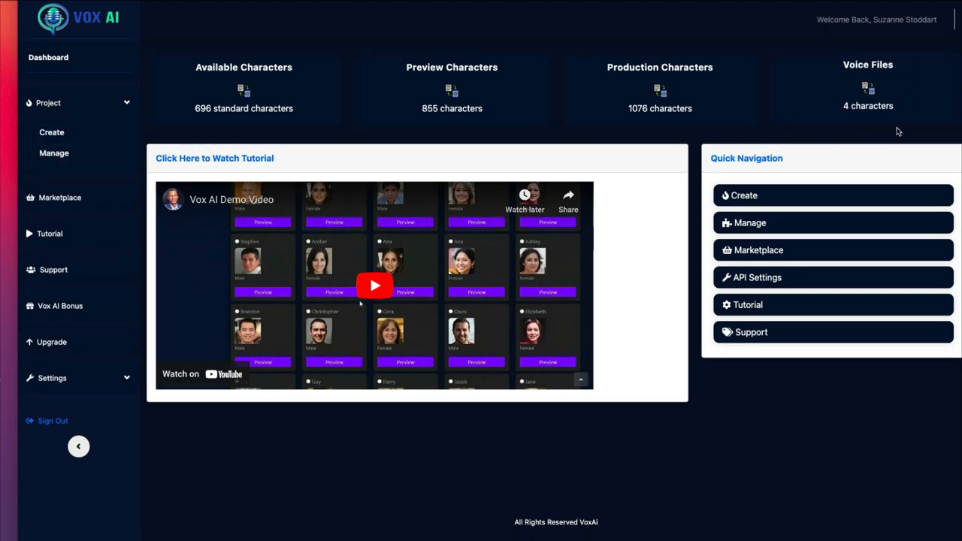
- Open Manage Project to see the English (US) Female Amber project, then re-expand Project
click(53, 153)
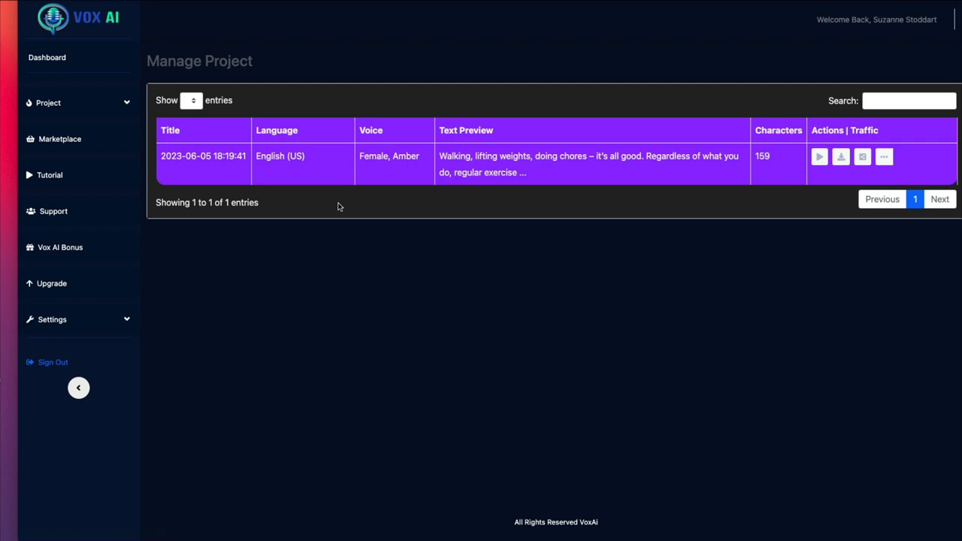
mouse_move(59, 139)
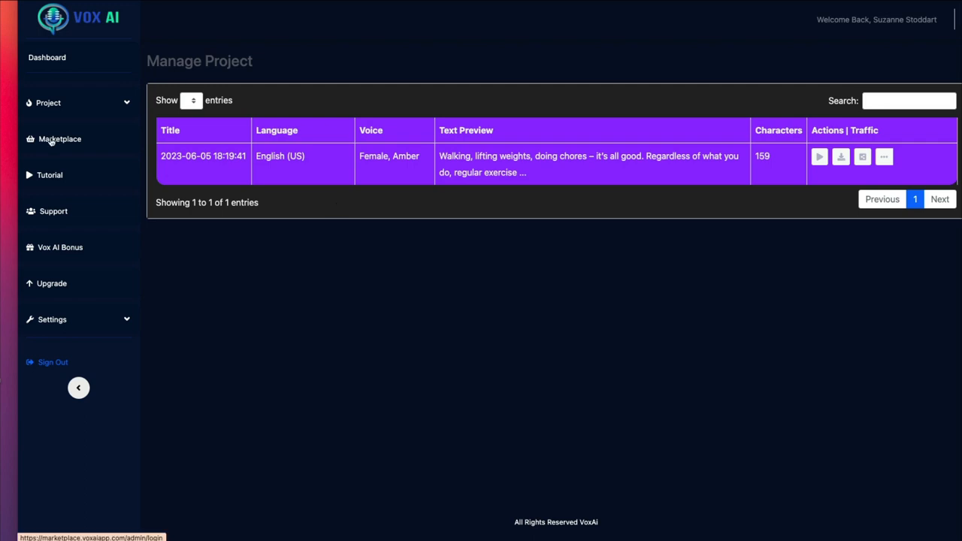
click(47, 103)
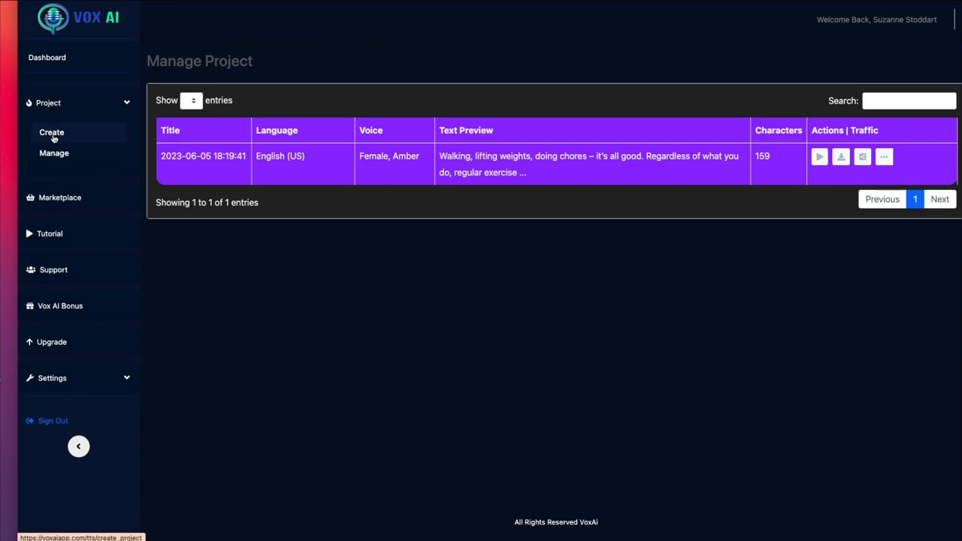
- Submit a demo audiobook by Suzanne Stoddart with keyword 'health and fitness', getting an upgrade-to-Unlimited notice
click(51, 133)
text(demo)
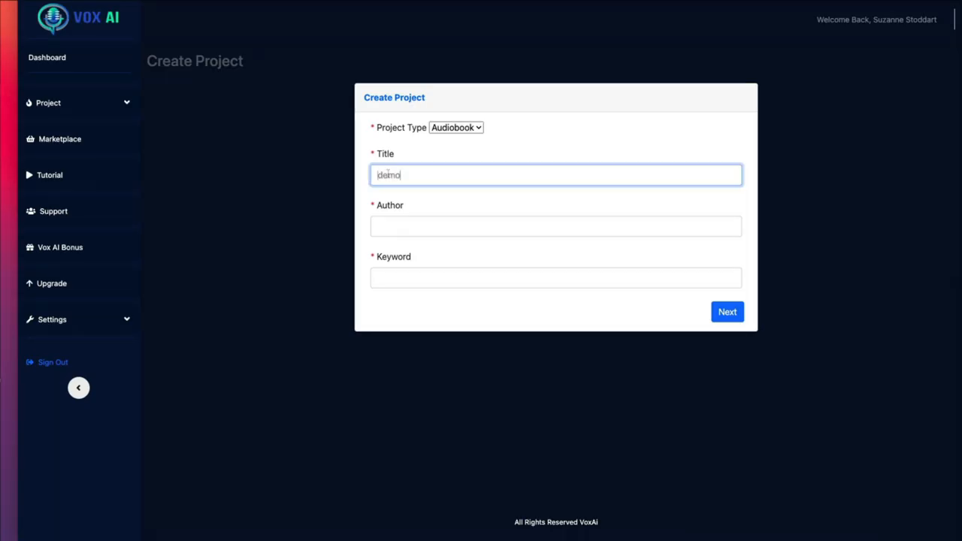
click(555, 226)
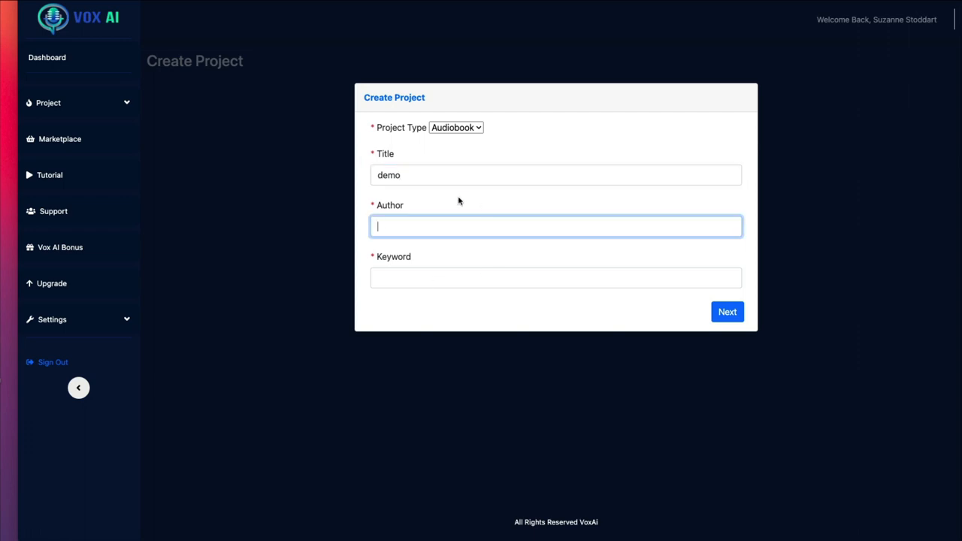
text(Suzanne Stoddart)
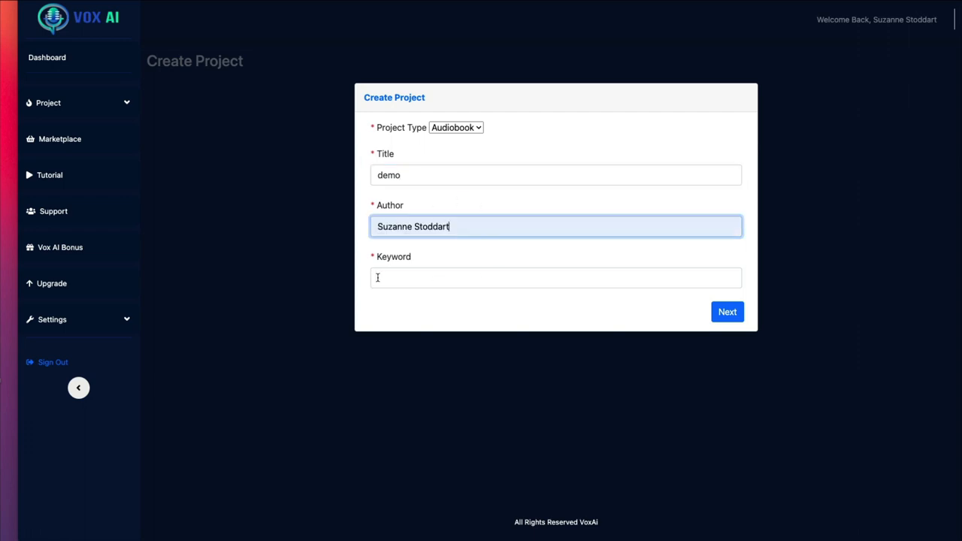
text(health and fitness)
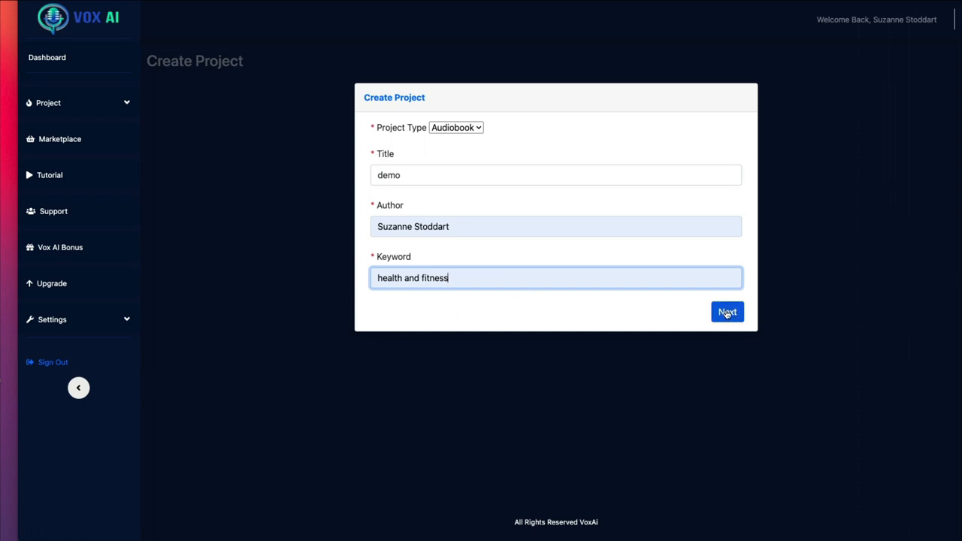
click(727, 312)
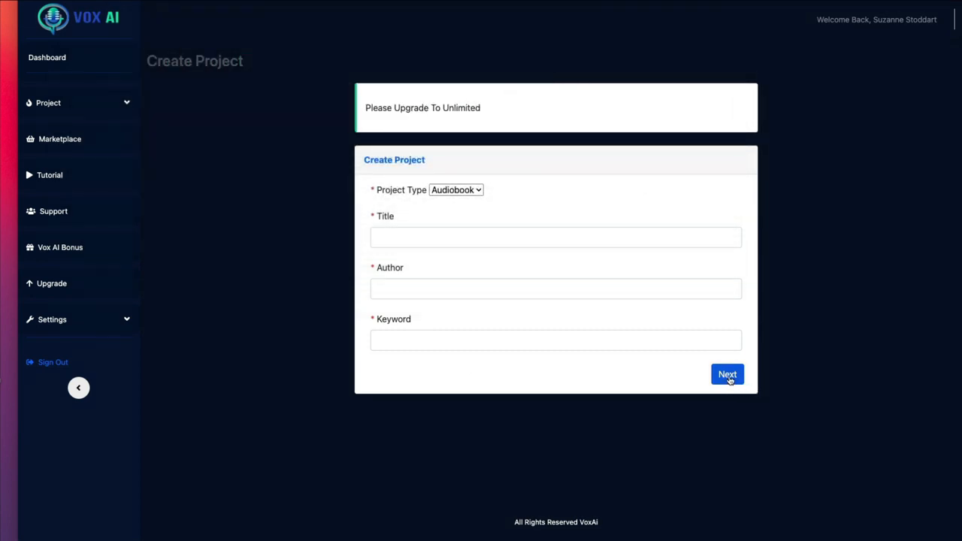
click(726, 374)
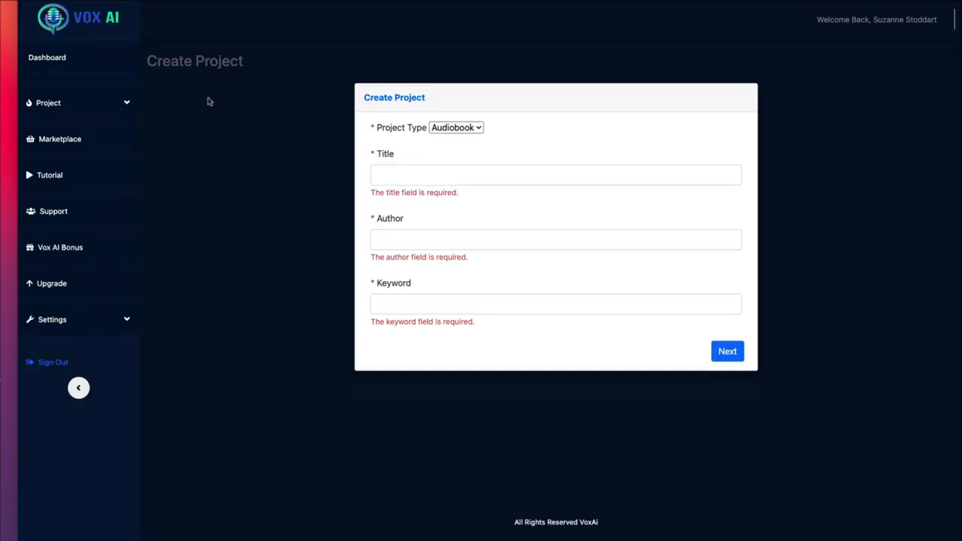
mouse_move(47, 57)
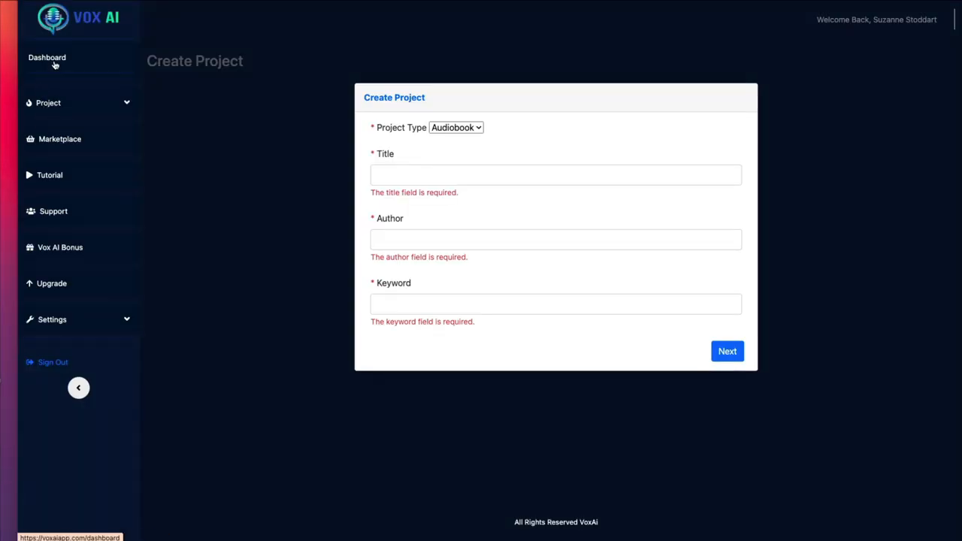
- Go back to the Dashboard and expand Project to show its Create and Manage items
click(46, 57)
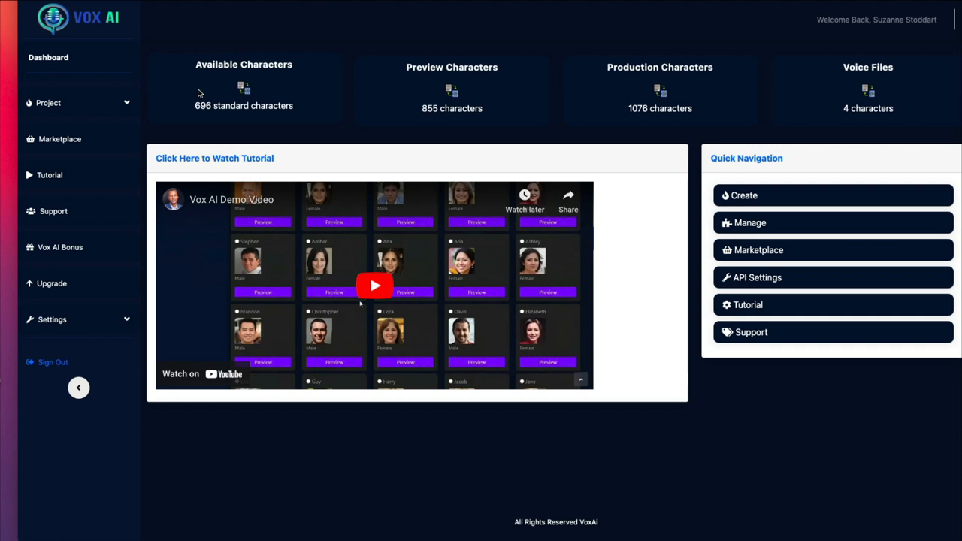
mouse_move(180, 91)
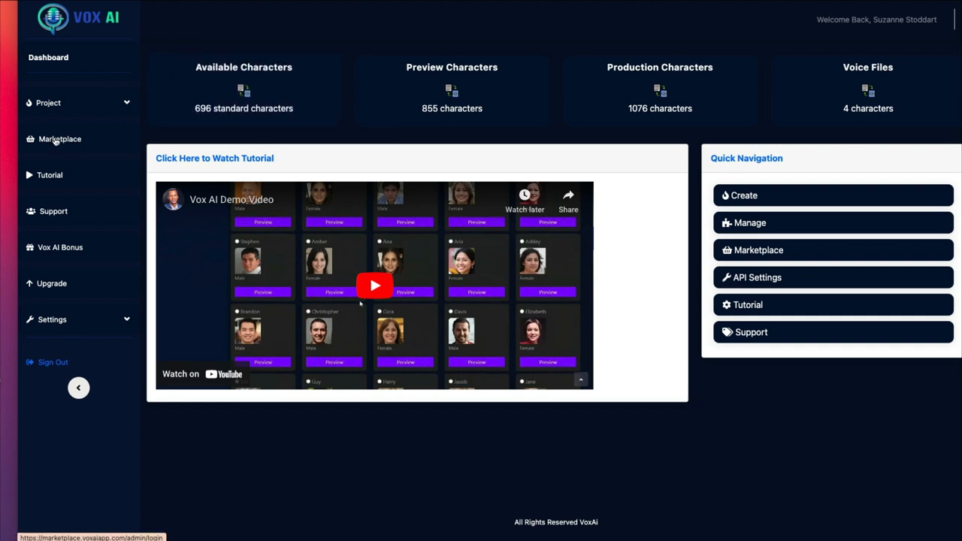
click(48, 102)
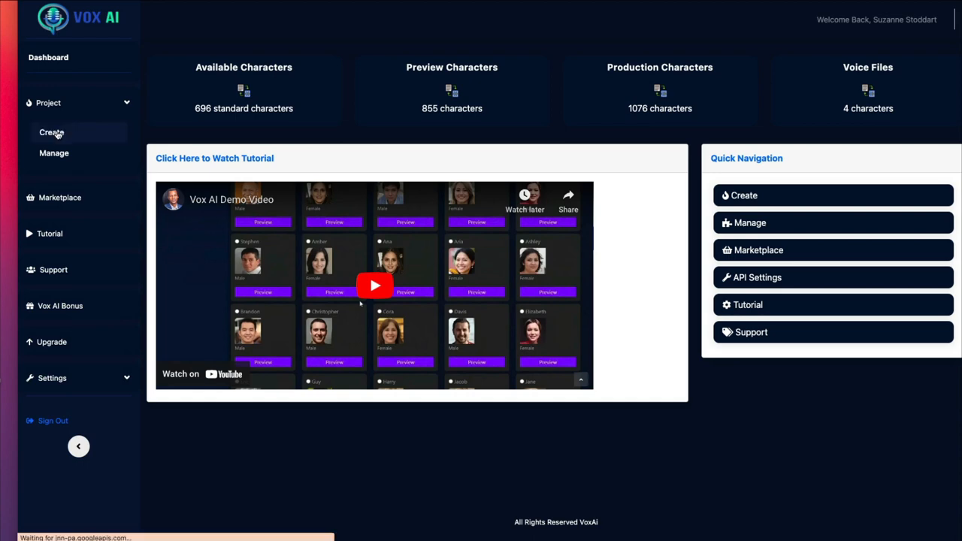
click(51, 132)
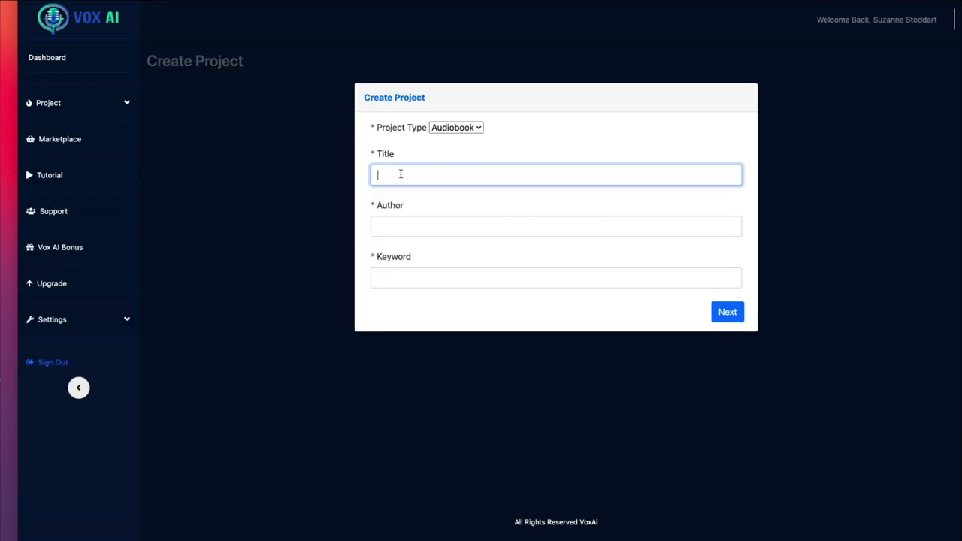
text(Te)
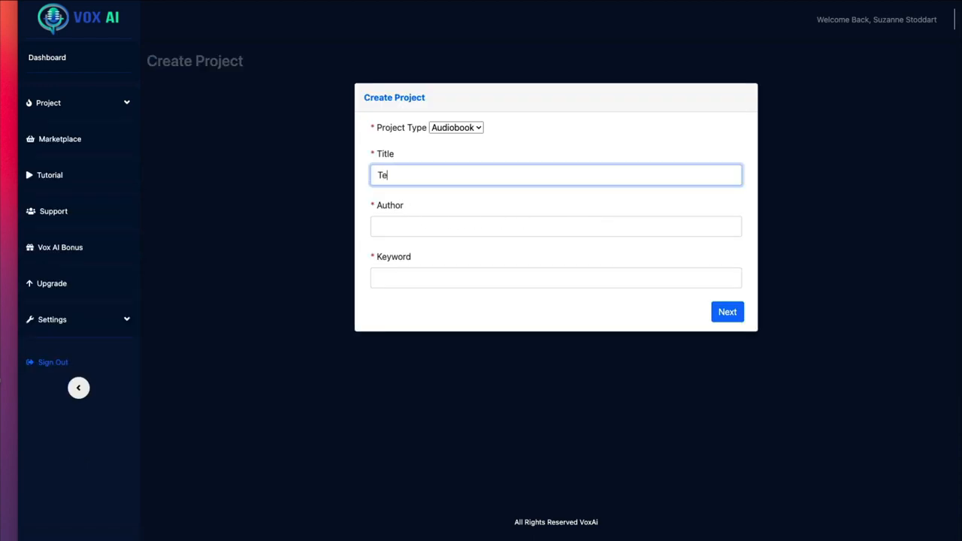
text(Suzanne Stoddart)
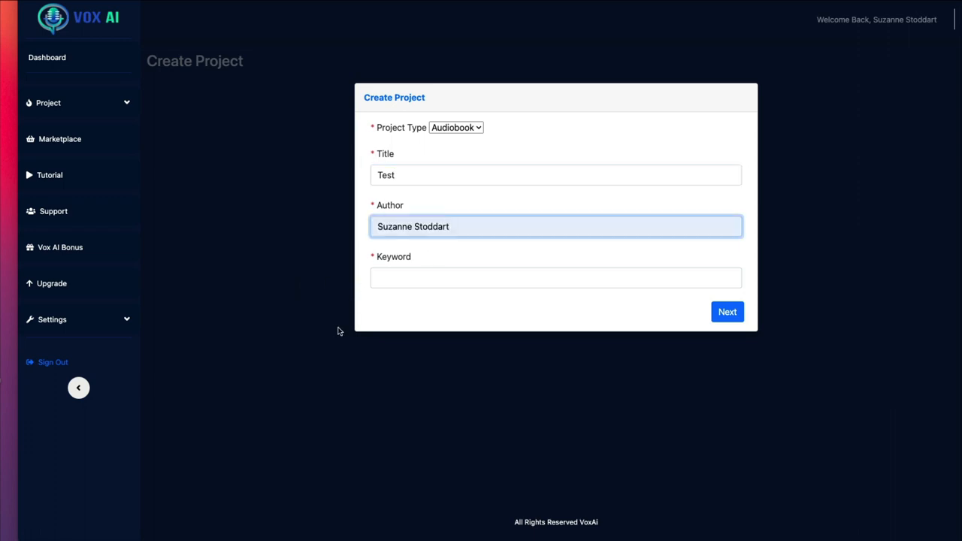
text(health and fitness)
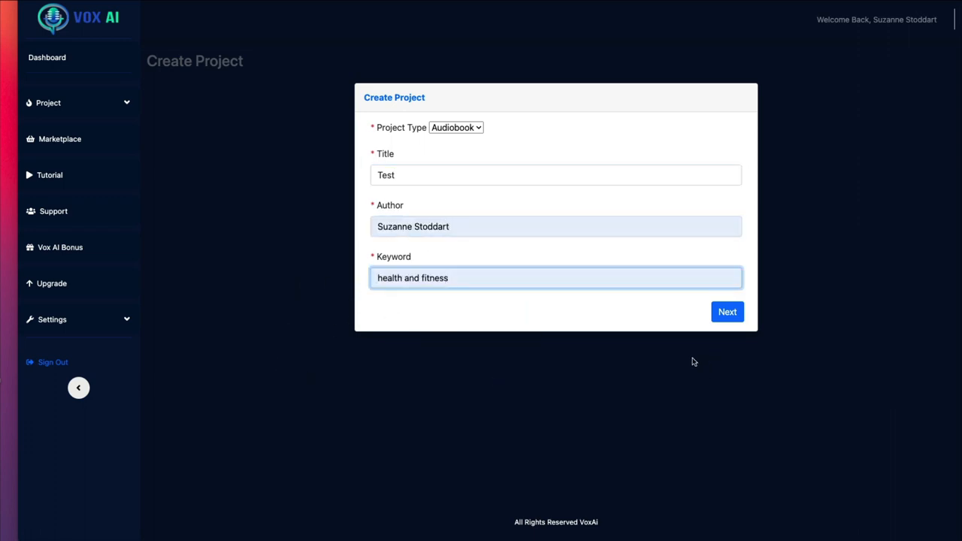
mouse_move(546, 357)
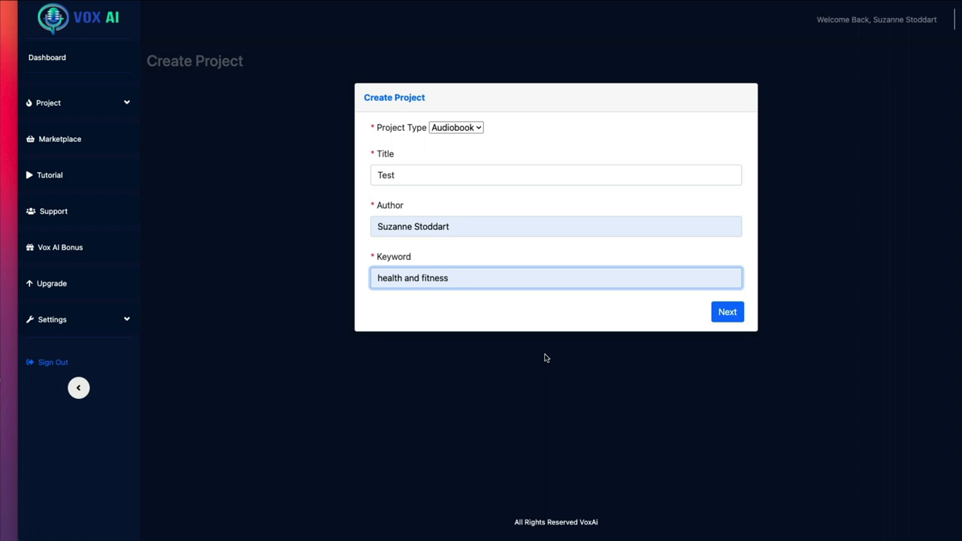
mouse_move(638, 364)
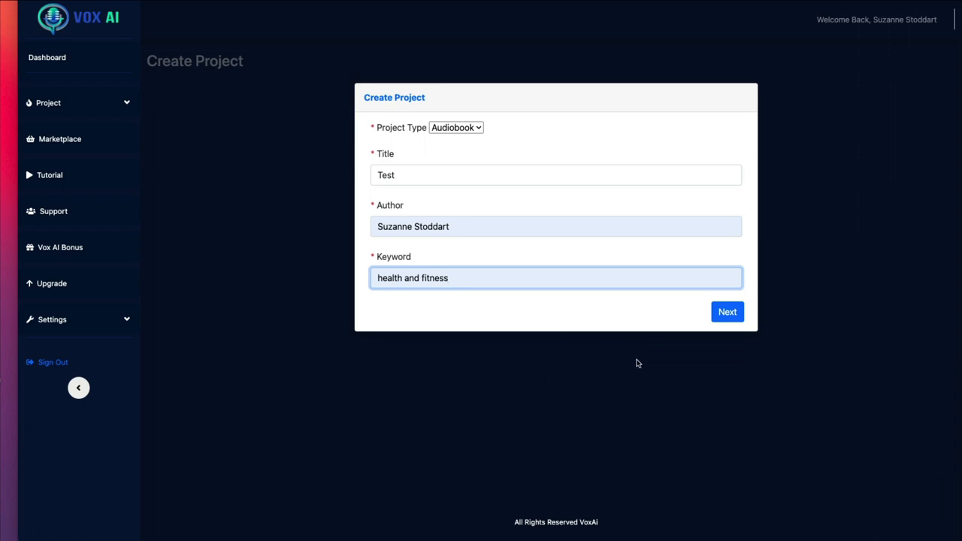
click(726, 311)
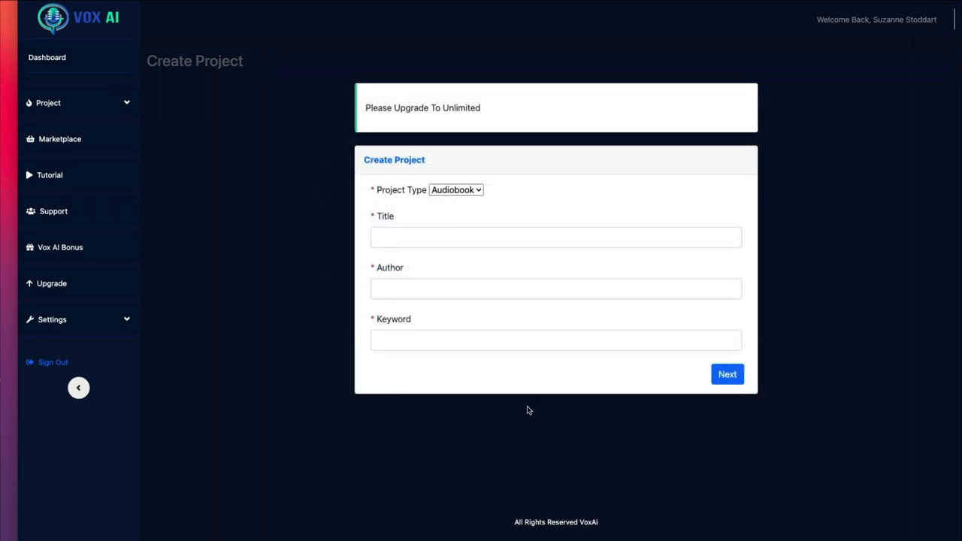
mouse_move(375, 383)
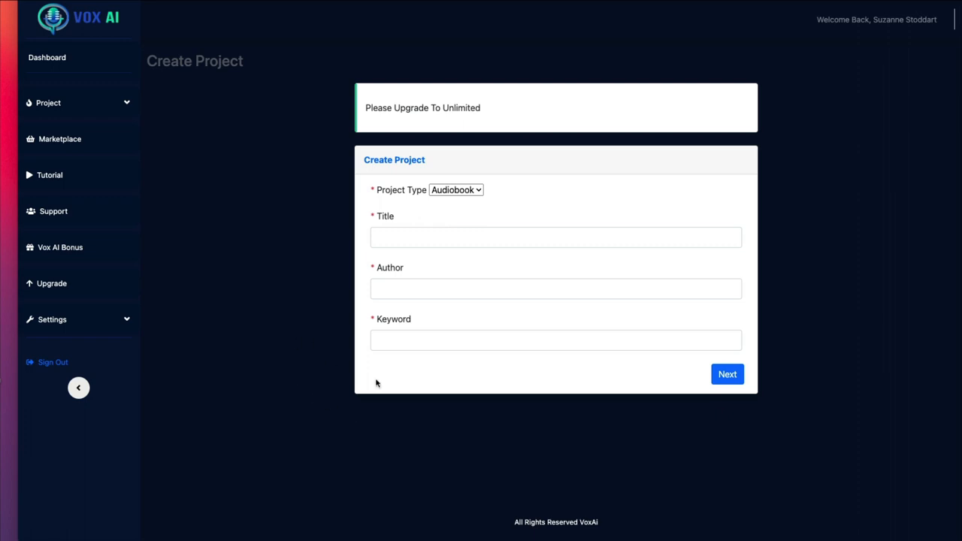
mouse_move(291, 122)
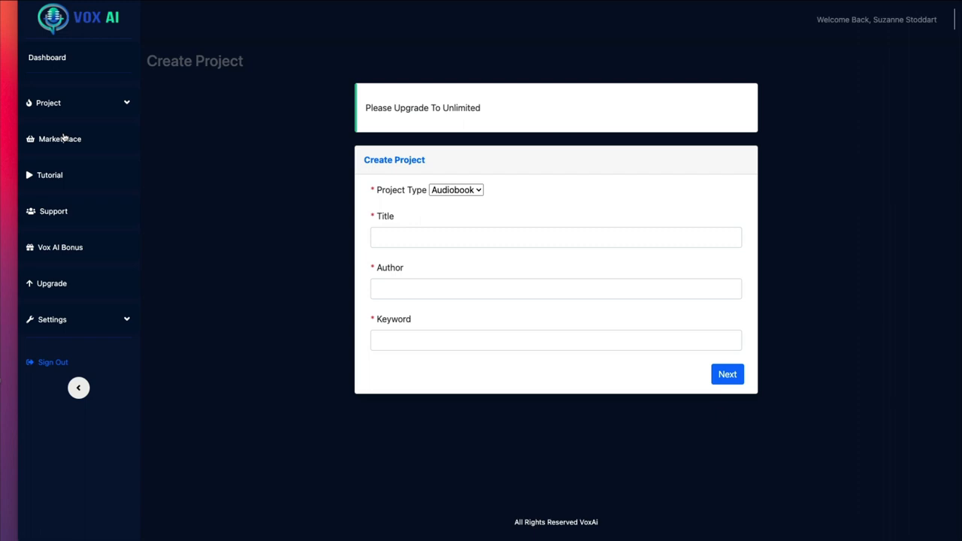
mouse_move(556, 329)
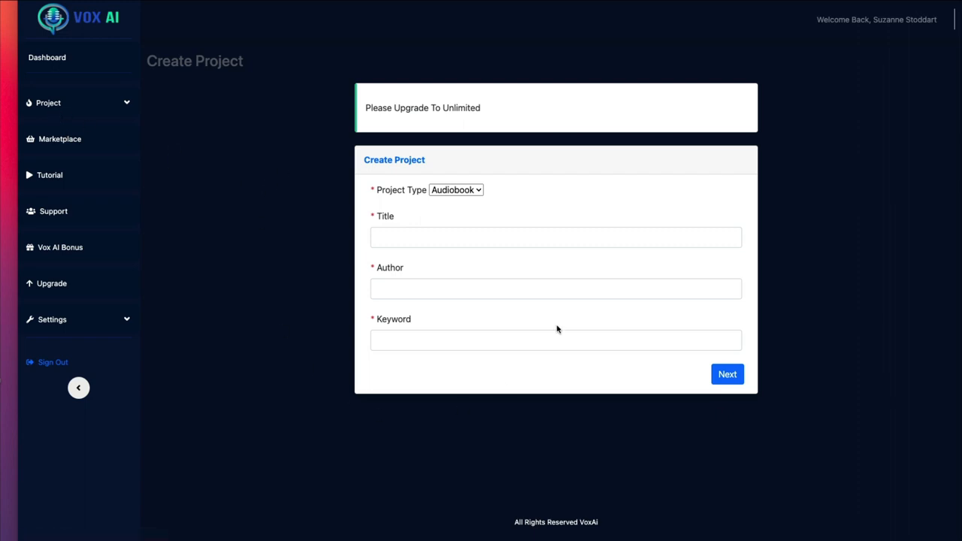
mouse_move(344, 74)
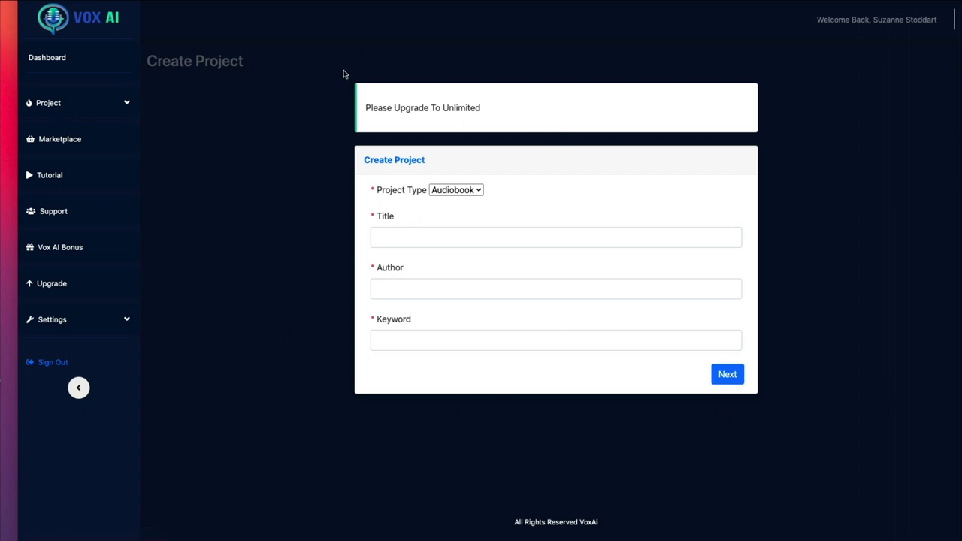
mouse_move(793, 374)
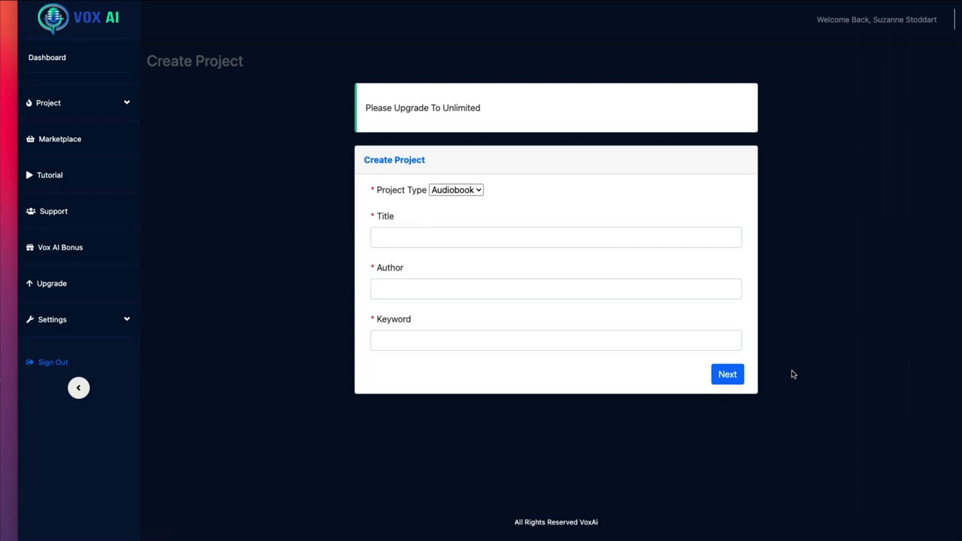
mouse_move(281, 376)
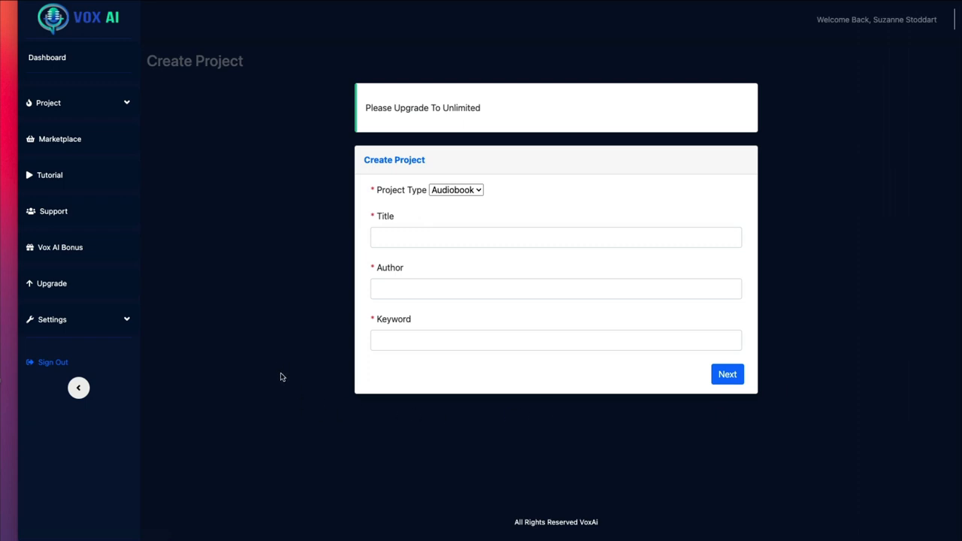
mouse_move(60, 246)
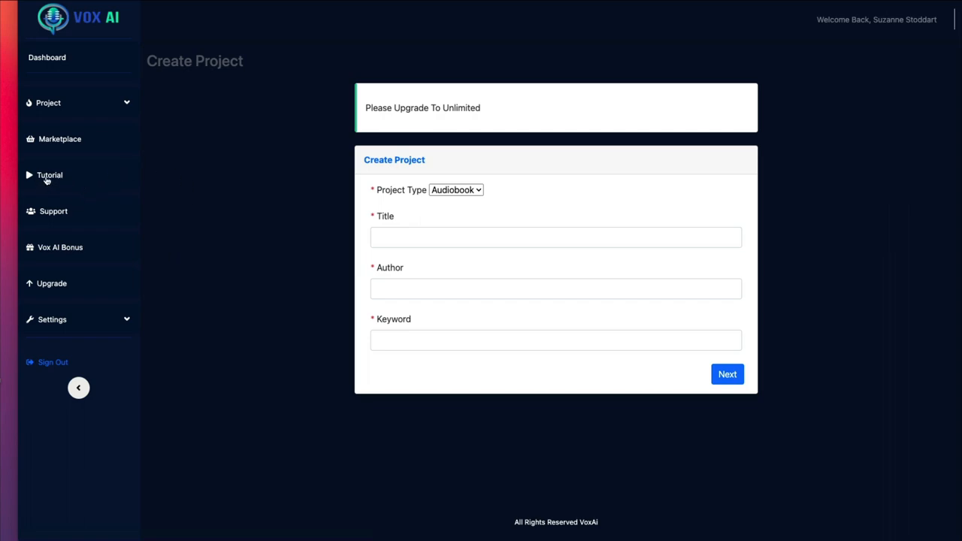
- Open the Tutorial page and scroll down to the Vox AI Demo Video
click(49, 174)
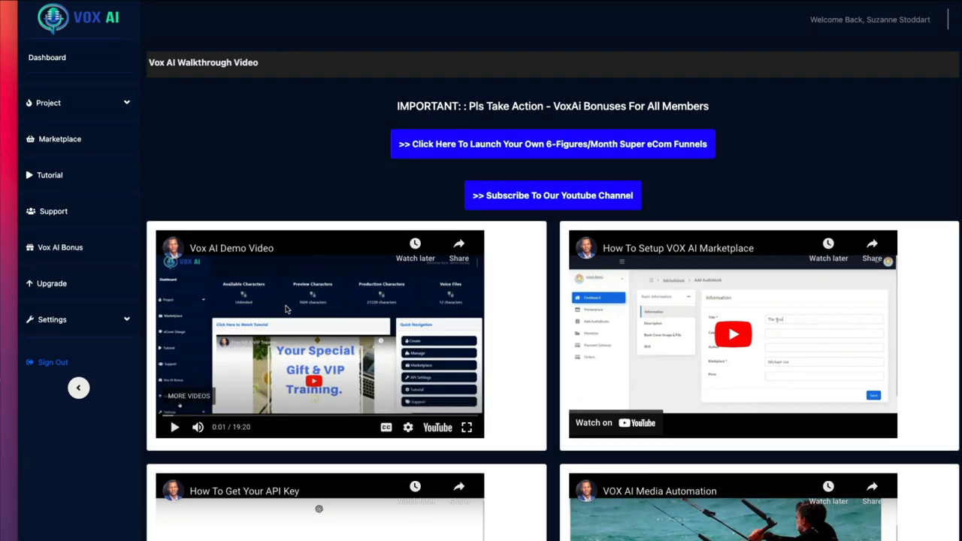
mouse_move(257, 401)
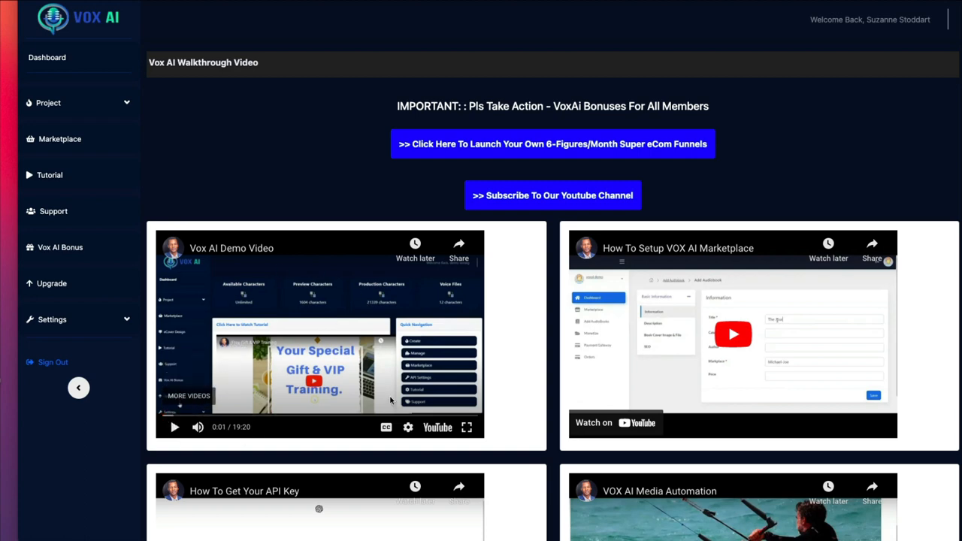
scroll(down, 3)
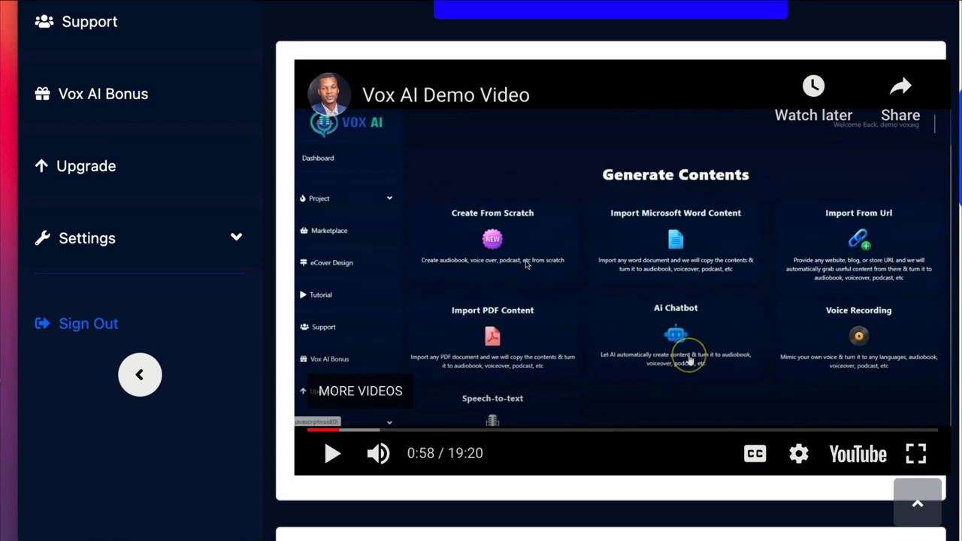
mouse_move(647, 205)
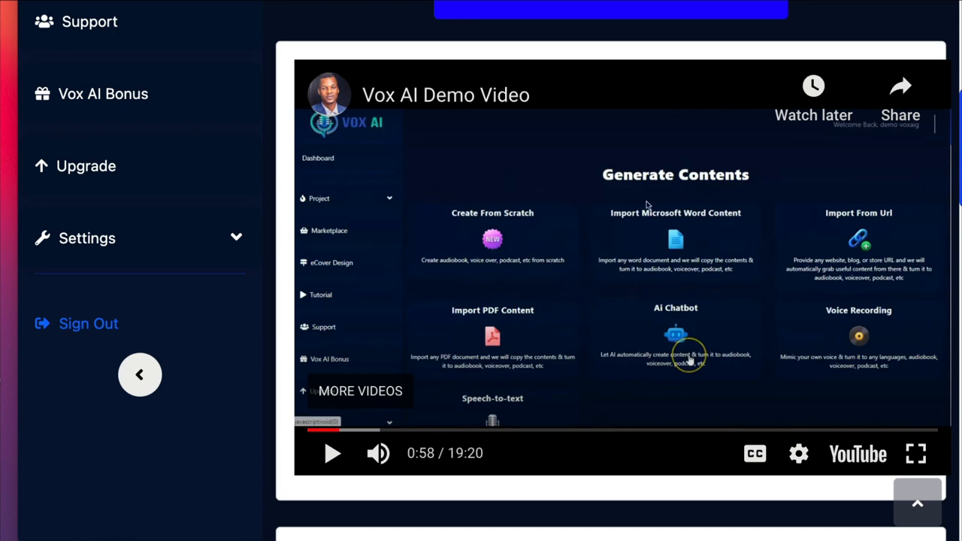
mouse_move(864, 239)
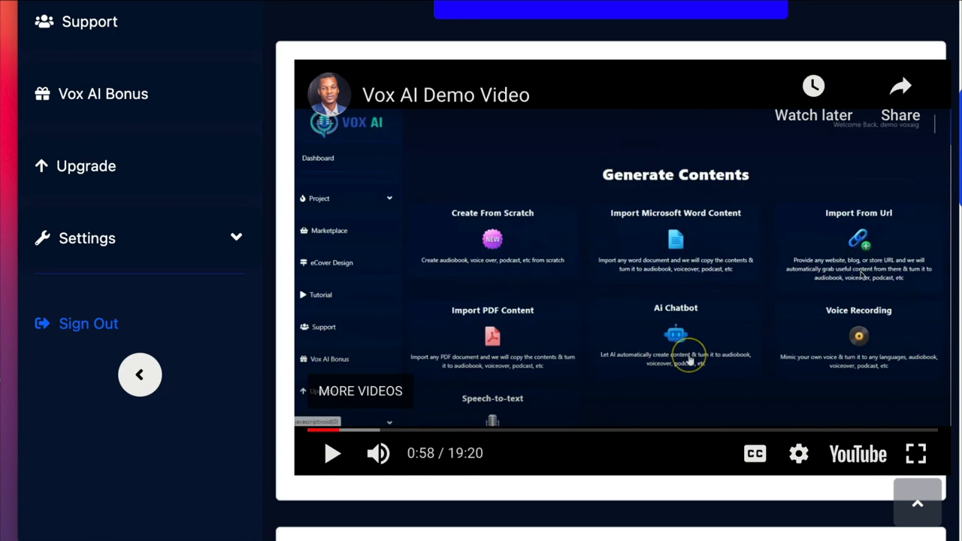
mouse_move(519, 368)
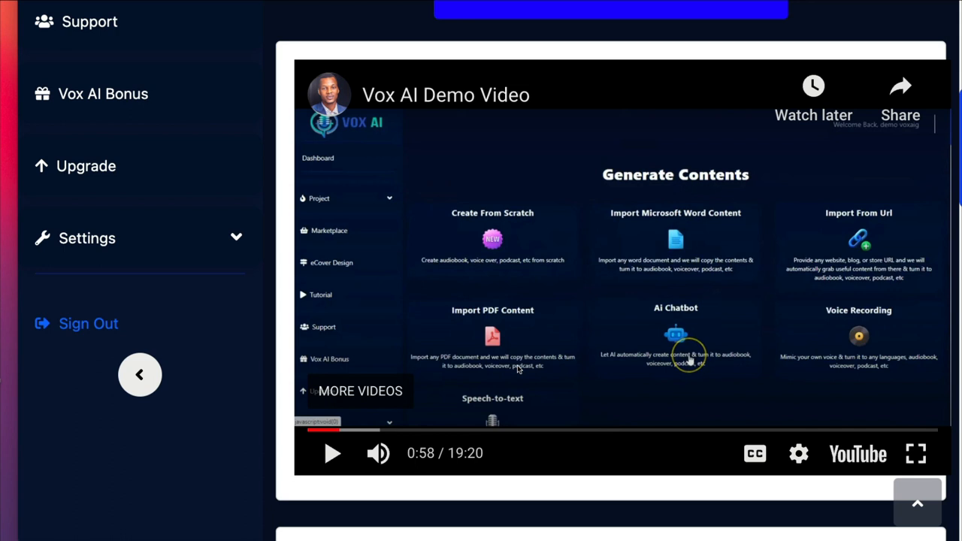
mouse_move(661, 351)
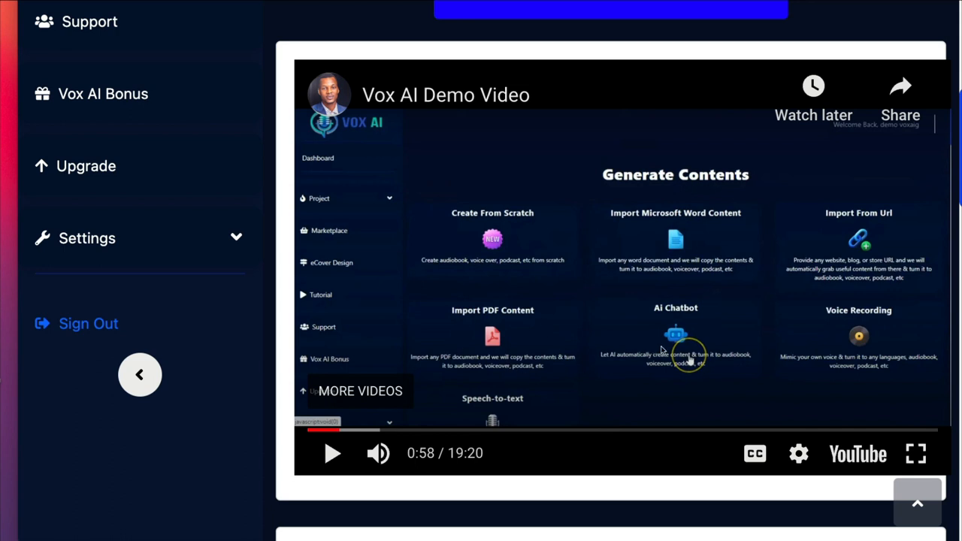
mouse_move(673, 335)
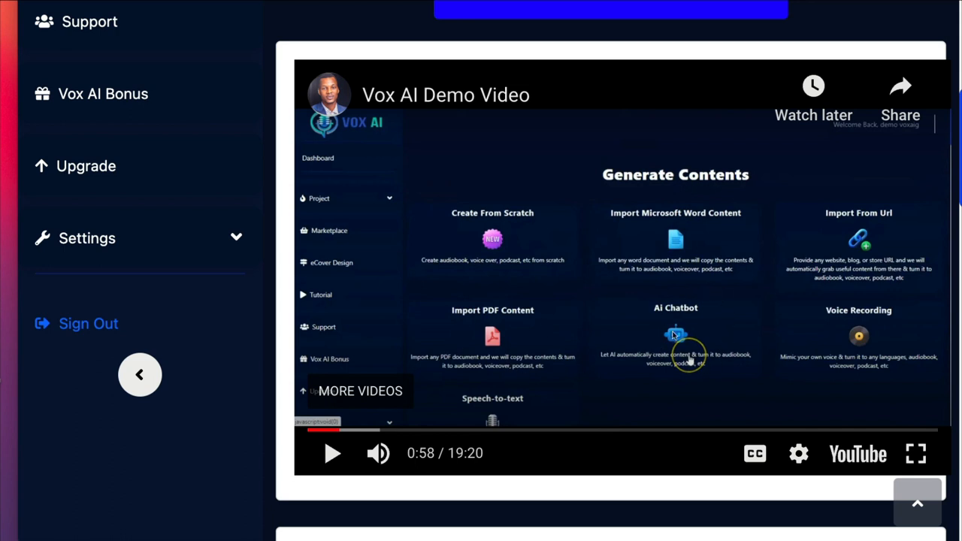
mouse_move(695, 334)
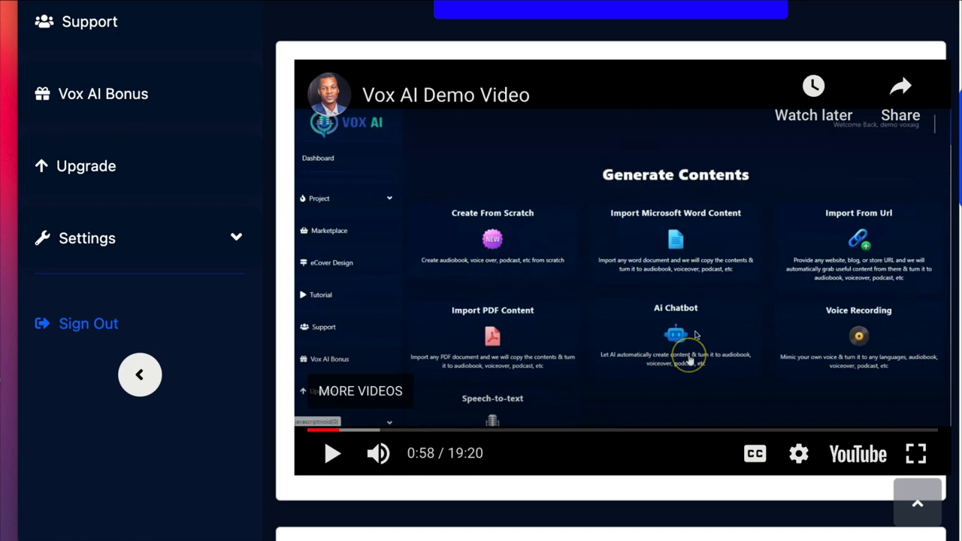
mouse_move(886, 308)
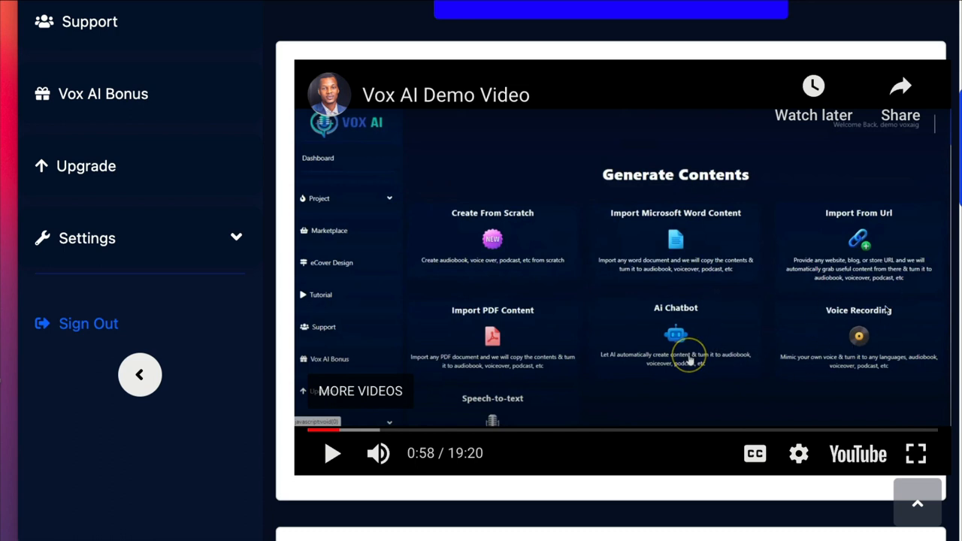
mouse_move(485, 410)
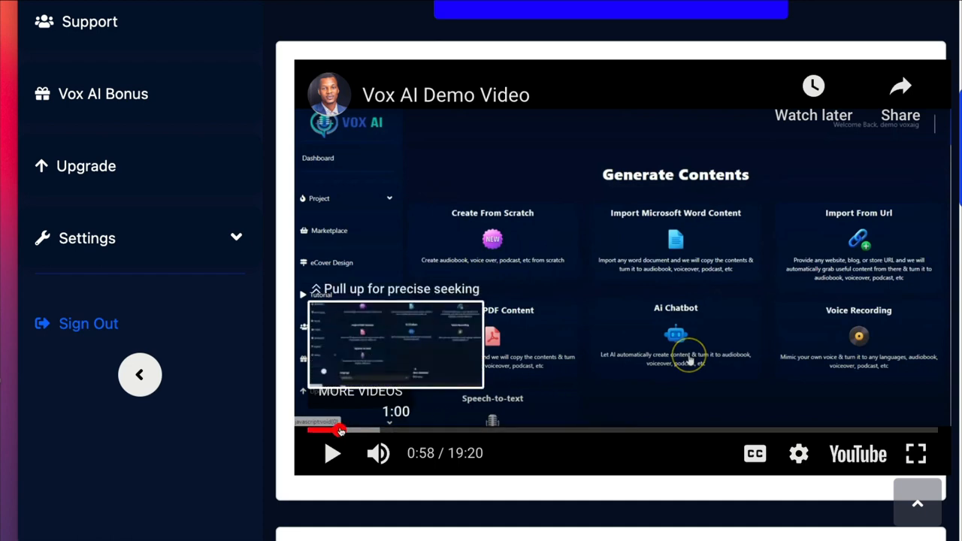
- Drag the demo video forward through 1:34 and 1:58 to about 2:59
drag(339, 430, 359, 430)
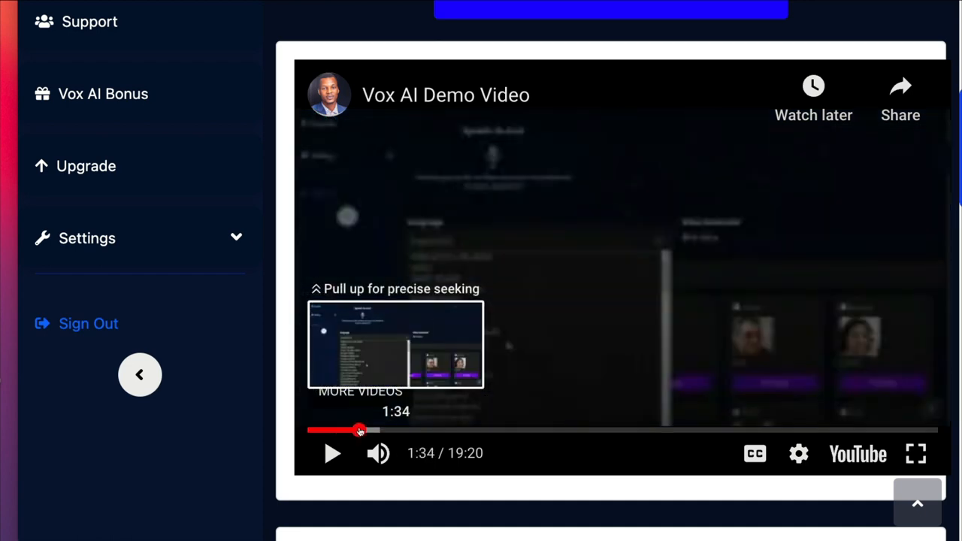
drag(359, 430, 368, 430)
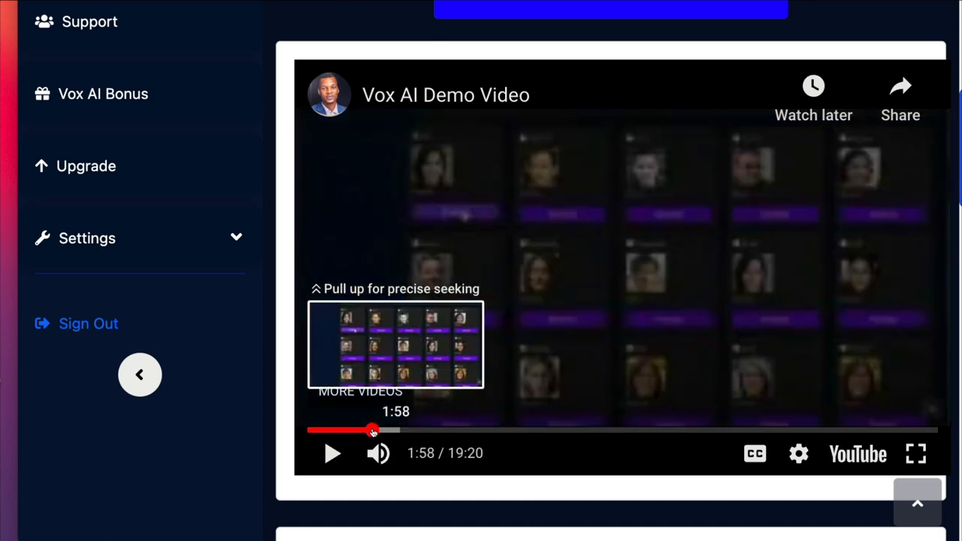
drag(373, 430, 406, 430)
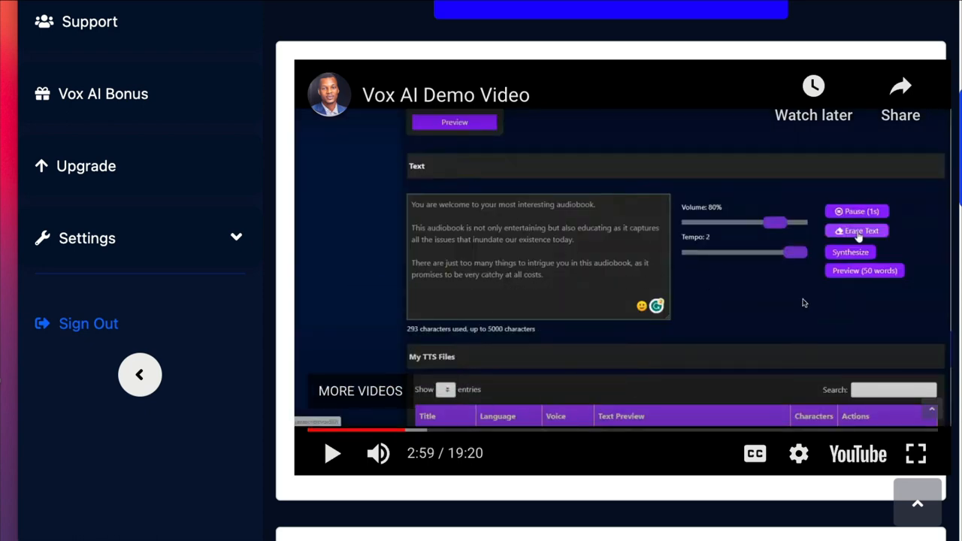
mouse_move(830, 293)
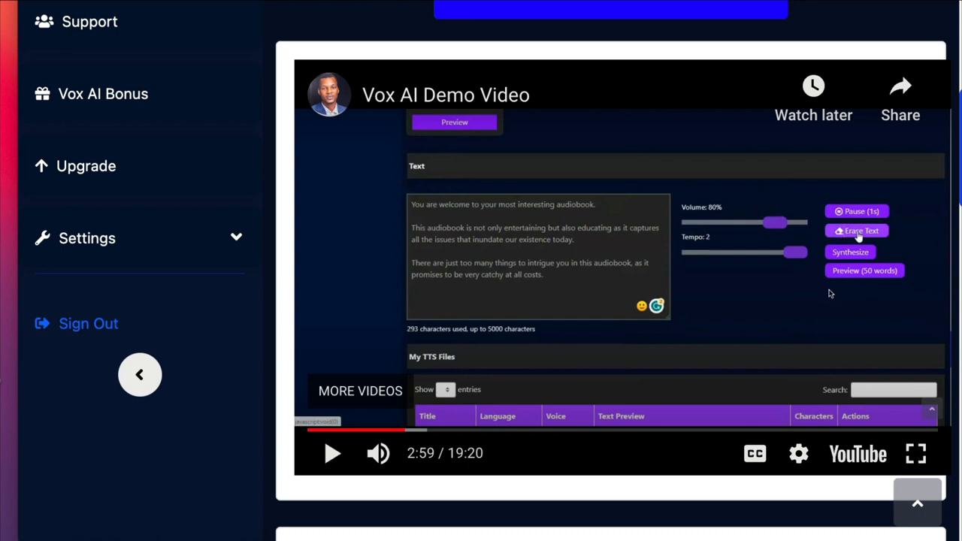
mouse_move(853, 277)
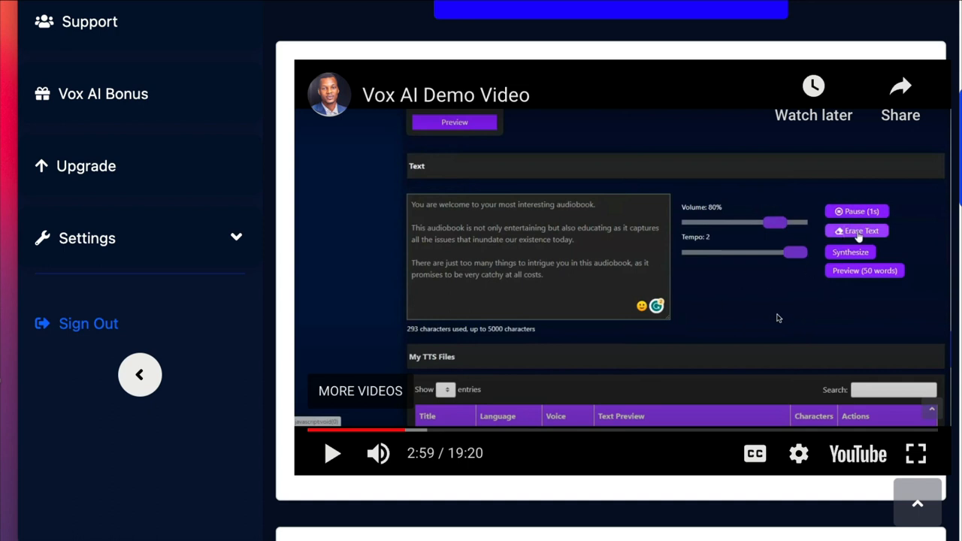
mouse_move(405, 429)
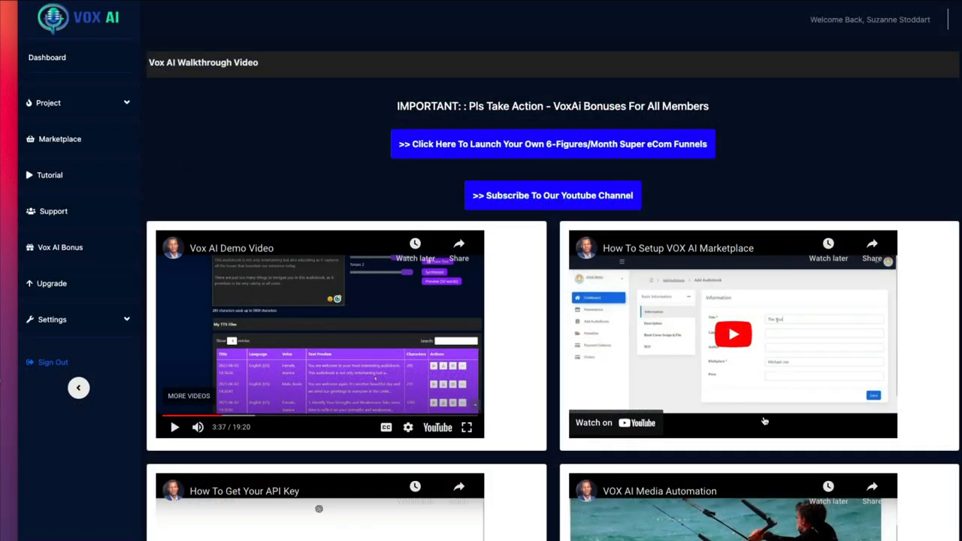
mouse_move(810, 376)
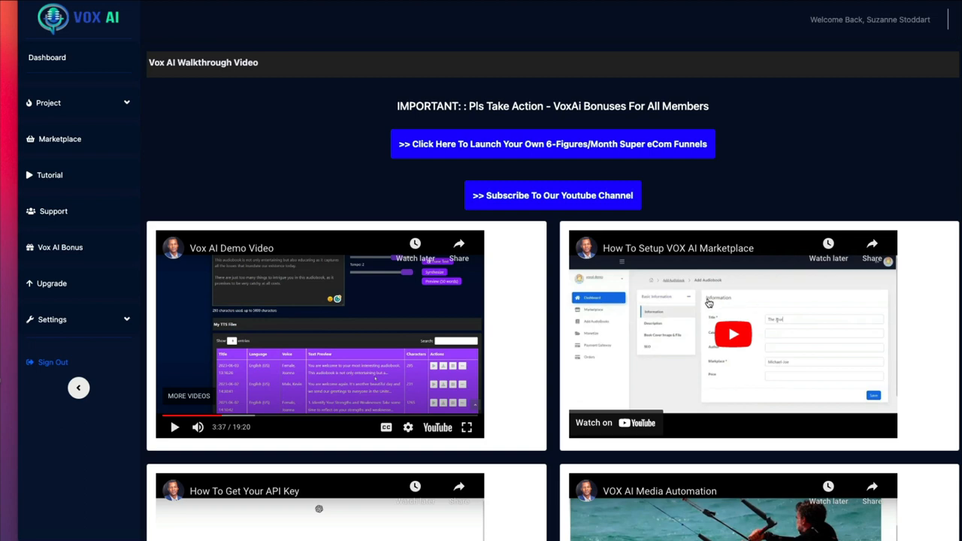
mouse_move(691, 316)
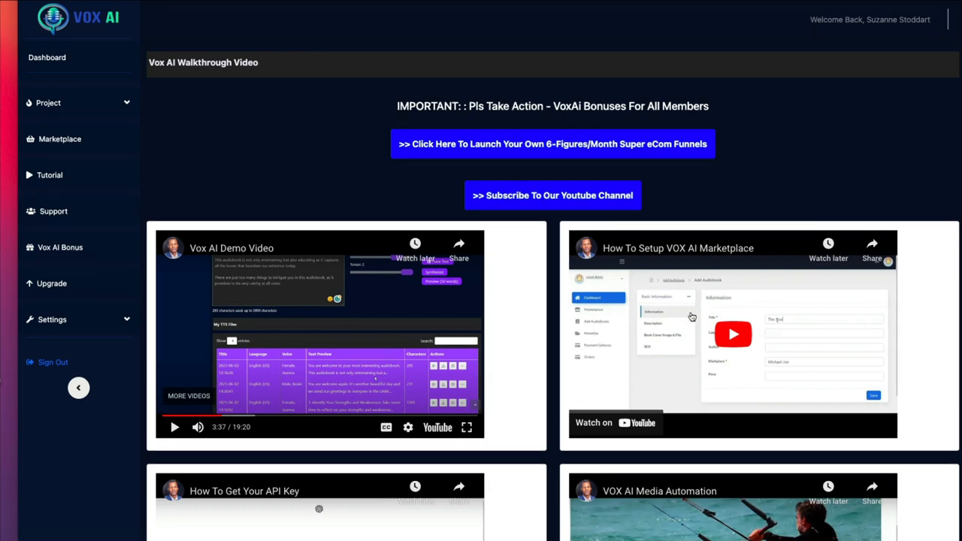
mouse_move(683, 337)
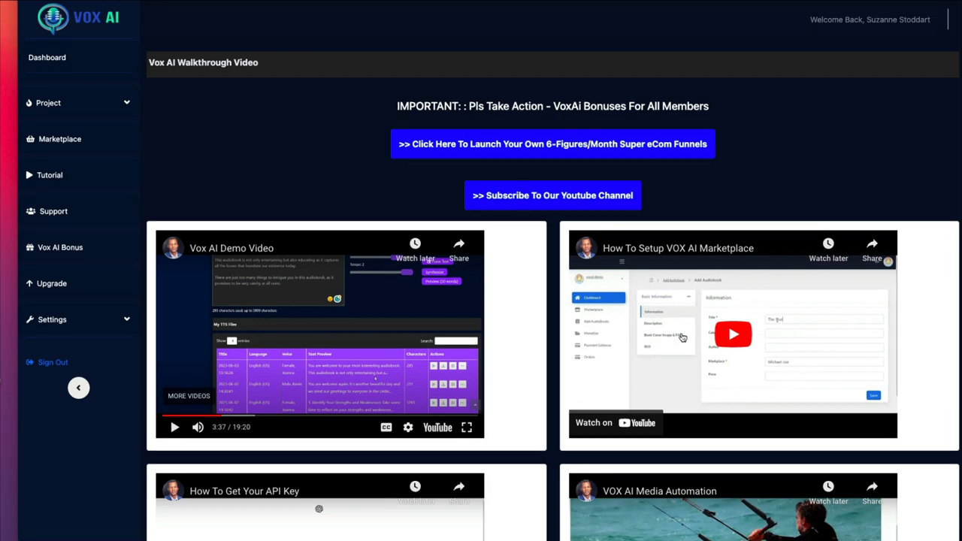
mouse_move(678, 363)
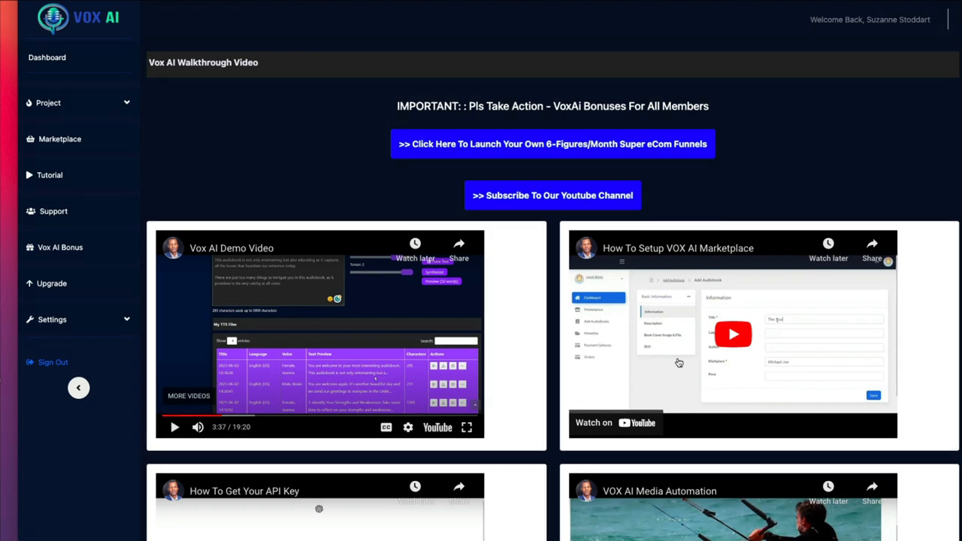
mouse_move(678, 373)
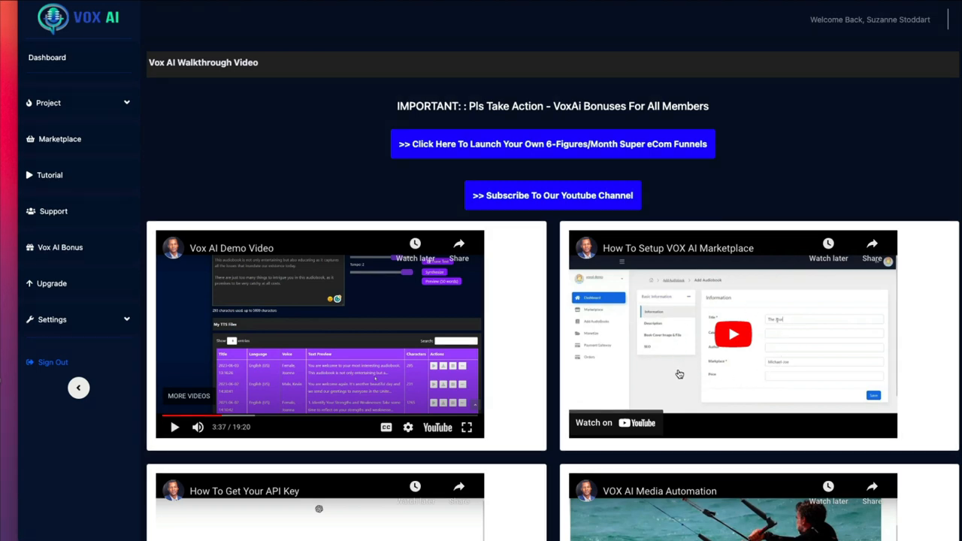
mouse_move(681, 373)
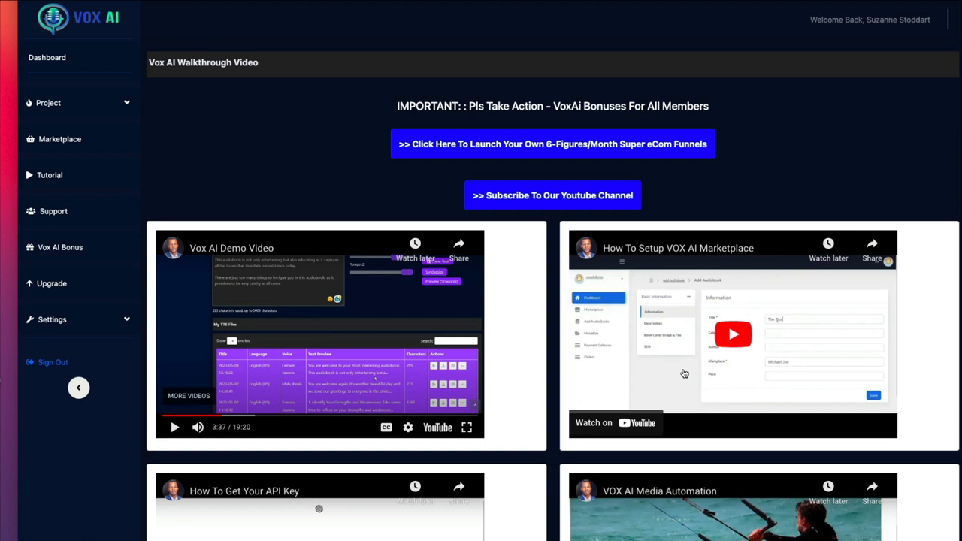
mouse_move(695, 371)
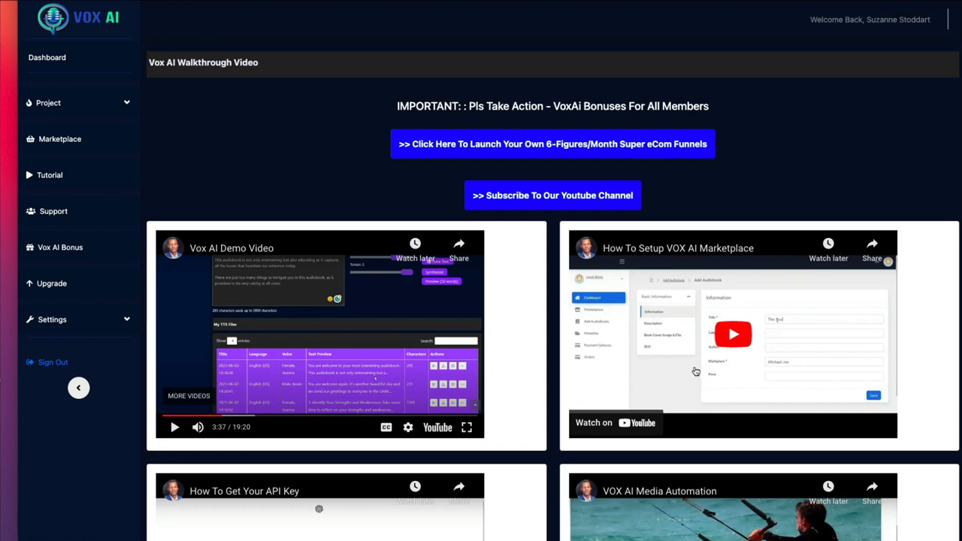
mouse_move(678, 323)
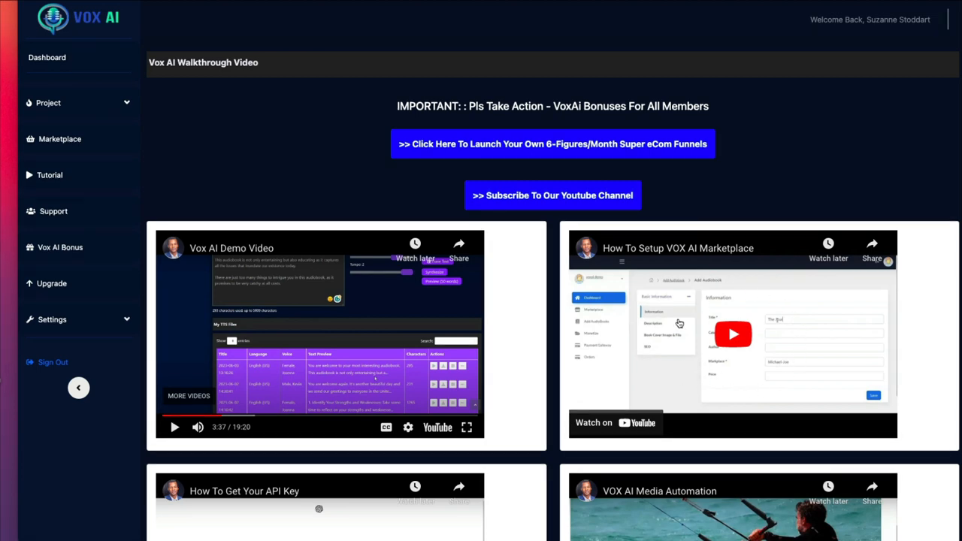
mouse_move(749, 394)
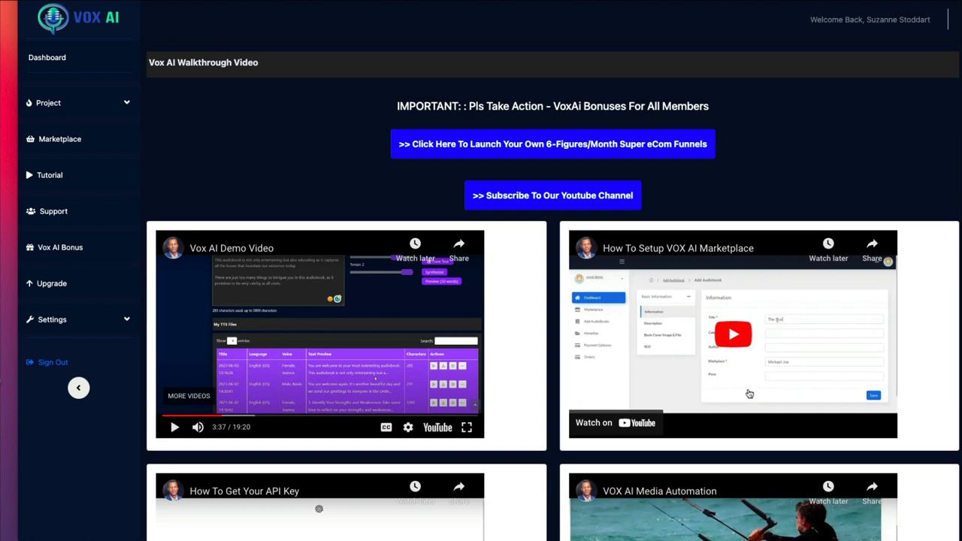
mouse_move(385, 176)
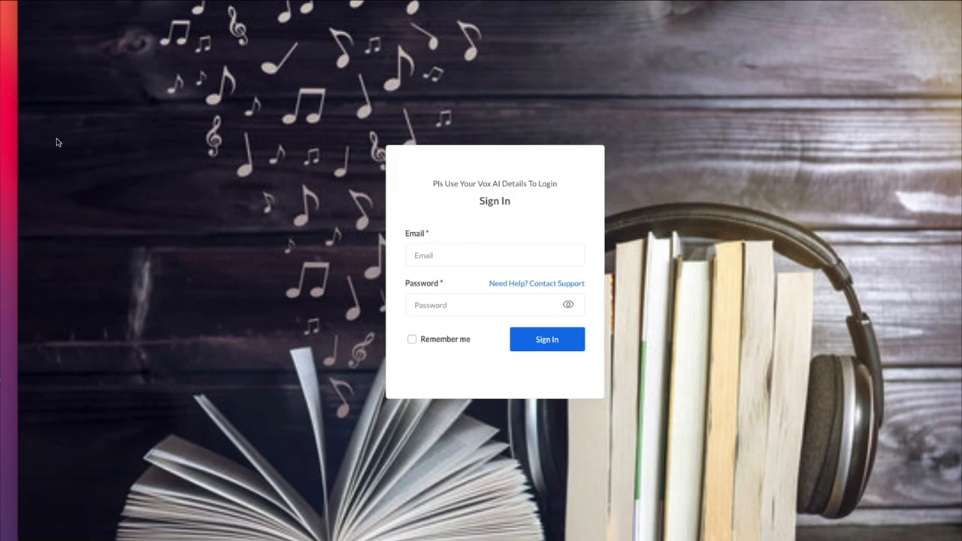
mouse_move(326, 162)
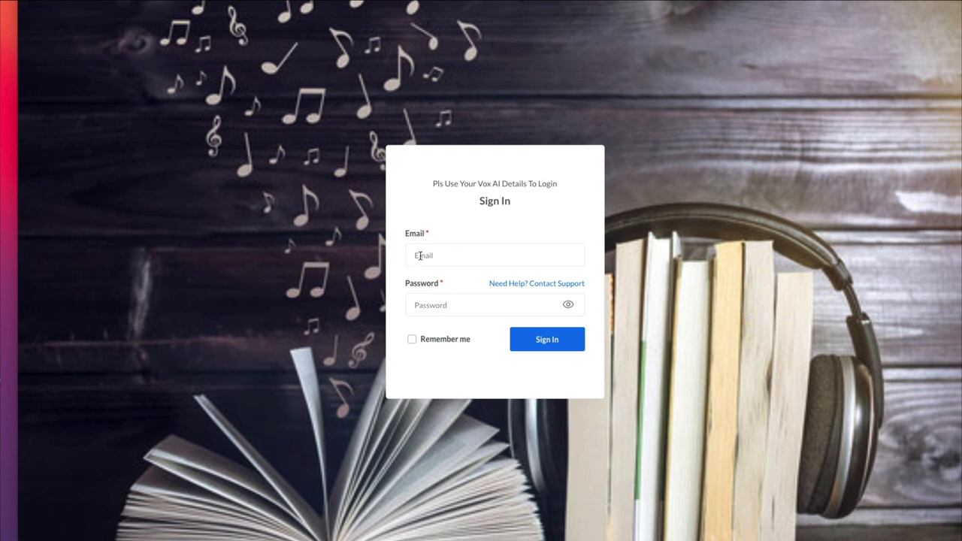
mouse_move(568, 219)
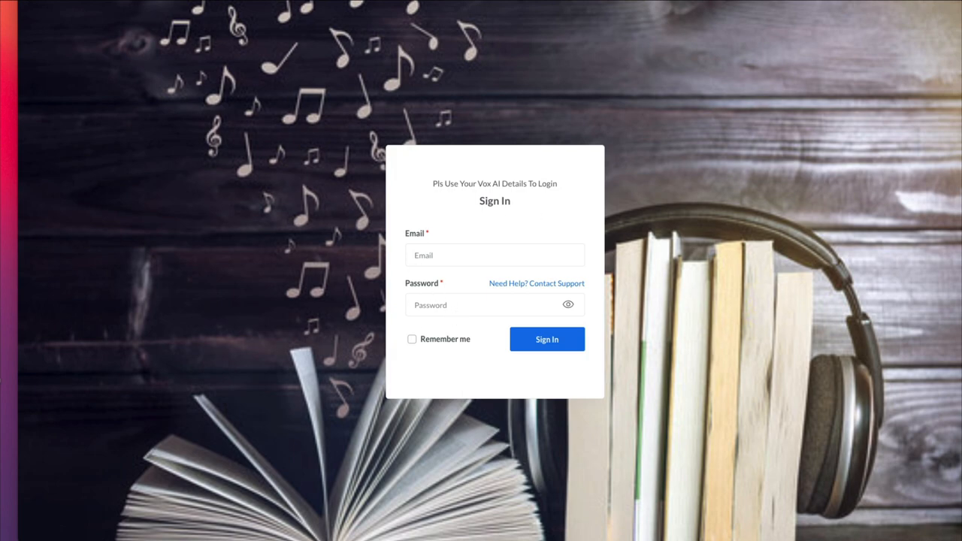
click(546, 339)
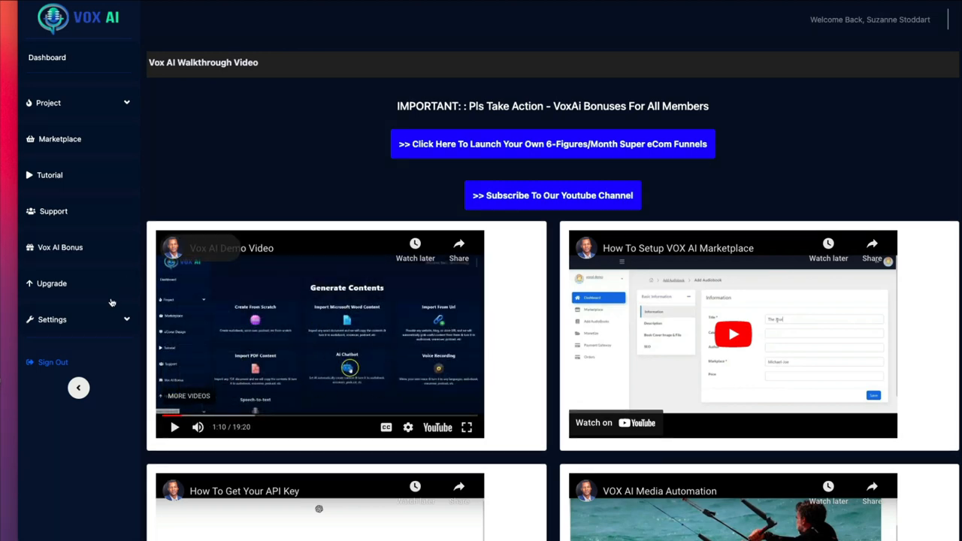
- Submit the key under Settings > API Settings until 'Apikey Updated Successfully' appears
click(52, 320)
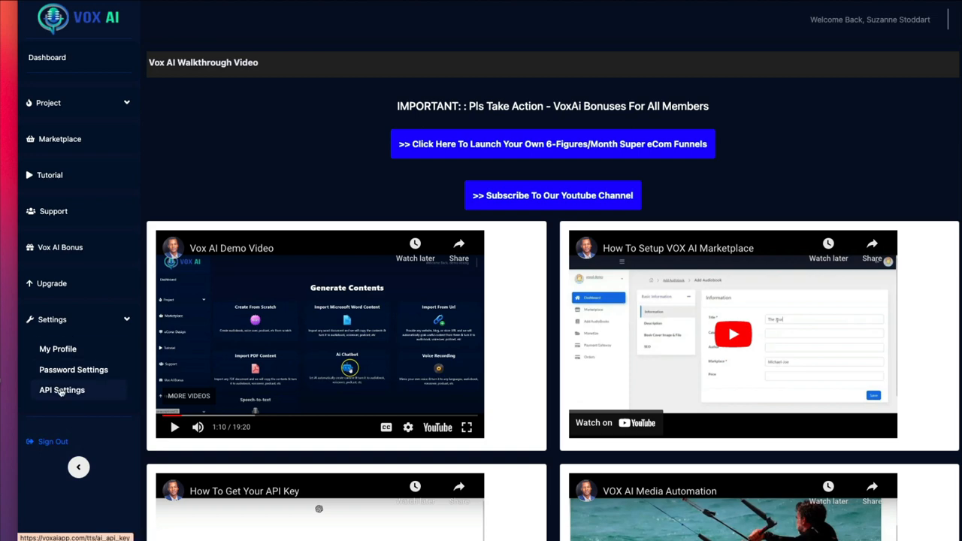
click(62, 389)
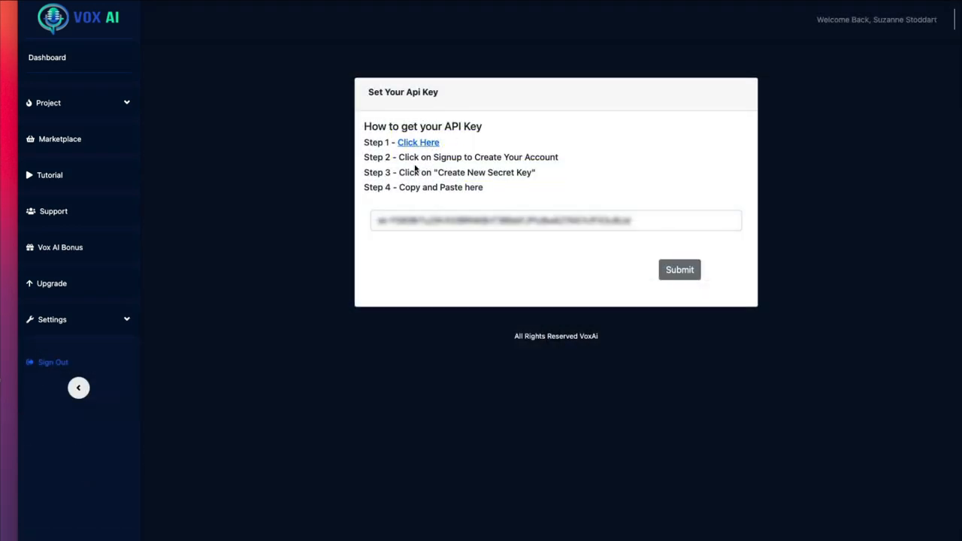
mouse_move(321, 275)
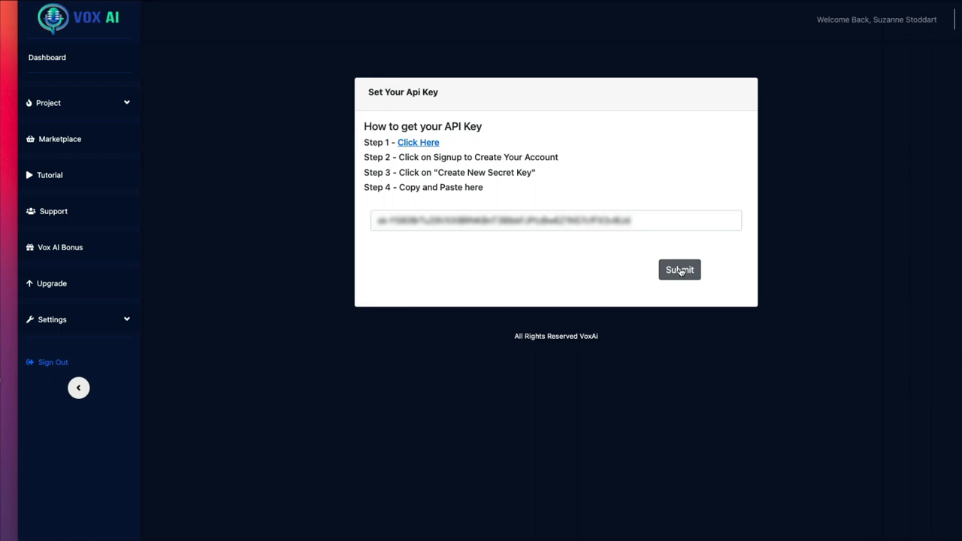
click(678, 269)
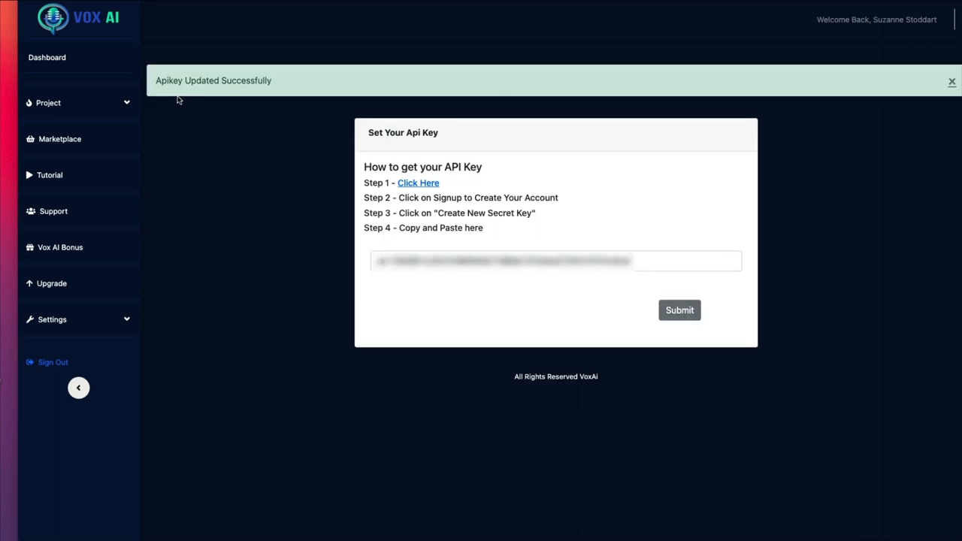
mouse_move(186, 192)
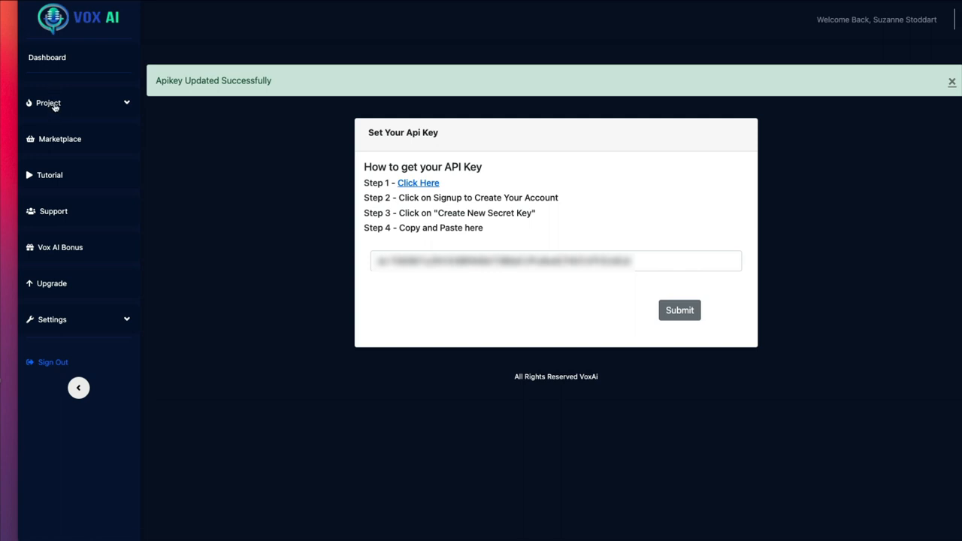
click(48, 103)
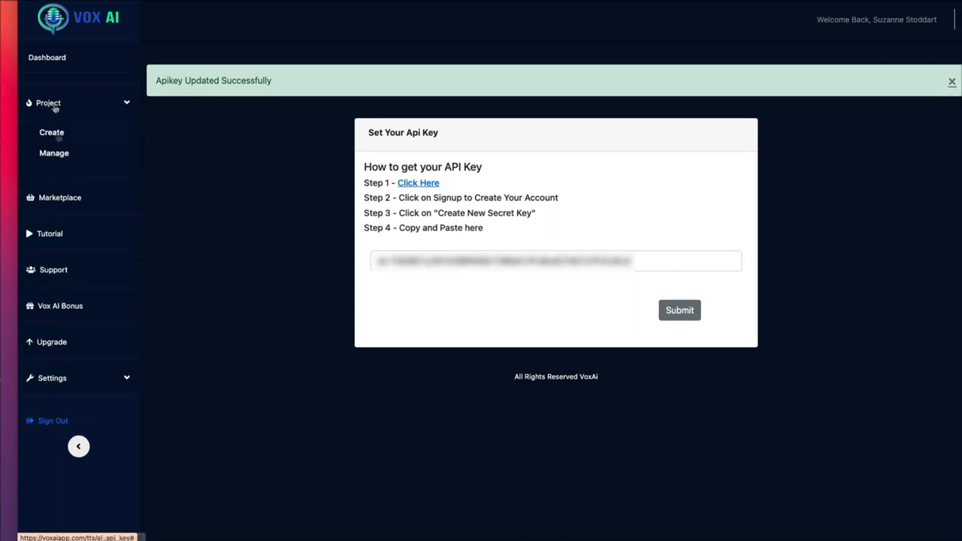
- Open the Create Project form with Audiobook type and empty Title, Author and Keyword fields
click(51, 132)
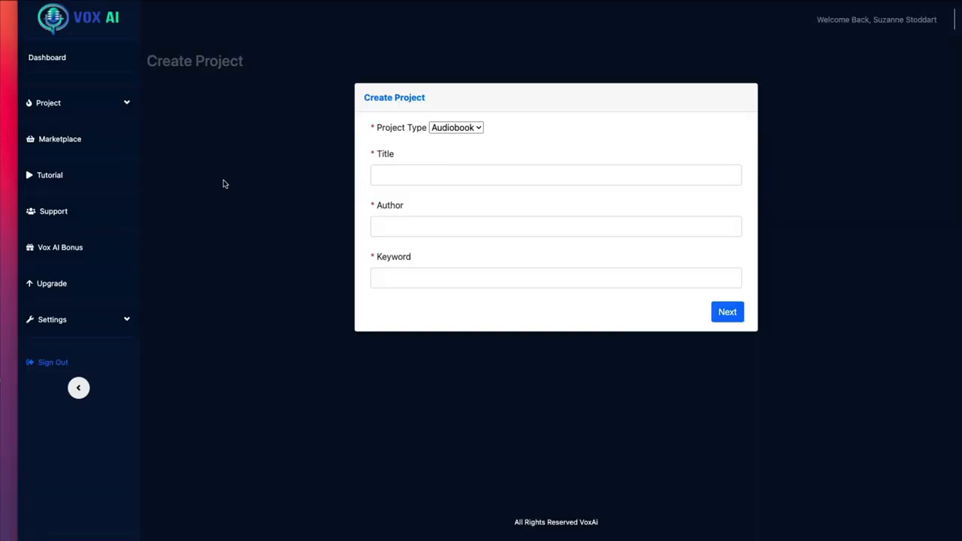
mouse_move(357, 391)
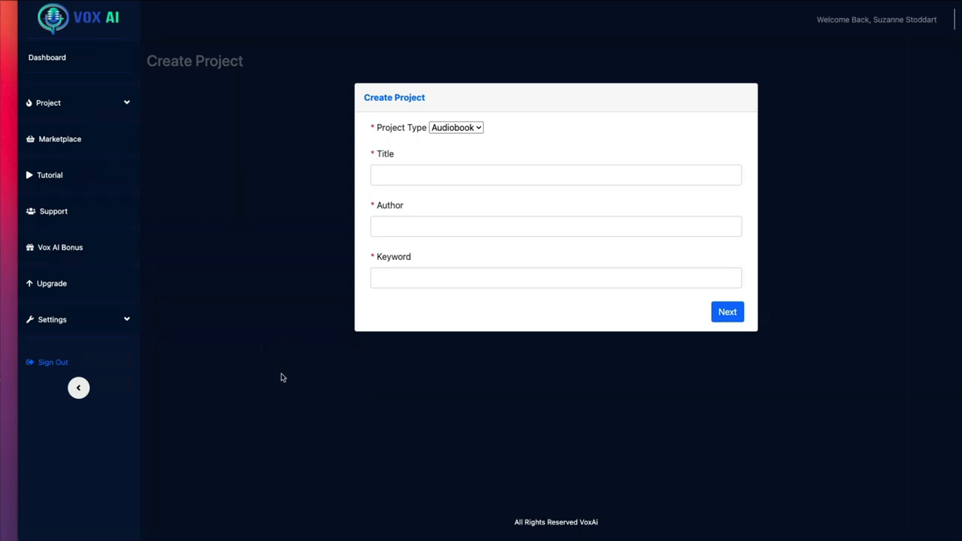
mouse_move(299, 385)
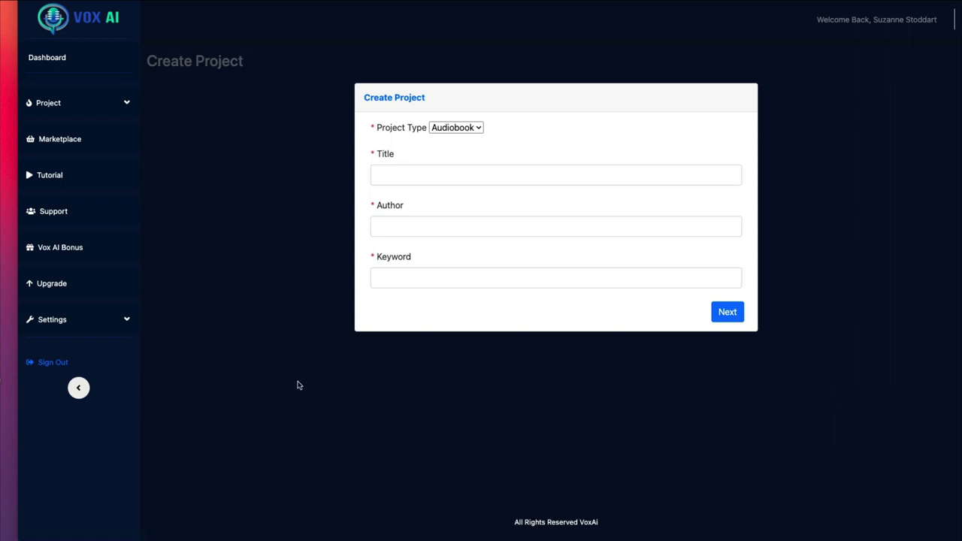
mouse_move(274, 122)
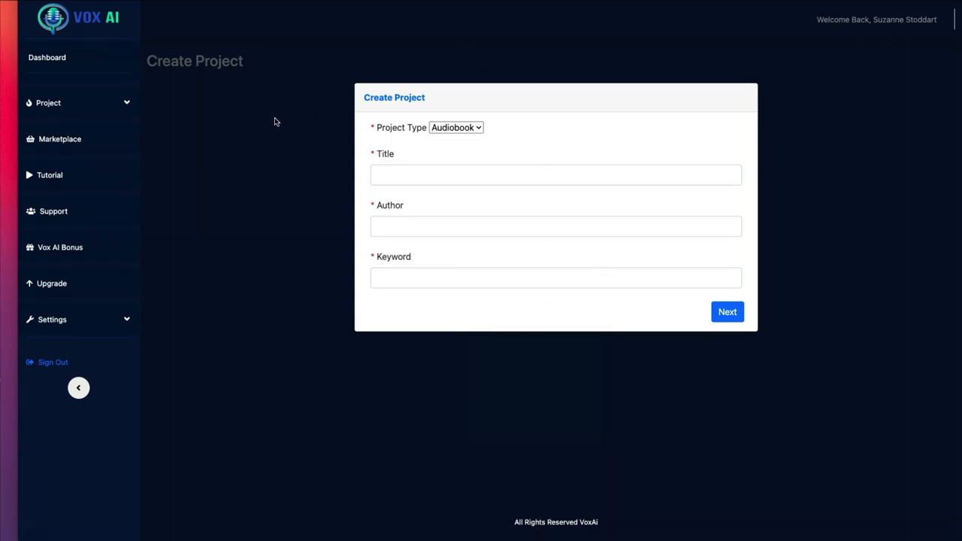
mouse_move(279, 161)
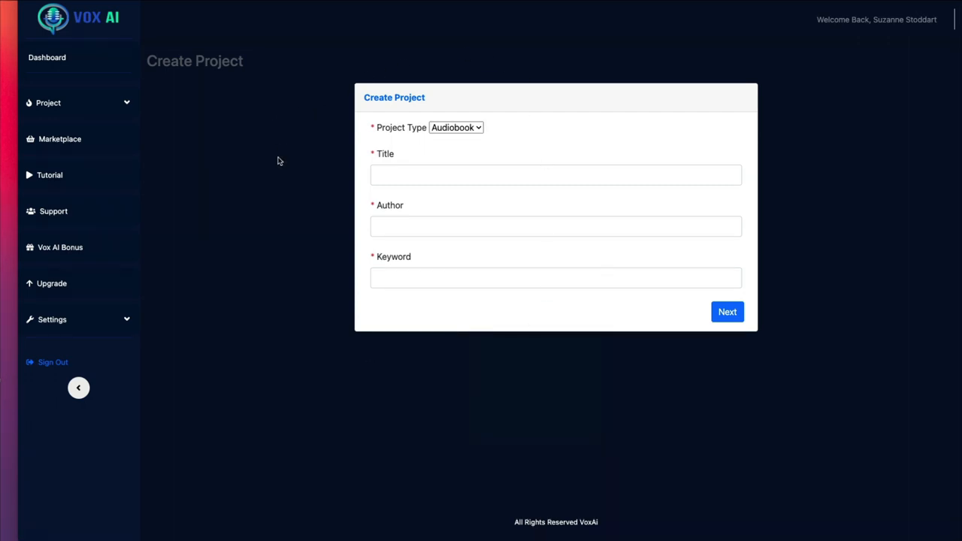
mouse_move(292, 198)
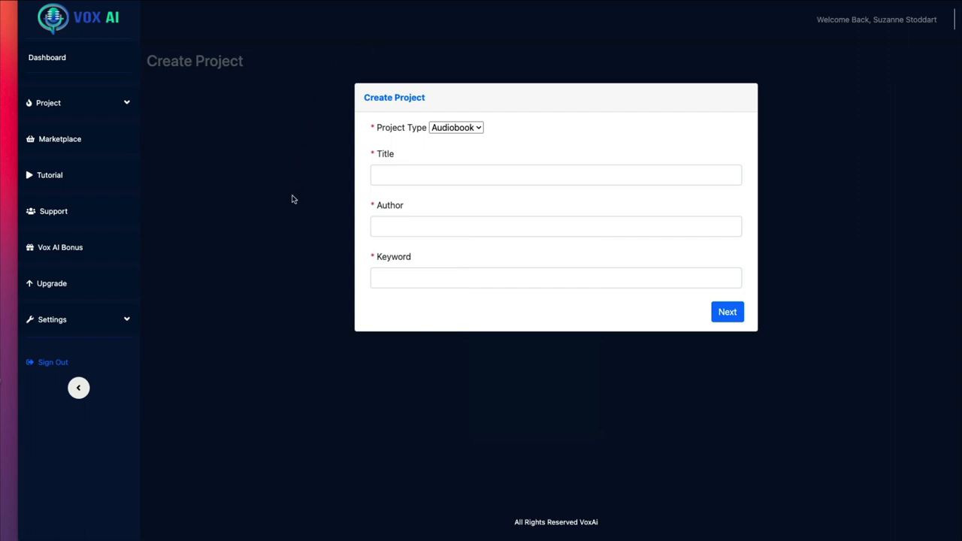
mouse_move(237, 202)
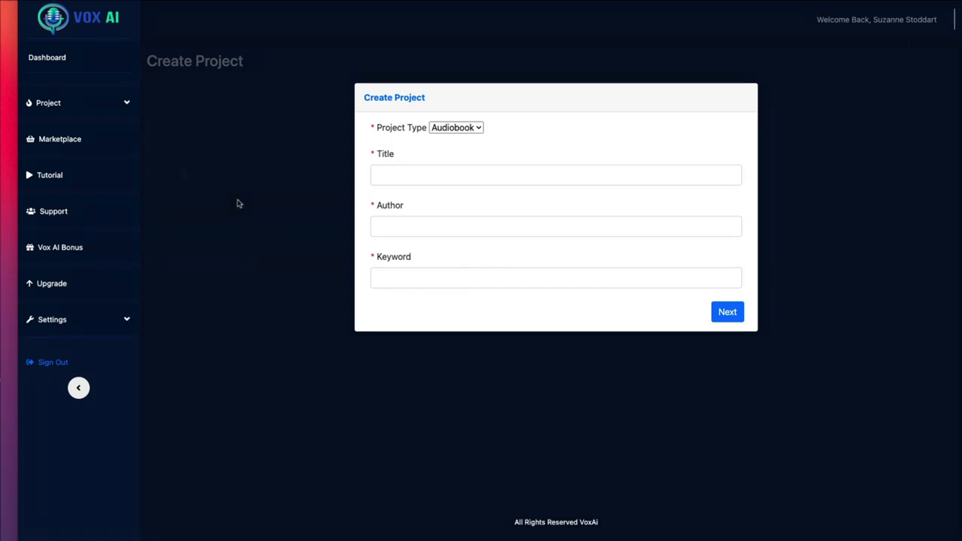
mouse_move(53, 211)
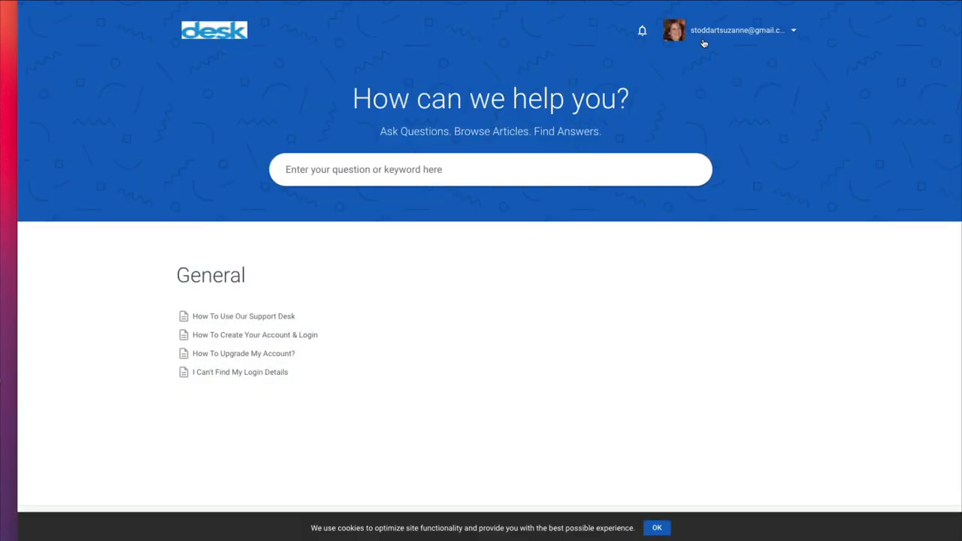
click(740, 31)
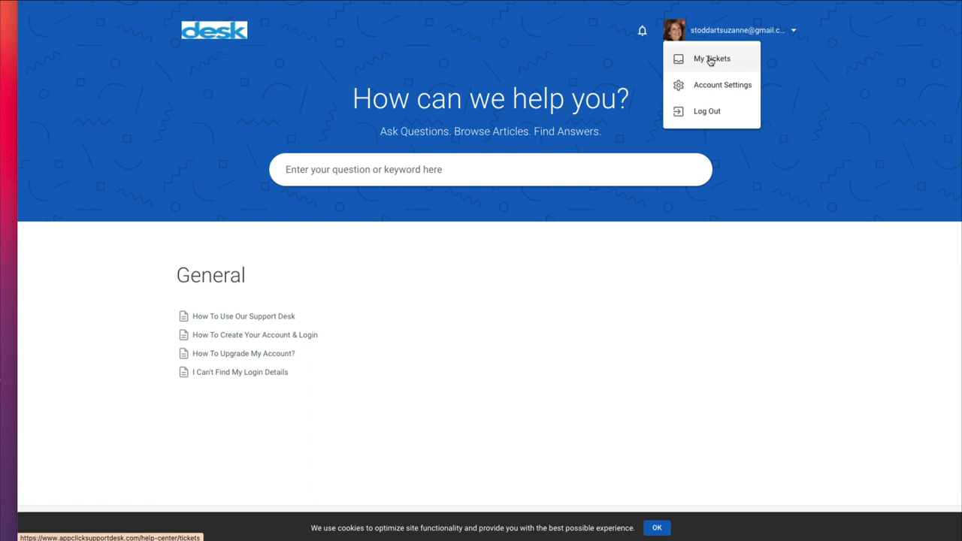
click(711, 59)
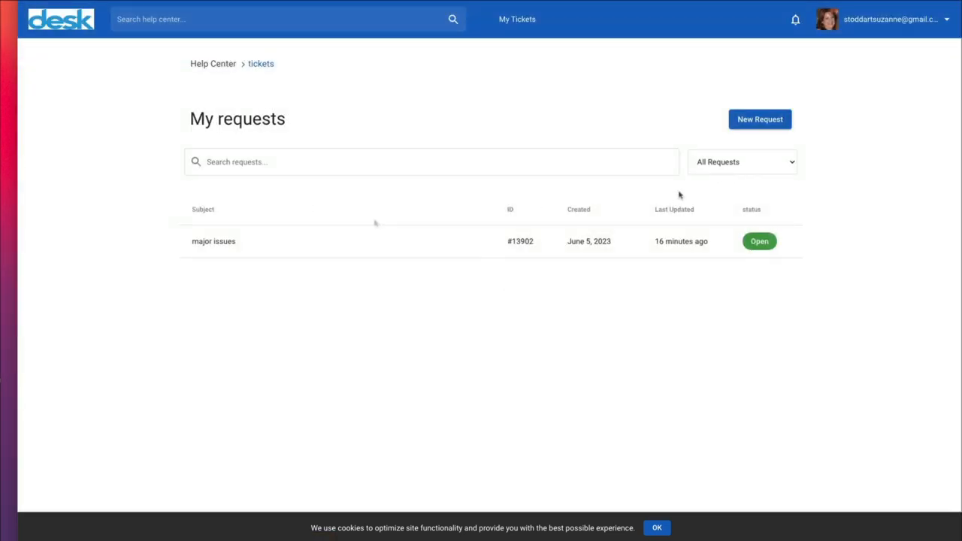
mouse_move(346, 253)
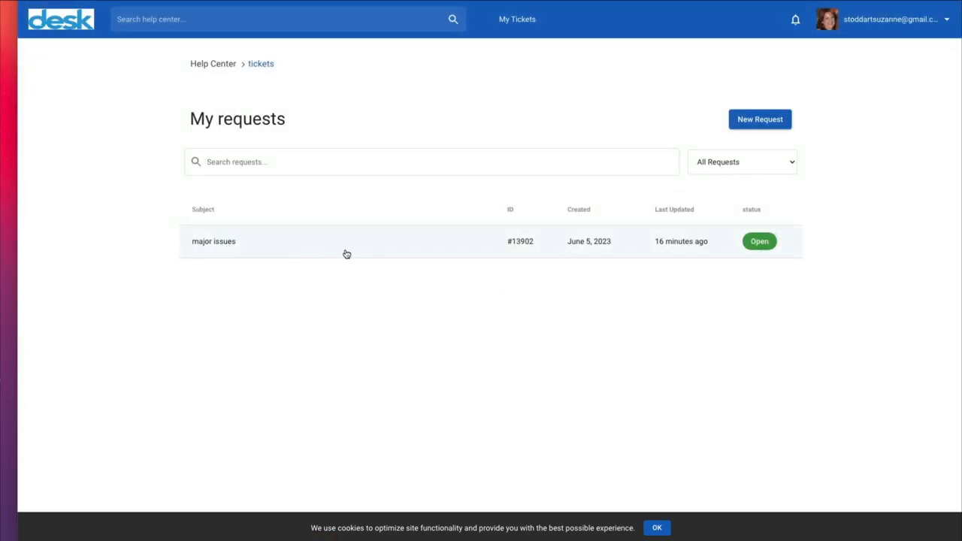
click(213, 242)
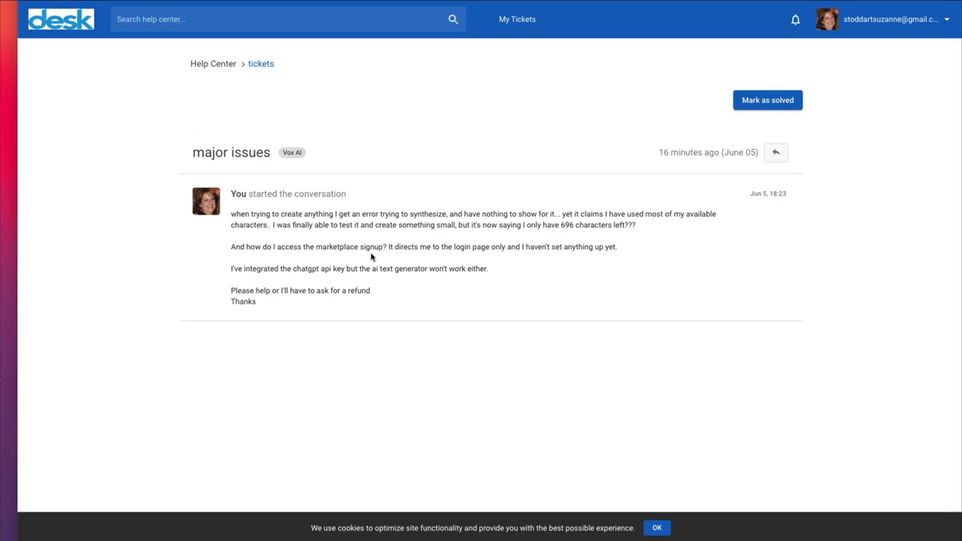
mouse_move(342, 256)
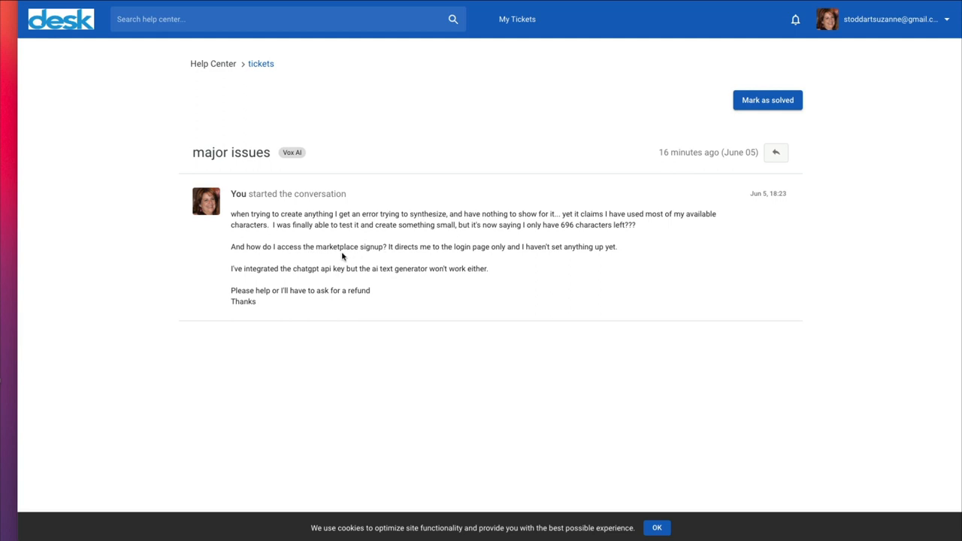
mouse_move(366, 254)
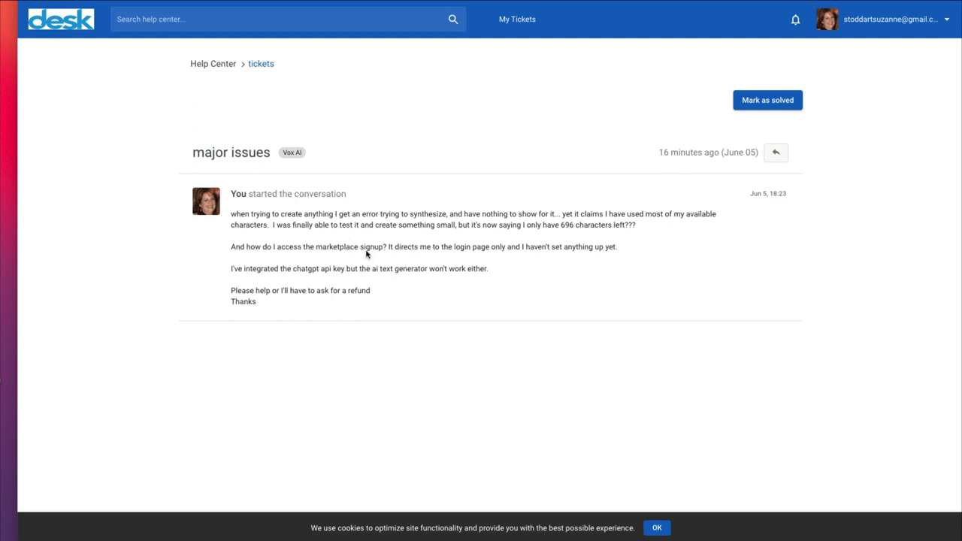
mouse_move(402, 282)
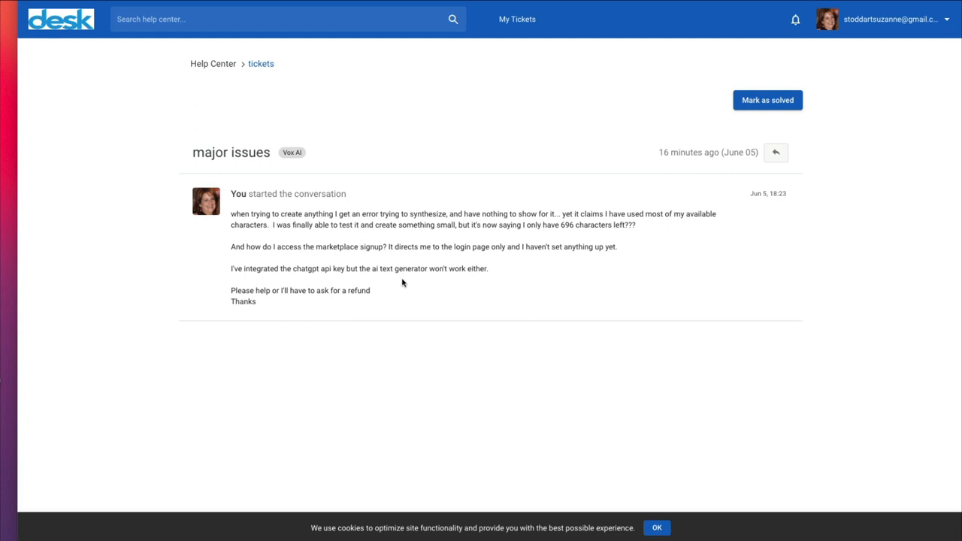
mouse_move(336, 282)
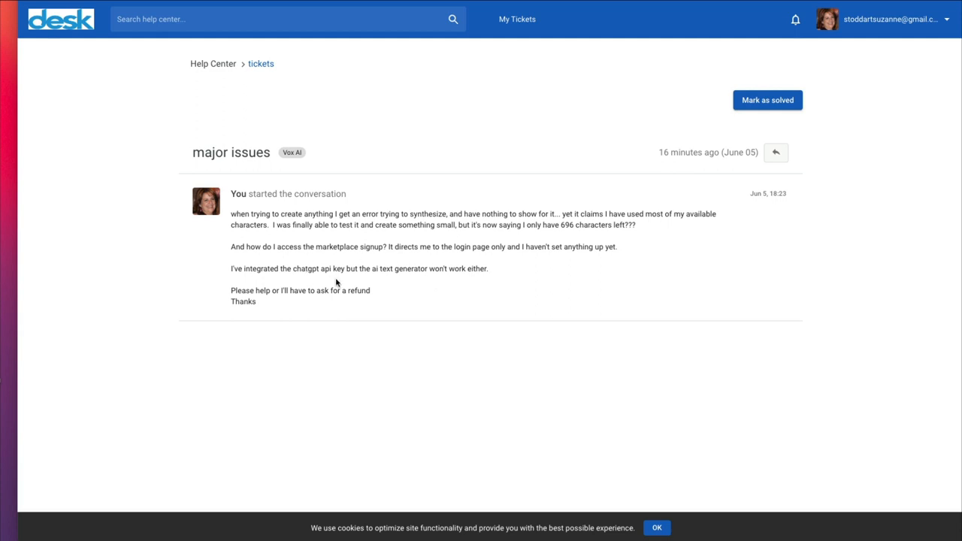
mouse_move(277, 309)
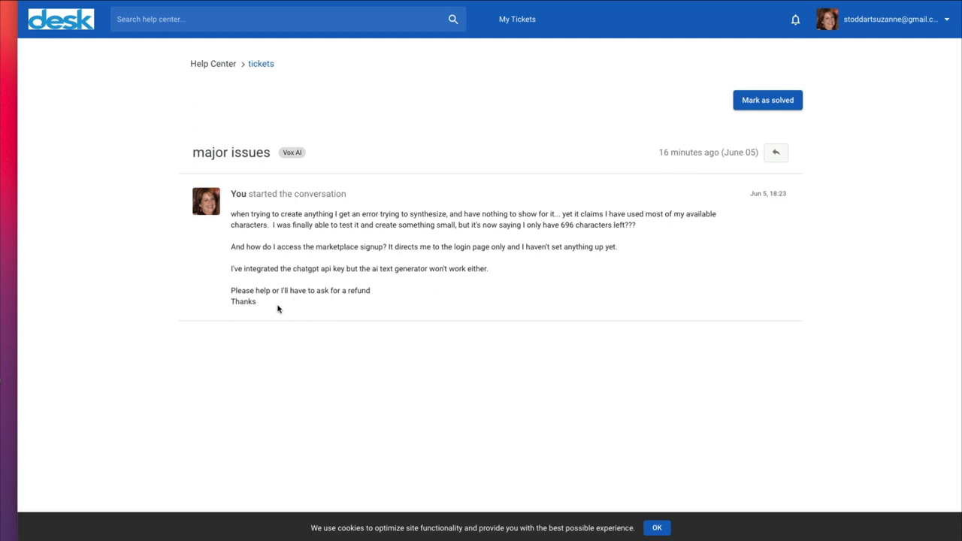
mouse_move(508, 126)
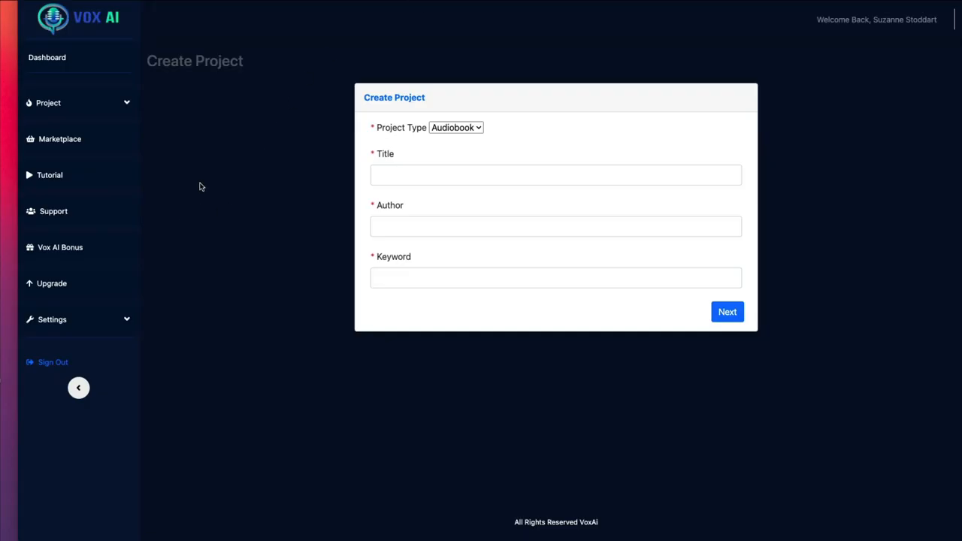
mouse_move(199, 232)
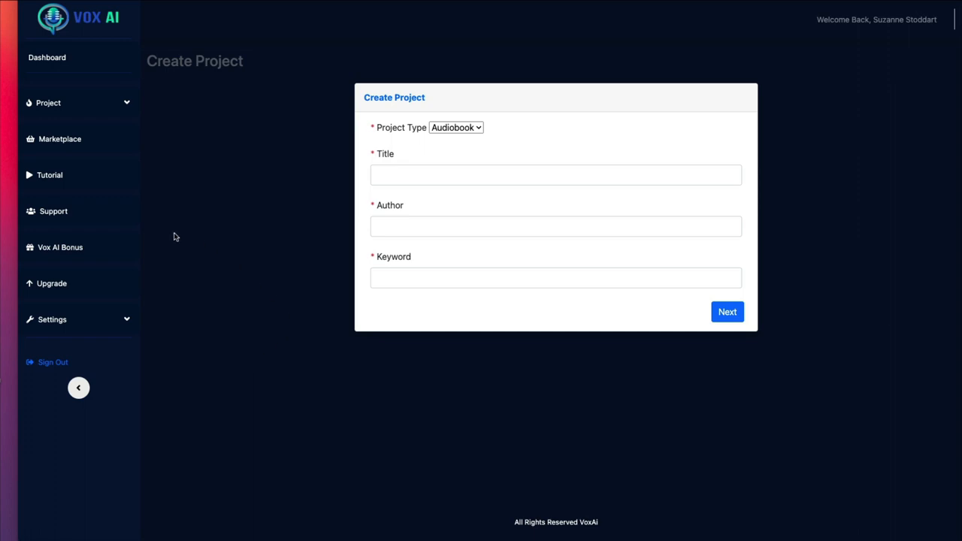
mouse_move(59, 247)
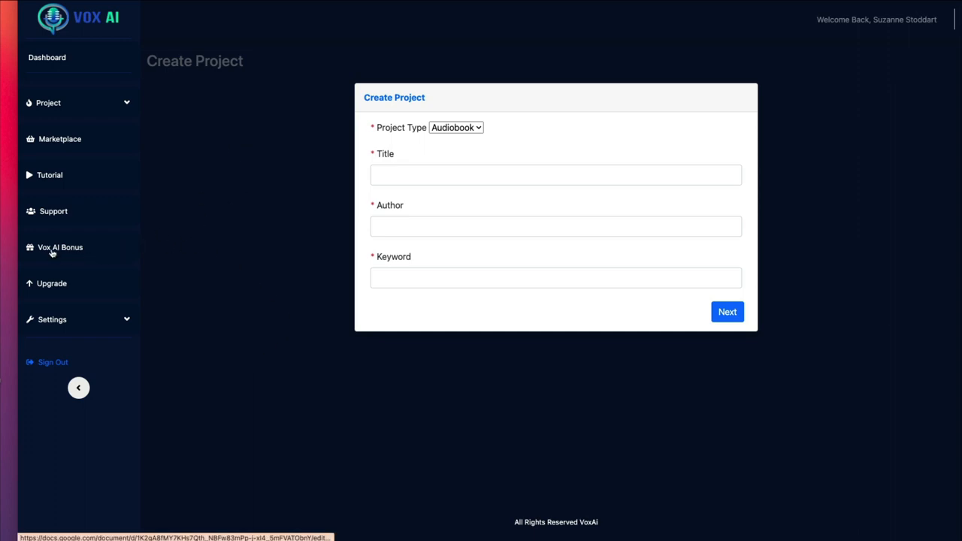
mouse_move(89, 280)
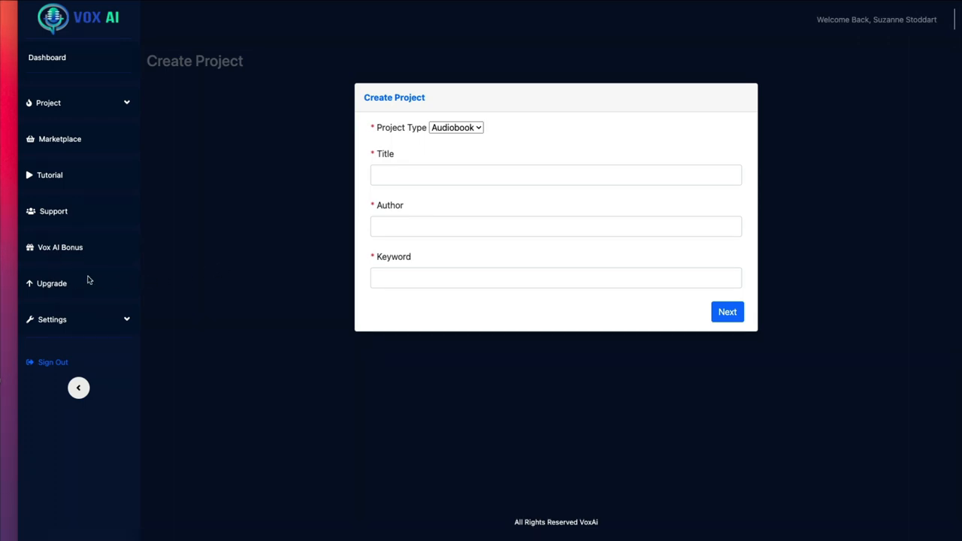
- Open the Upgrade Plan page from the sidebar, showing eight OTO upgrades
click(52, 283)
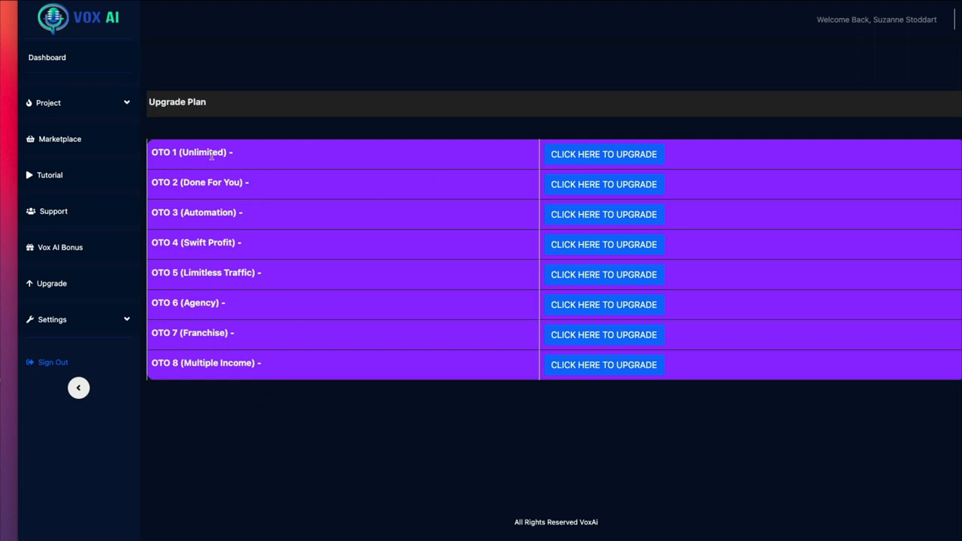
mouse_move(241, 169)
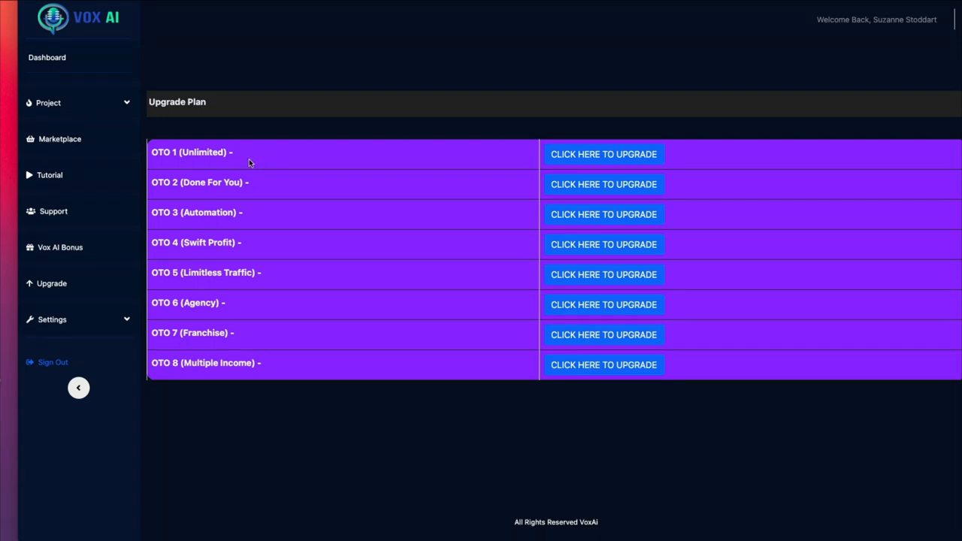
mouse_move(253, 163)
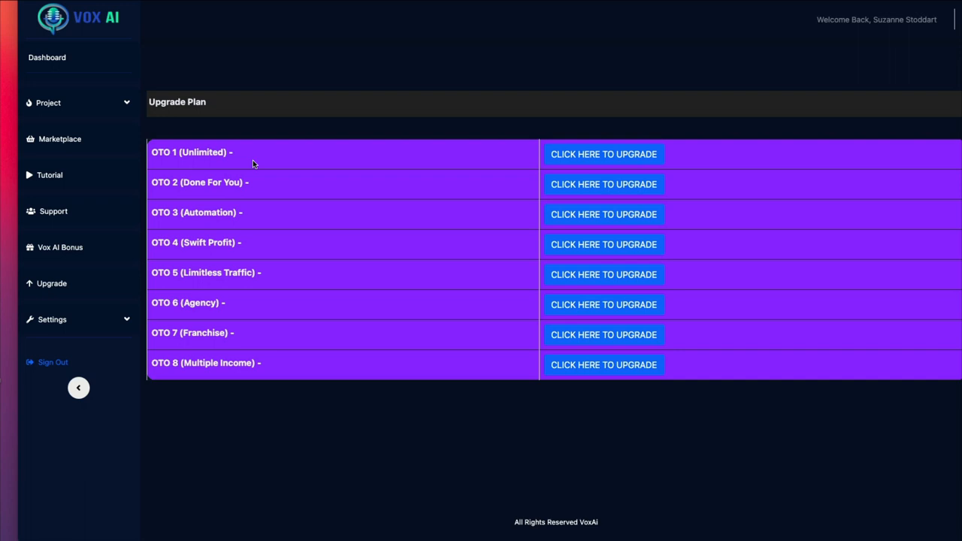
mouse_move(619, 15)
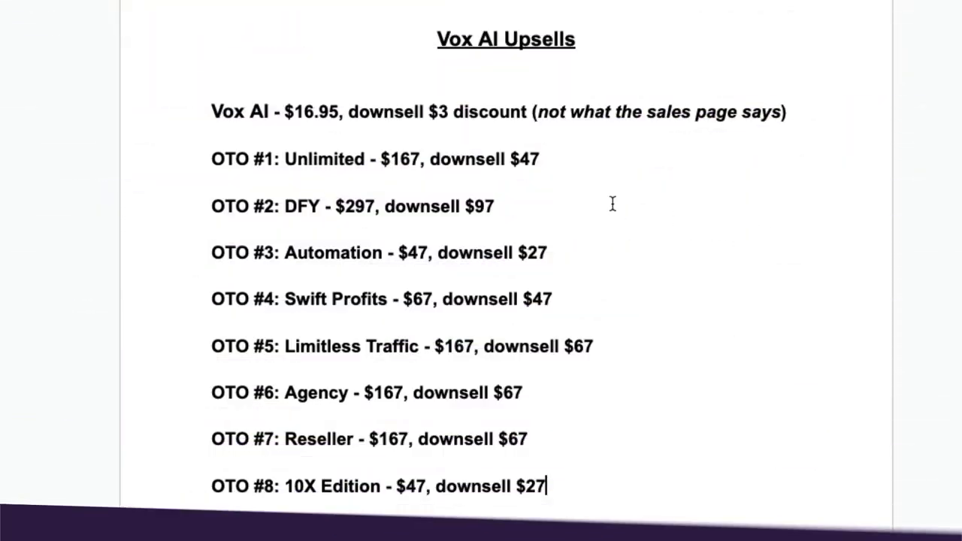
mouse_move(432, 133)
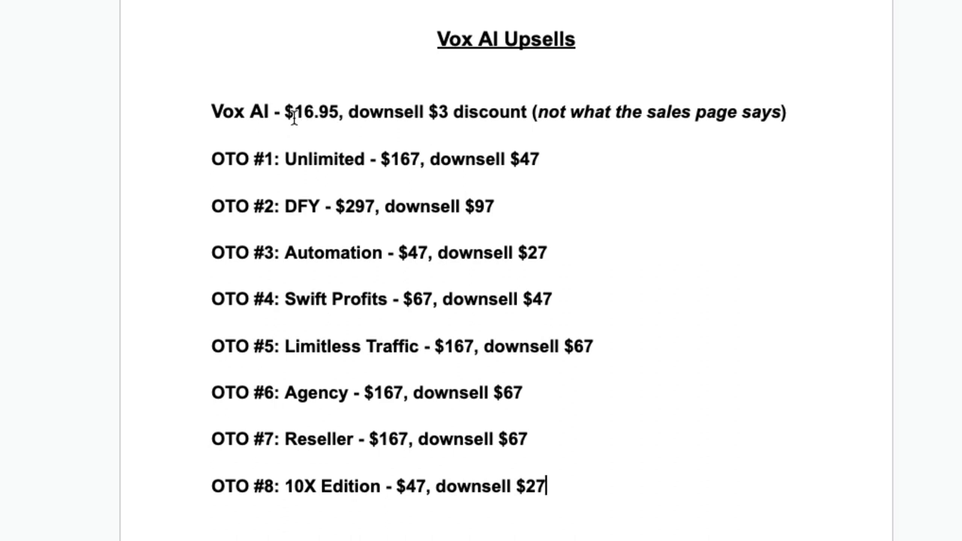
mouse_move(459, 112)
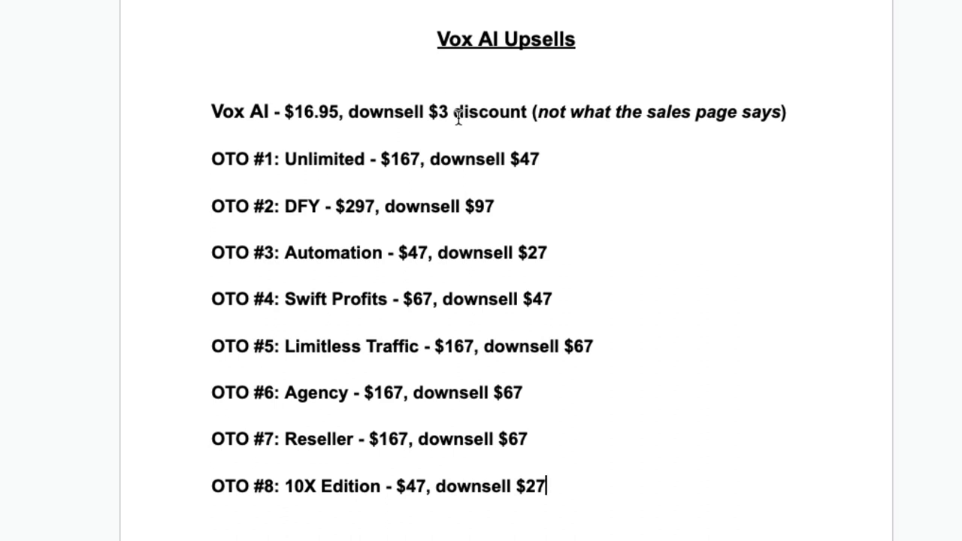
mouse_move(597, 148)
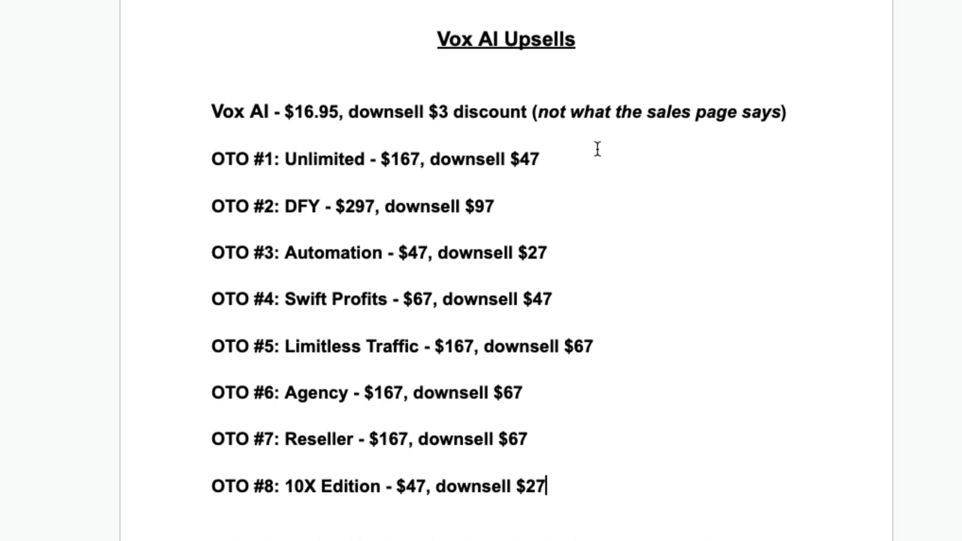
mouse_move(551, 136)
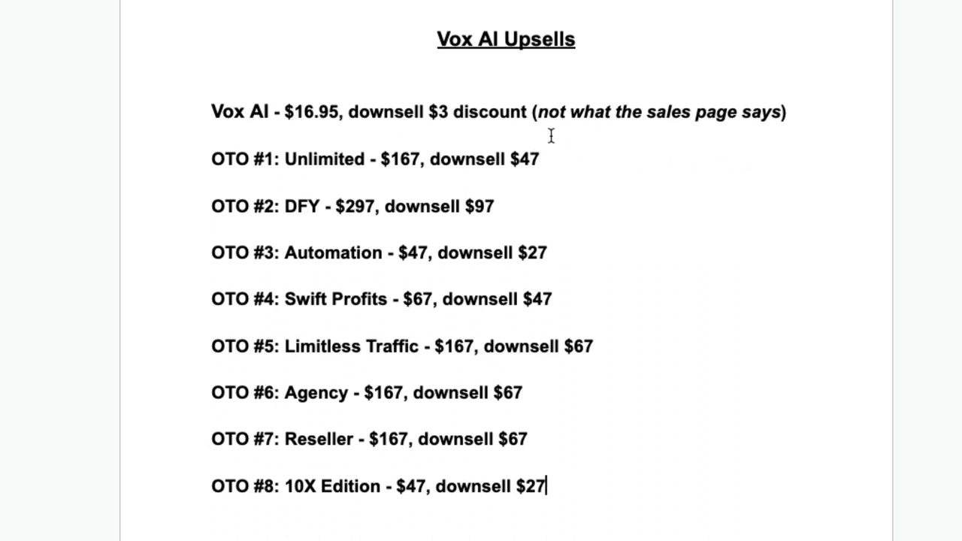
mouse_move(572, 172)
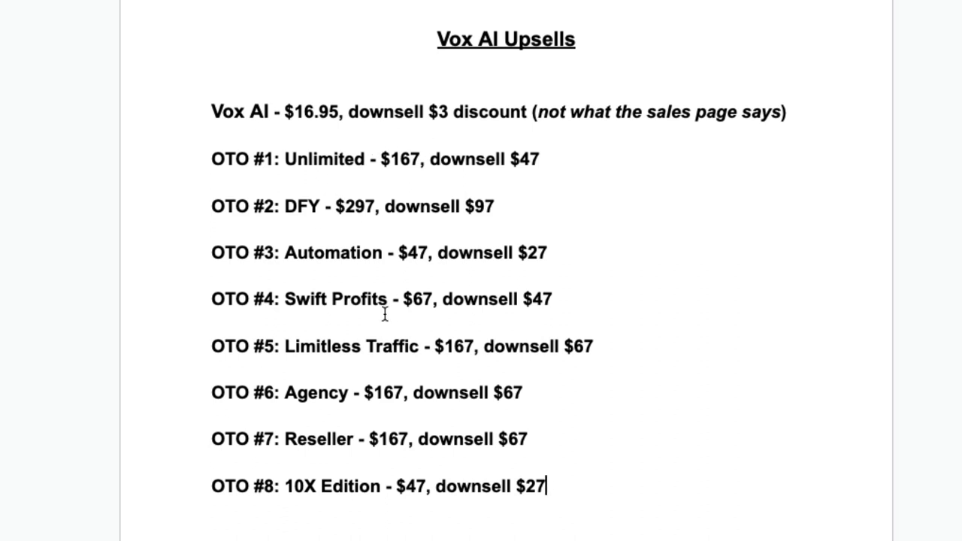
mouse_move(554, 168)
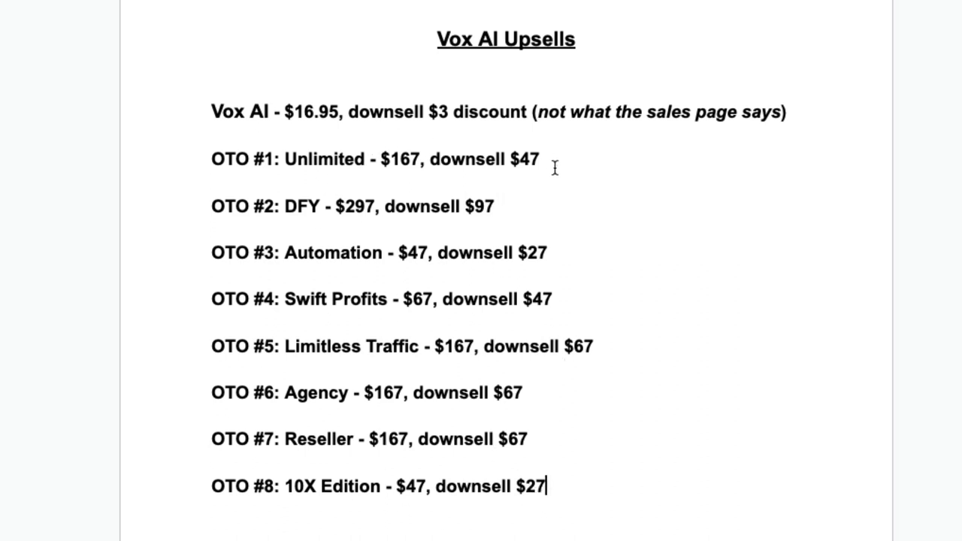
mouse_move(678, 138)
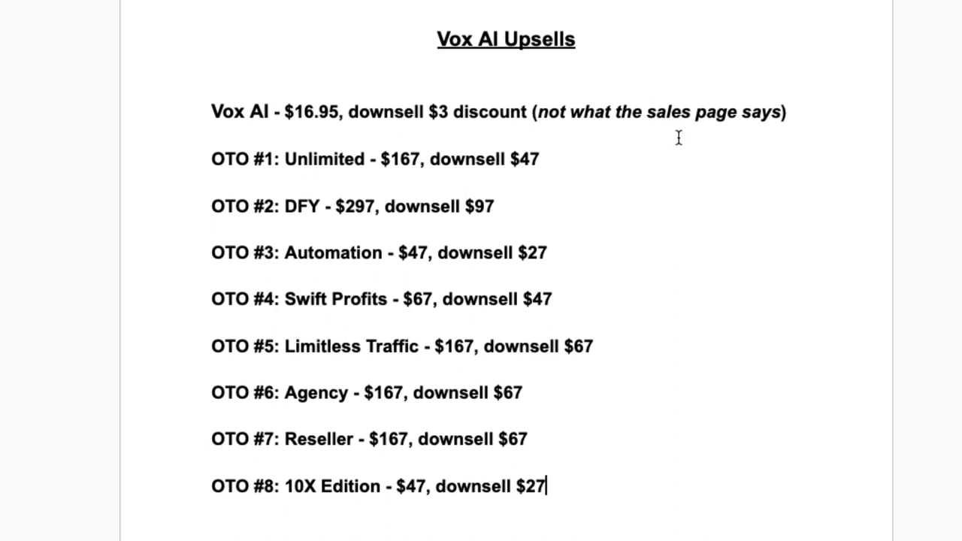
mouse_move(614, 127)
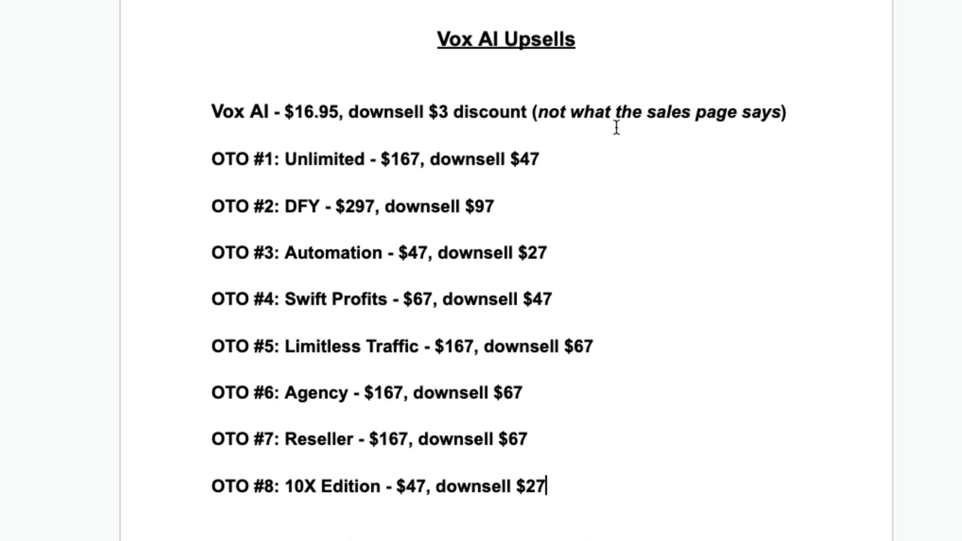
mouse_move(385, 131)
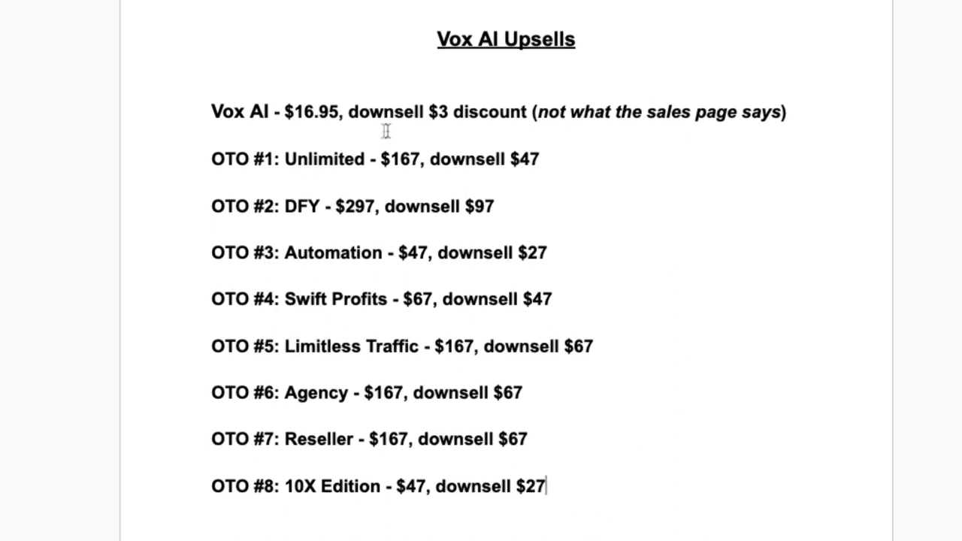
mouse_move(734, 157)
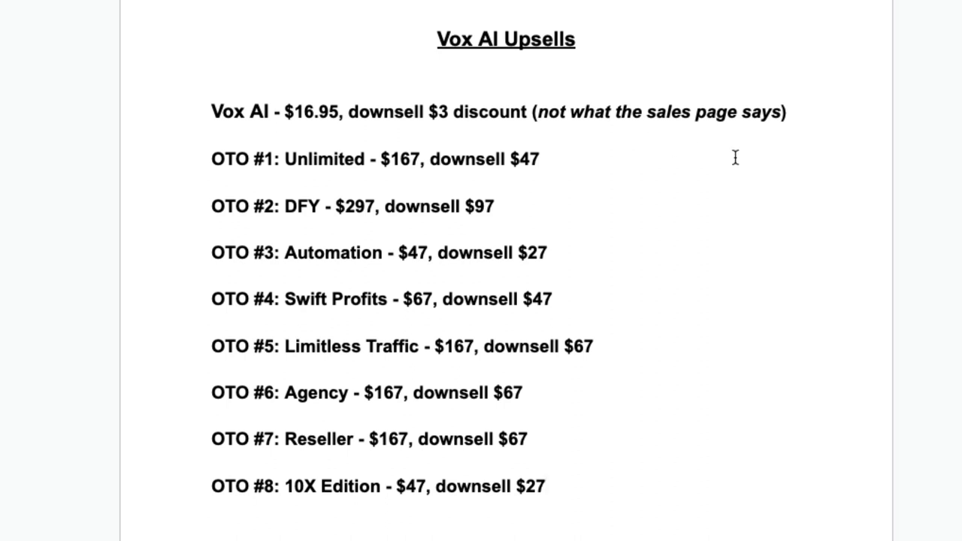
mouse_move(589, 483)
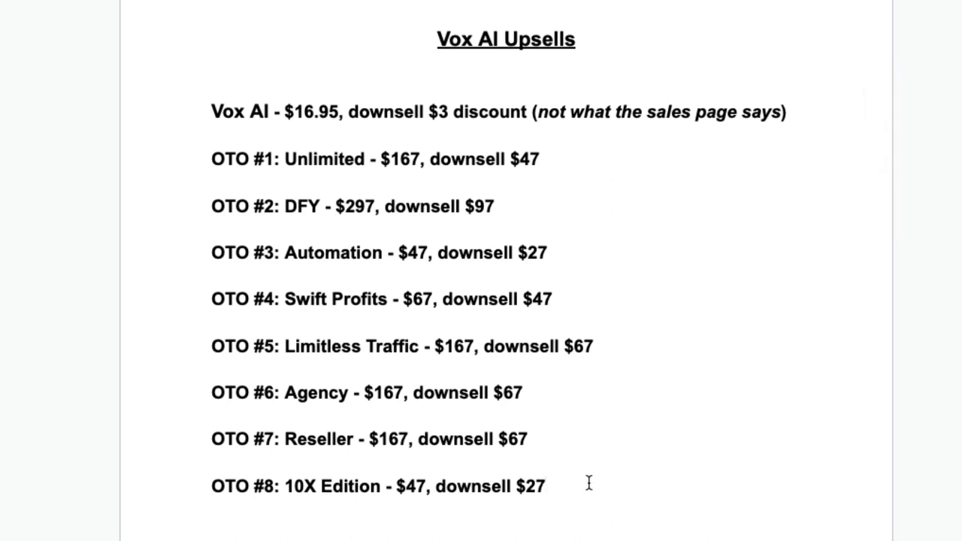
mouse_move(608, 184)
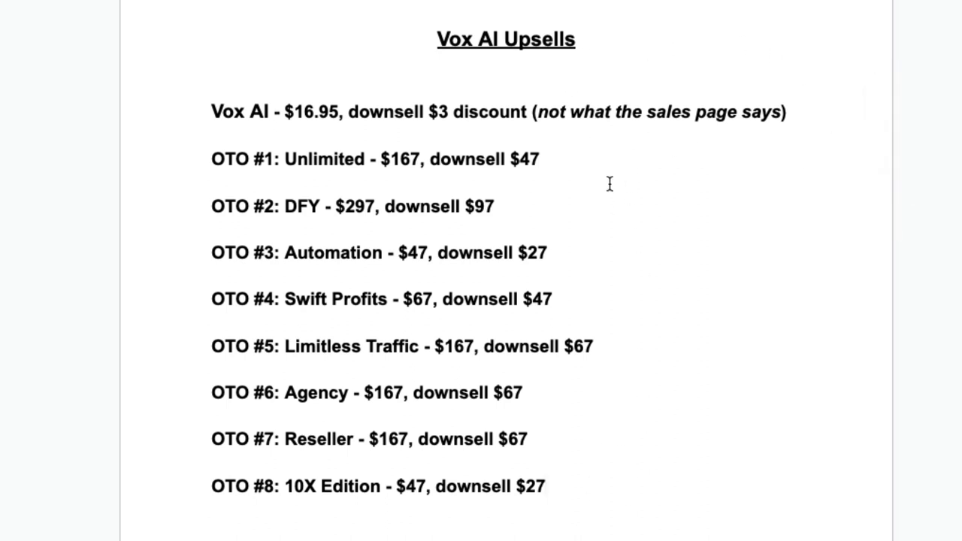